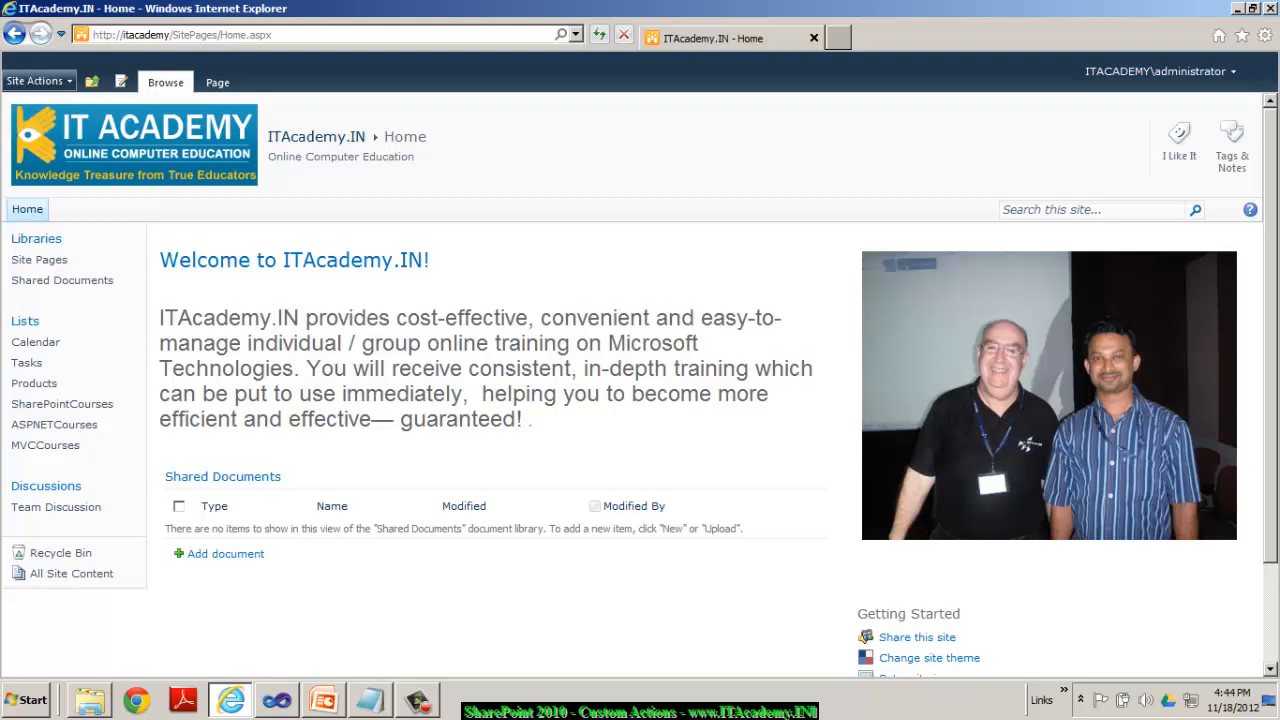
# Step: Go to Site Settings from the Site Actions menu of the ITAcademy.IN site
pyautogui.click(36, 80)
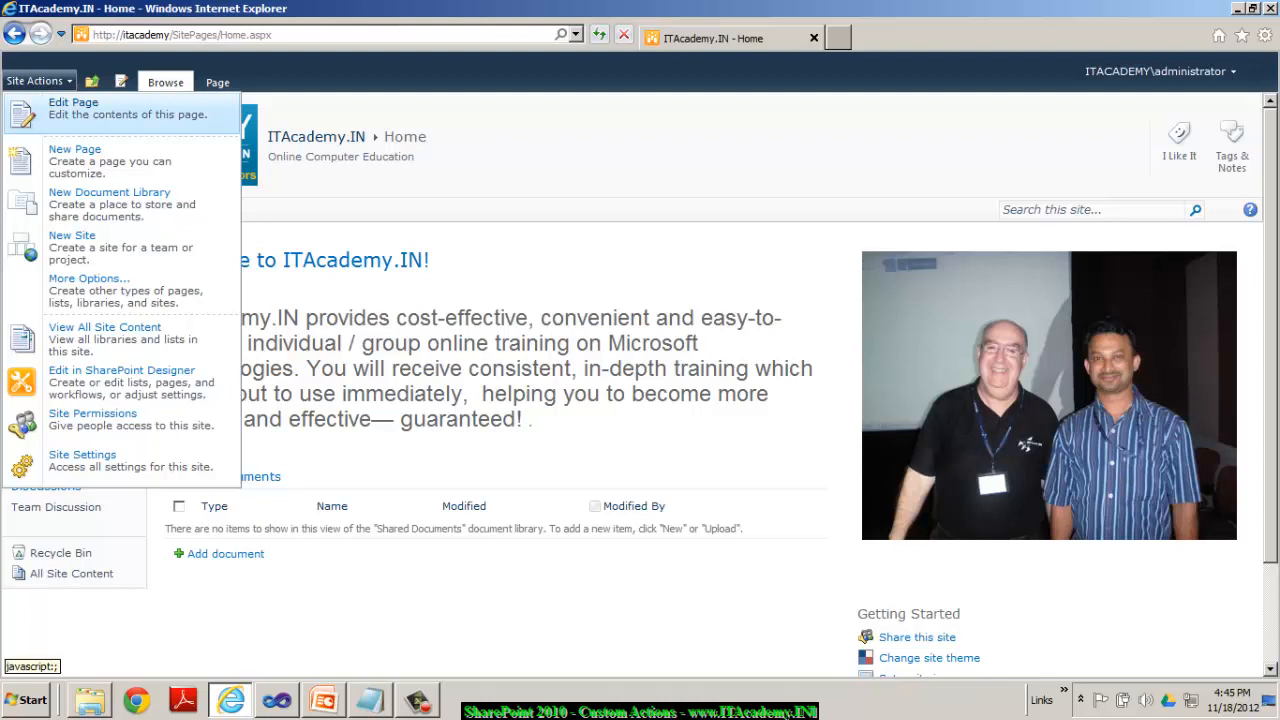
pyautogui.moveTo(82, 460)
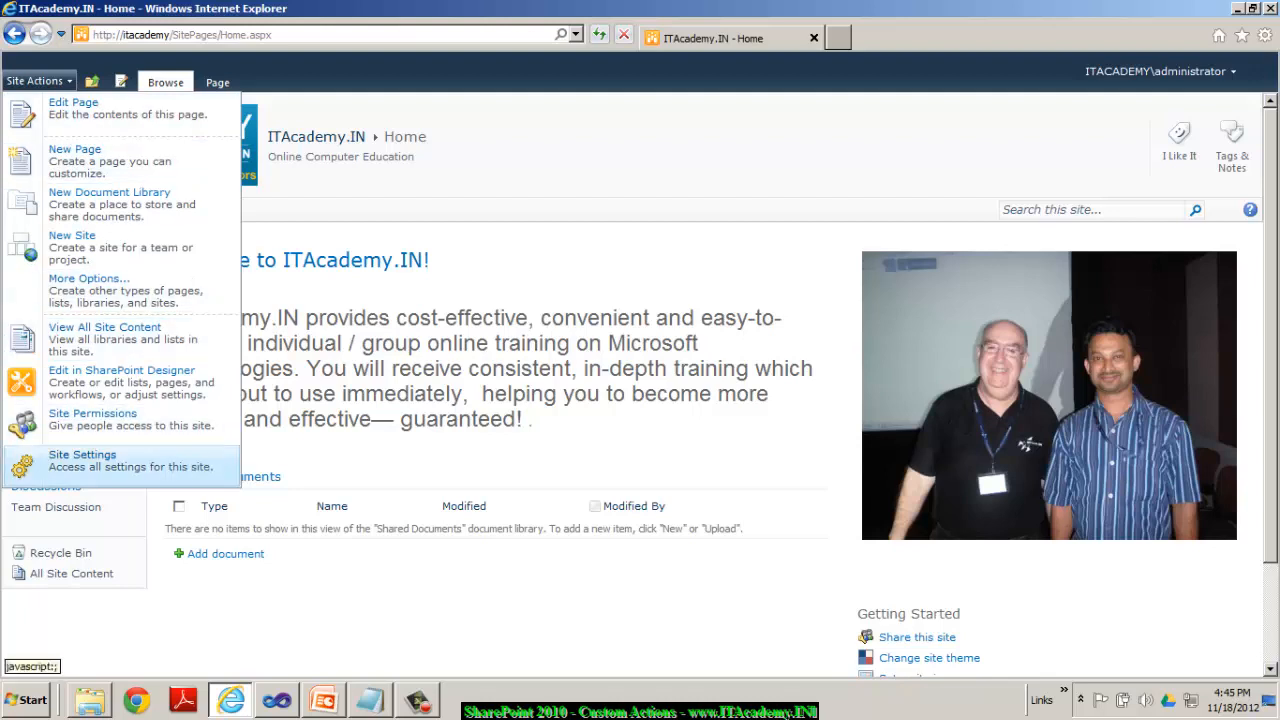
pyautogui.moveTo(104, 338)
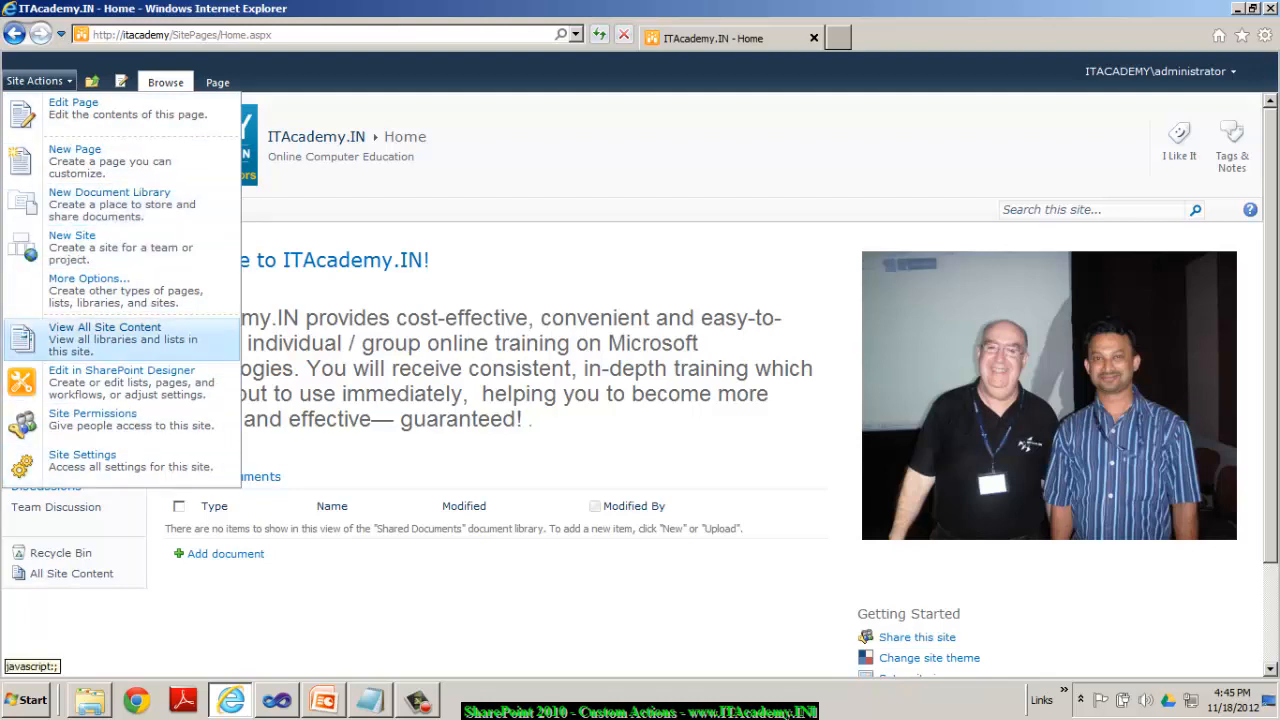
pyautogui.click(82, 454)
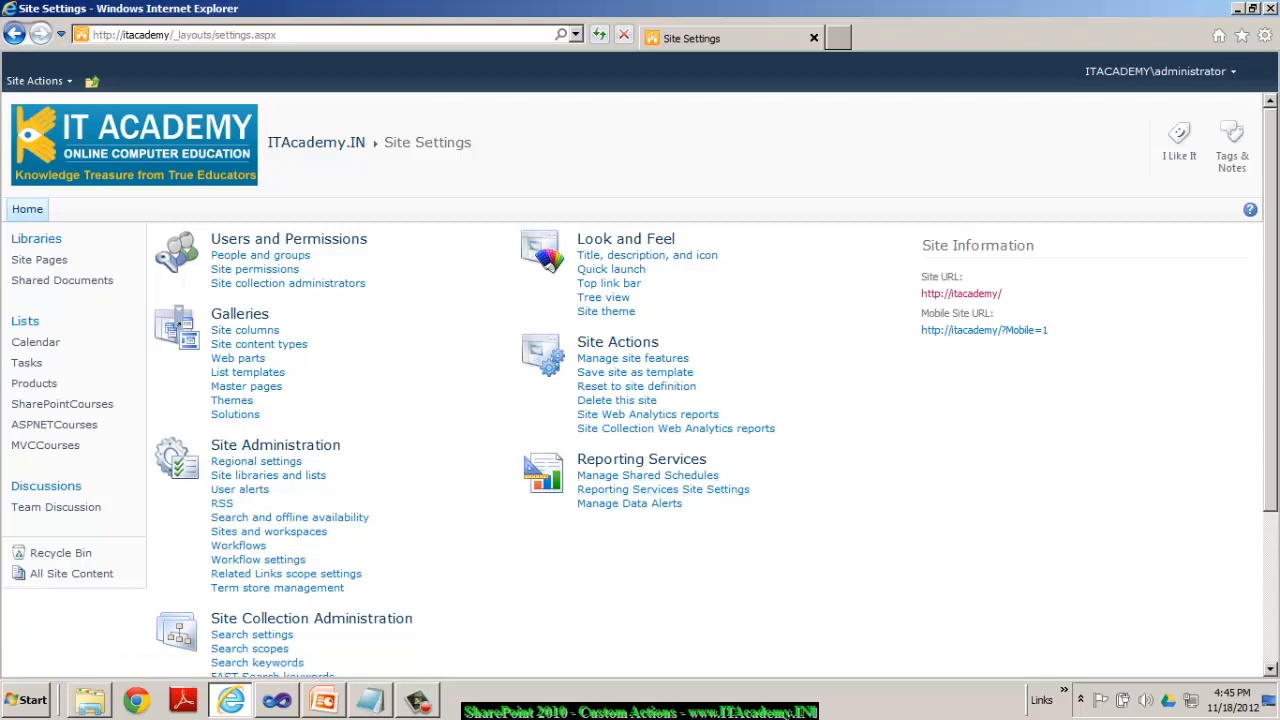
pyautogui.moveTo(648, 476)
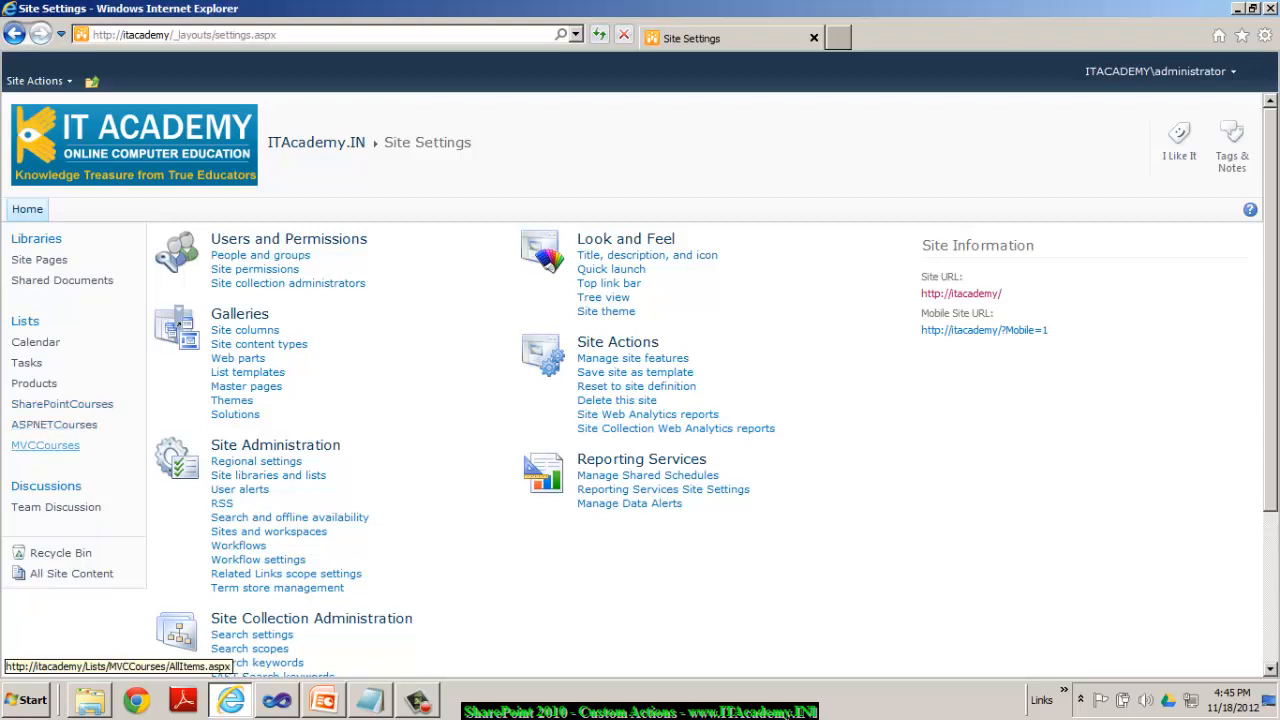
pyautogui.moveTo(54, 424)
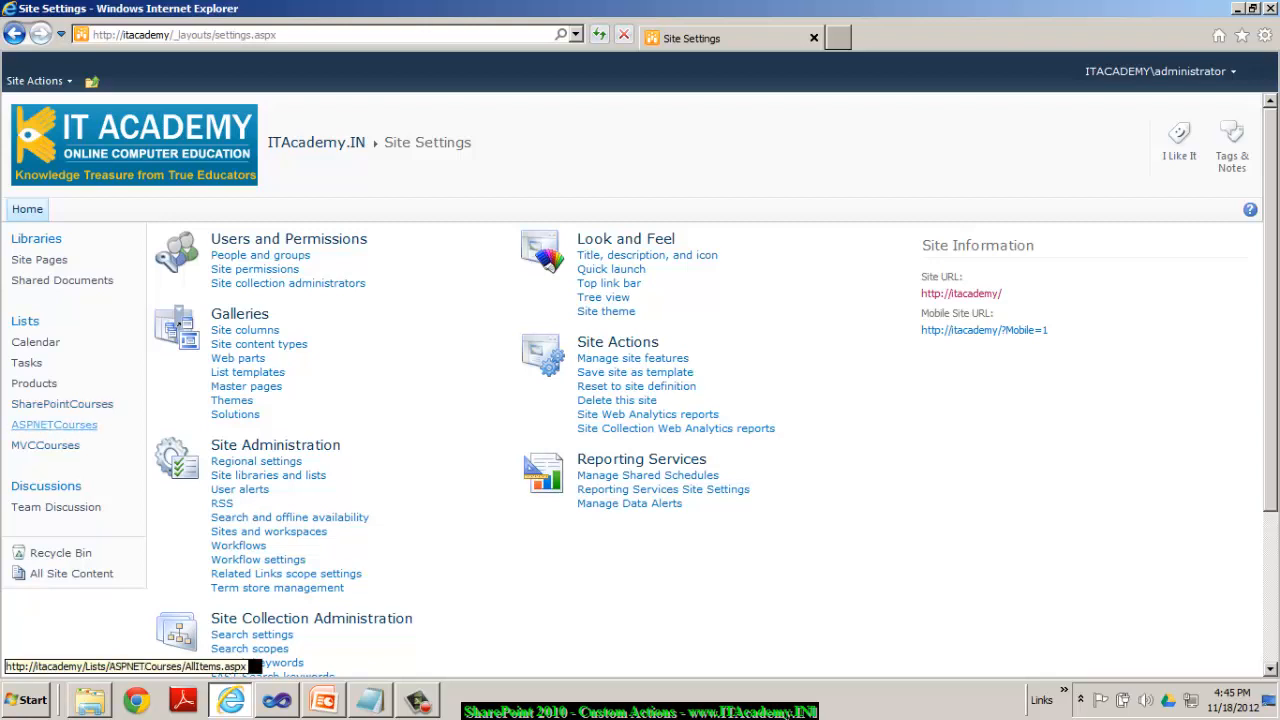
pyautogui.click(28, 210)
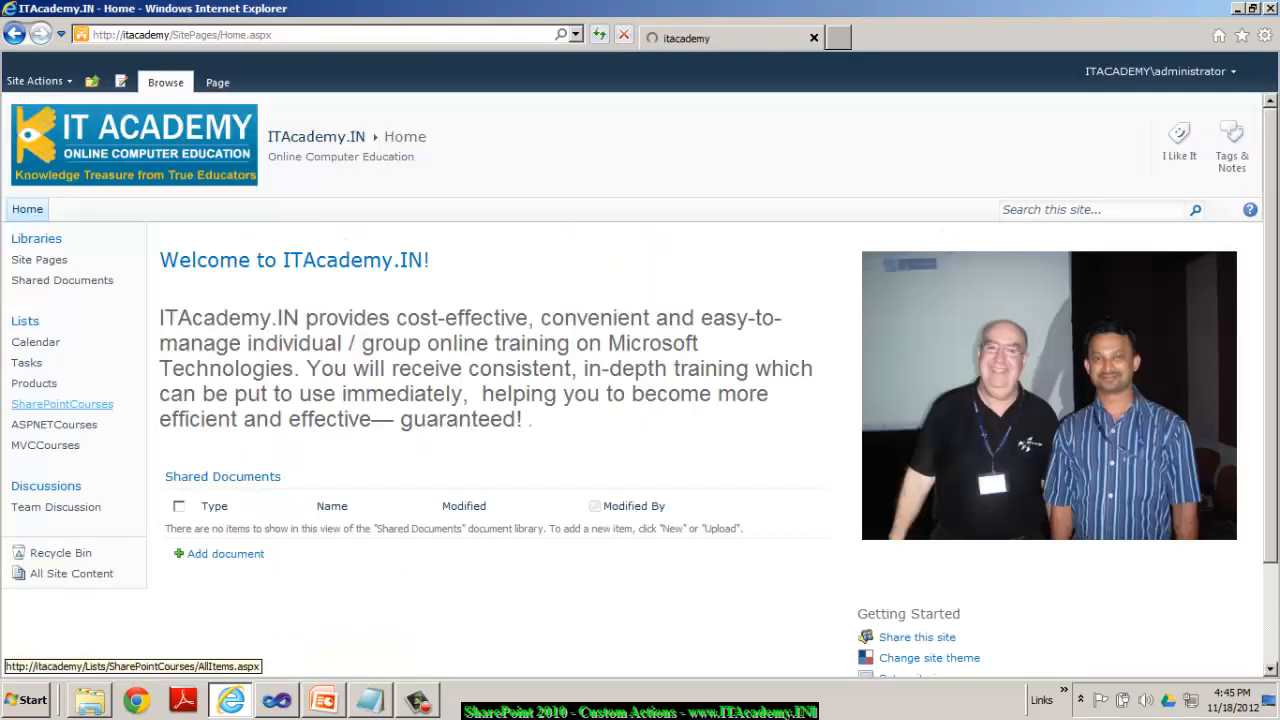
pyautogui.click(62, 404)
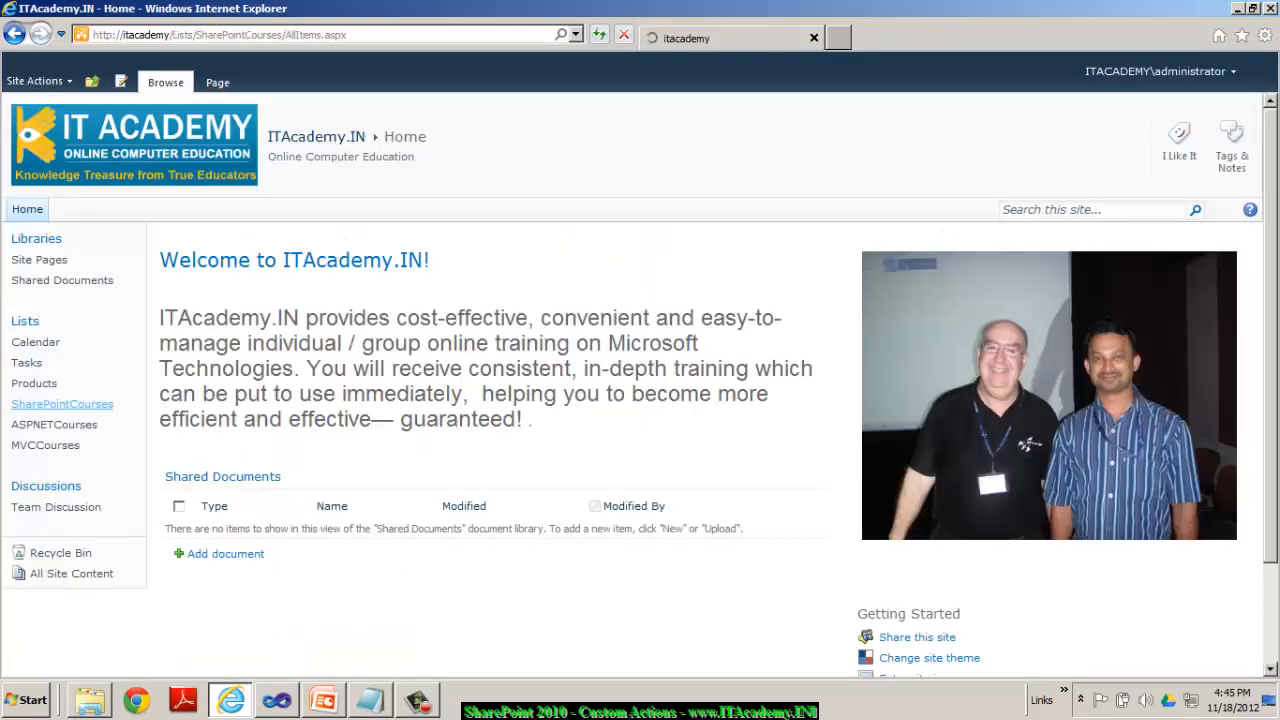
pyautogui.click(62, 404)
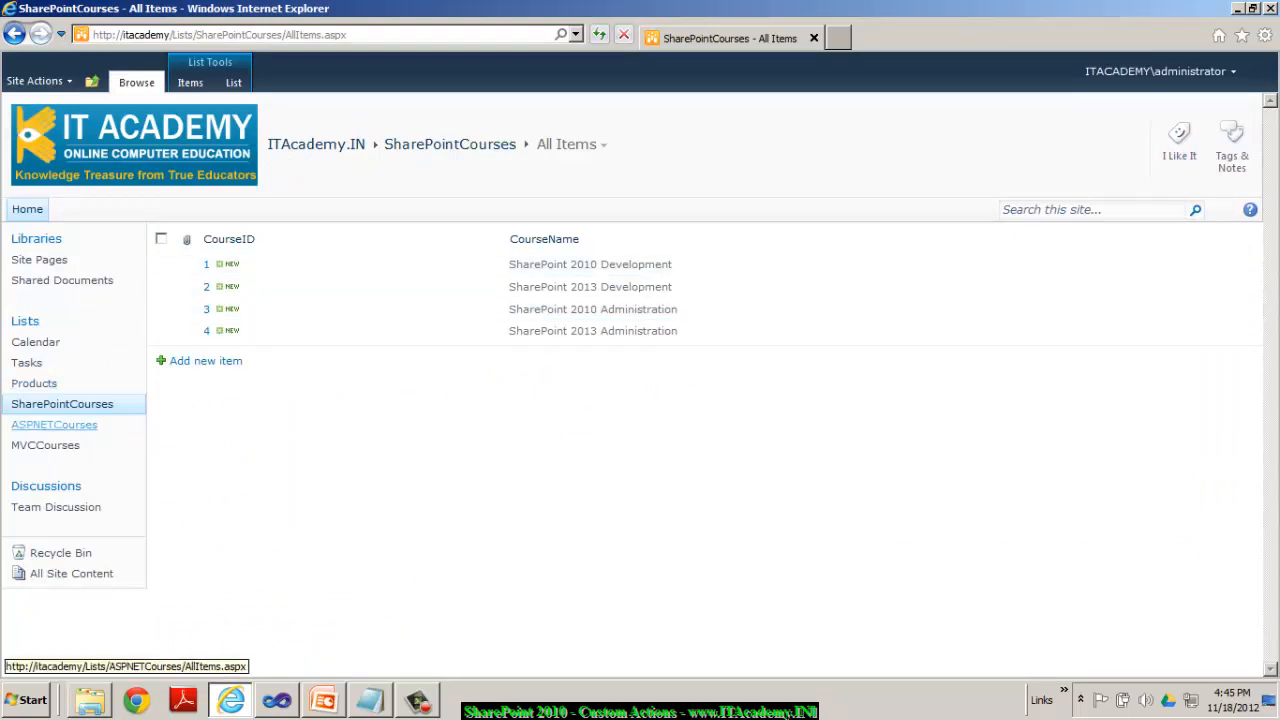
pyautogui.click(54, 424)
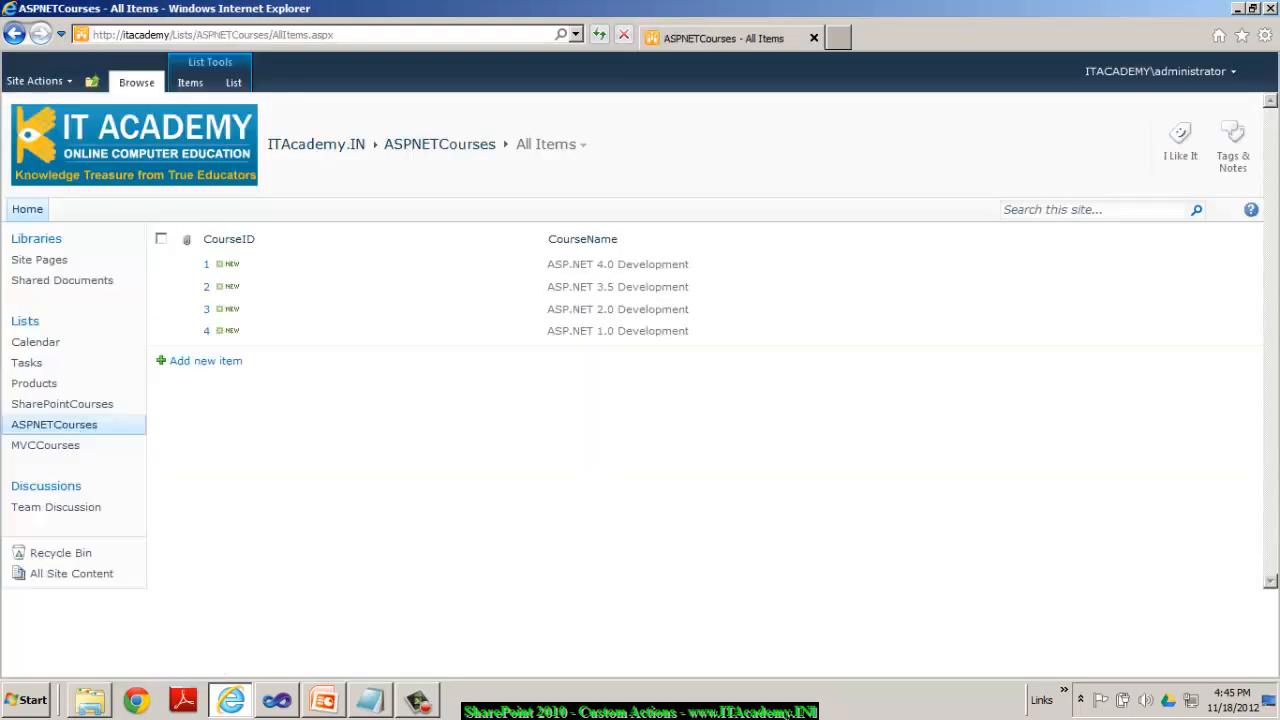
pyautogui.moveTo(44, 444)
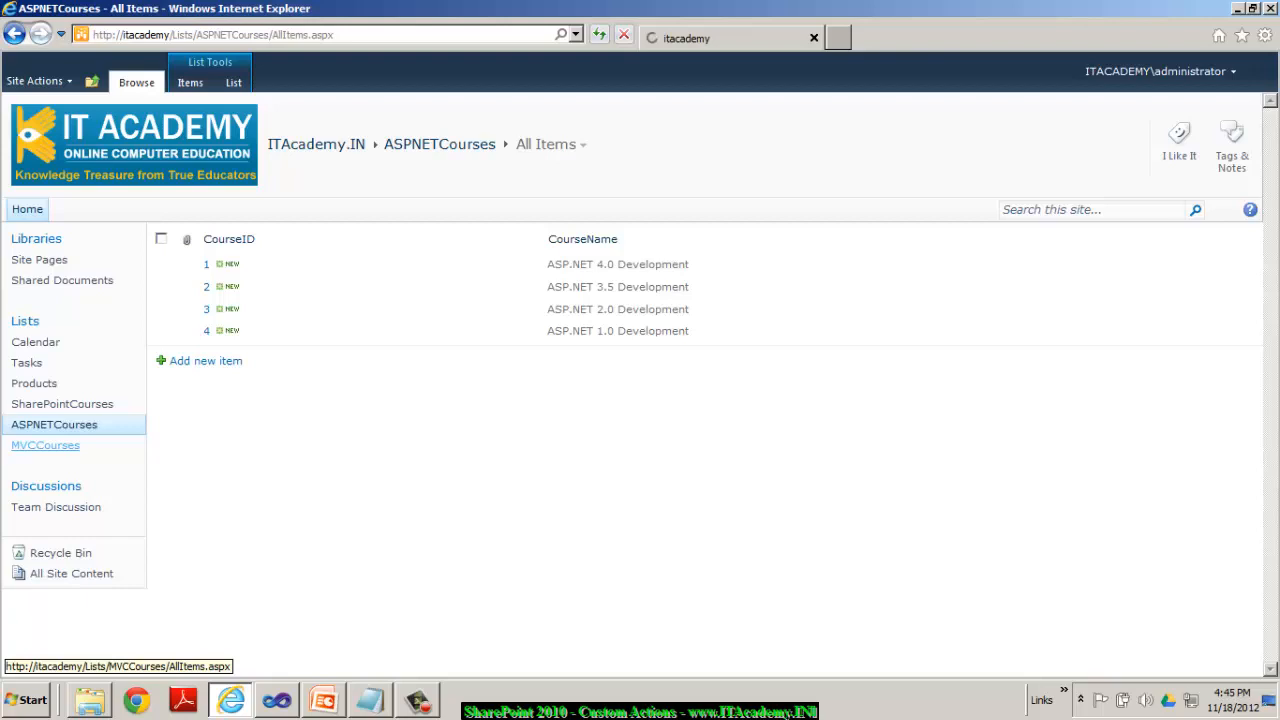
pyautogui.click(44, 444)
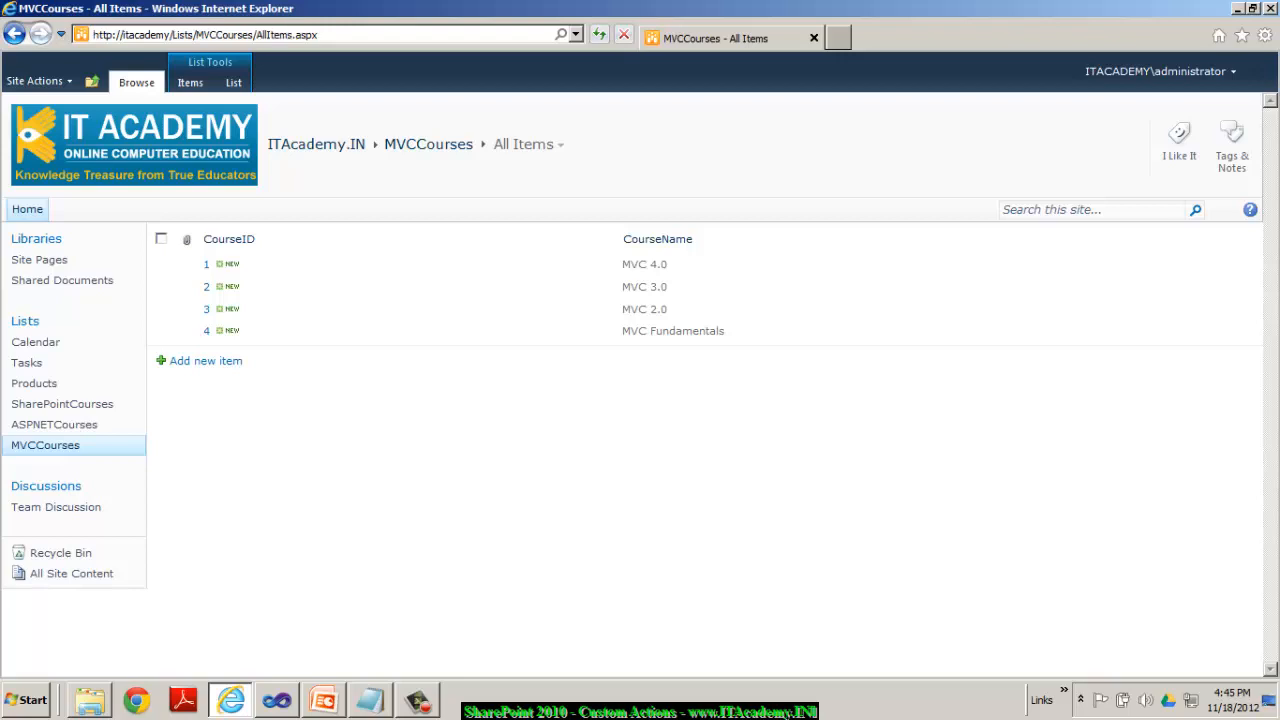
pyautogui.moveTo(54, 424)
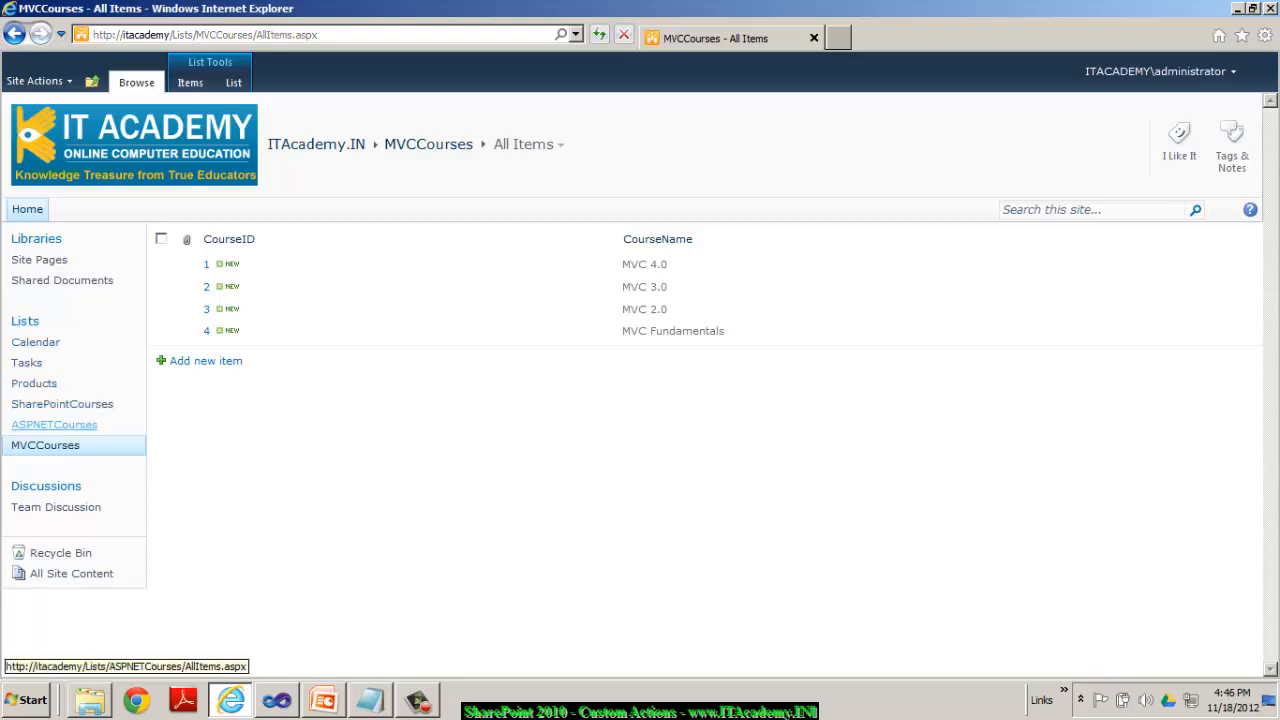
pyautogui.click(54, 424)
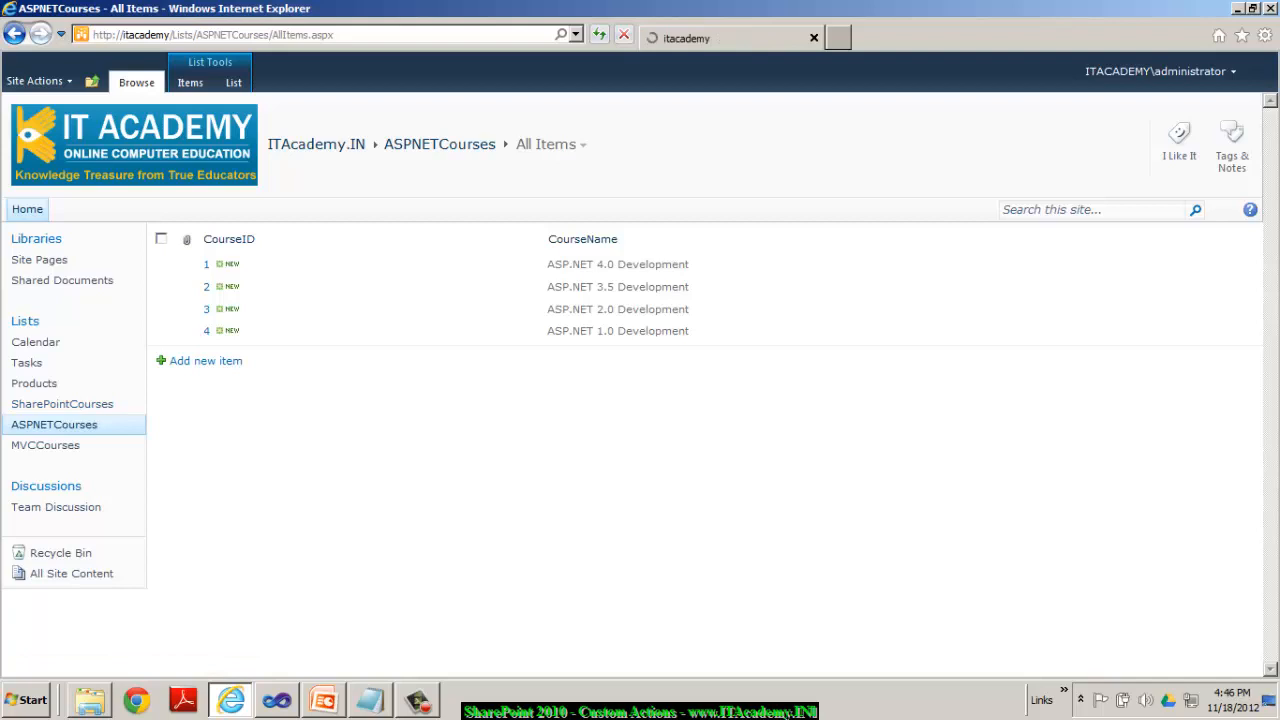
pyautogui.click(62, 404)
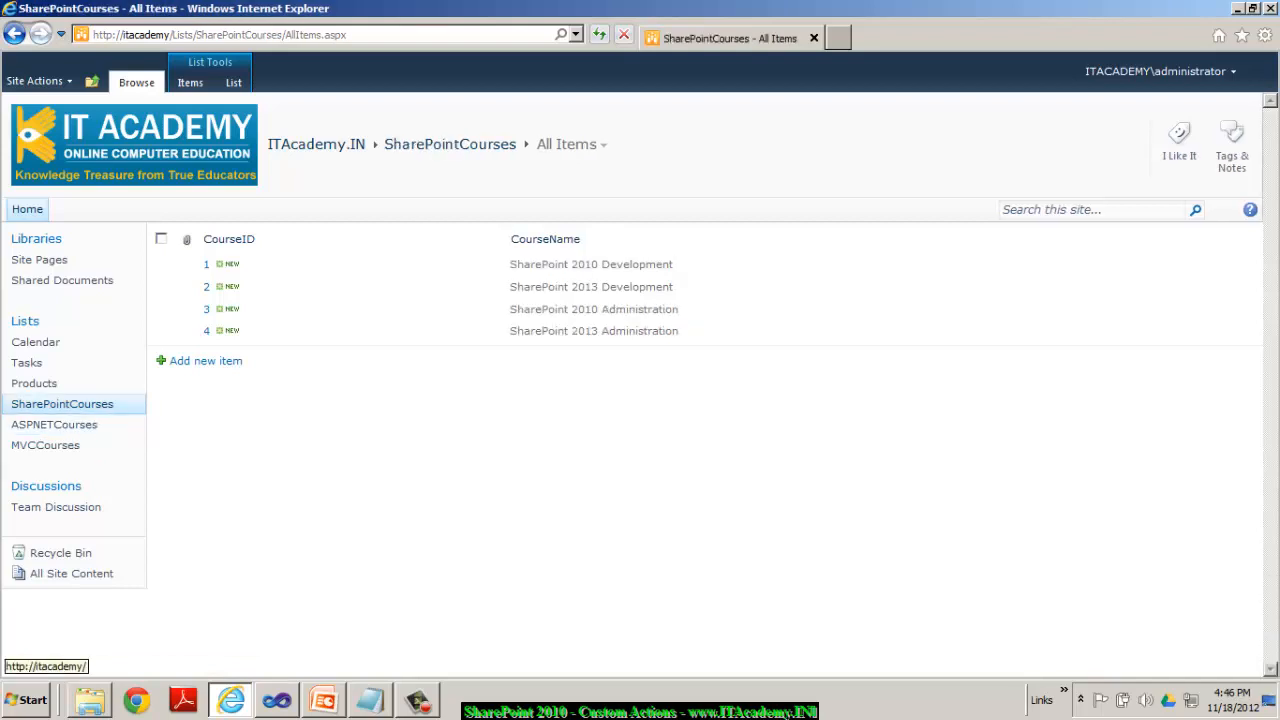
pyautogui.click(36, 80)
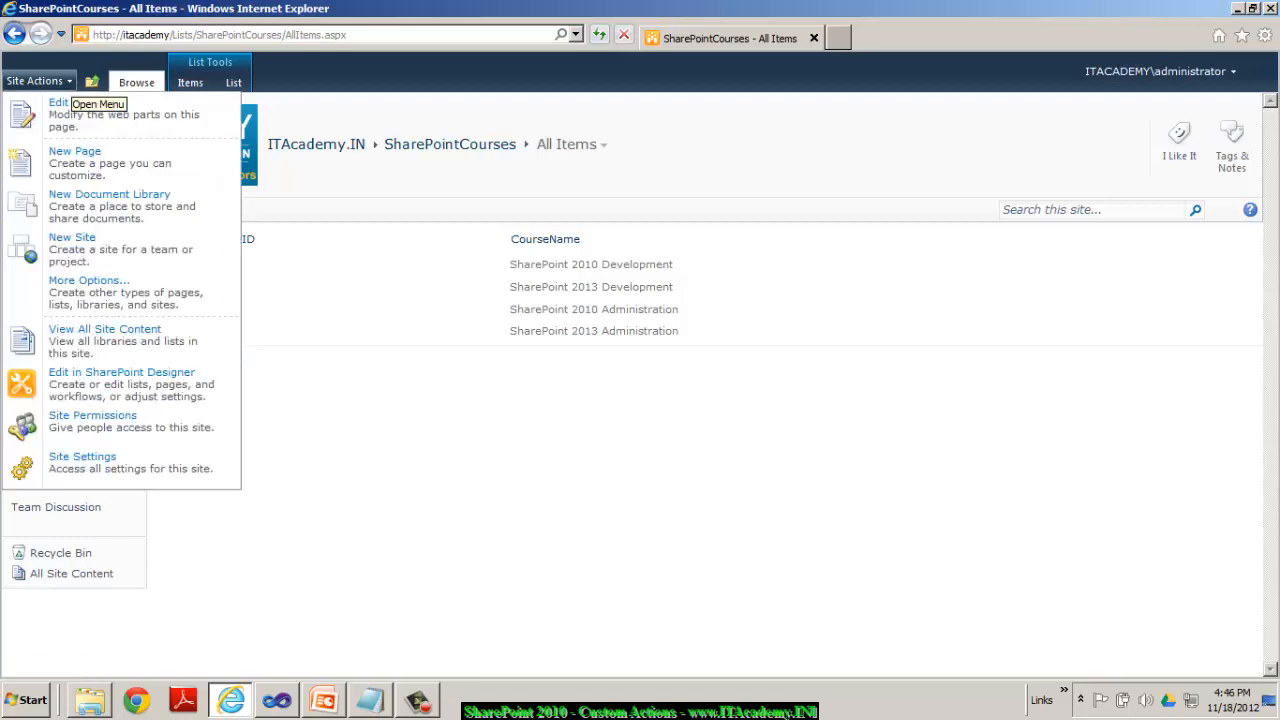
pyautogui.click(82, 456)
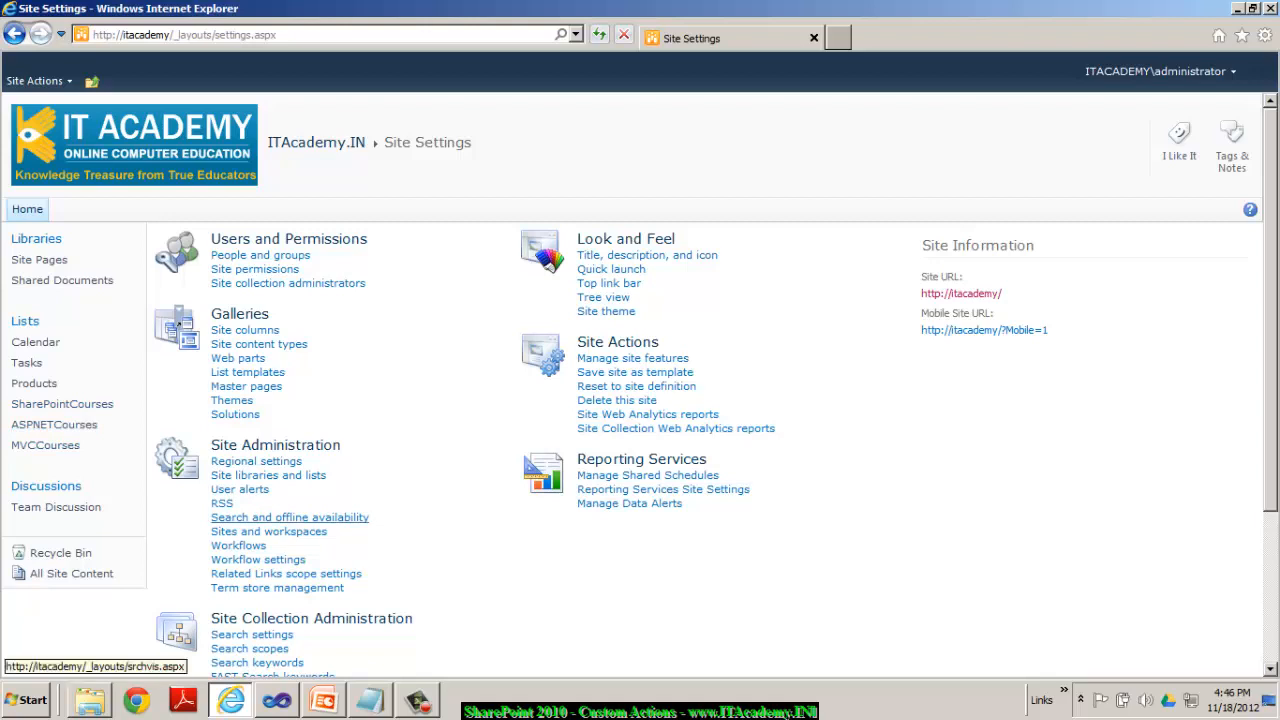
pyautogui.moveTo(62, 404)
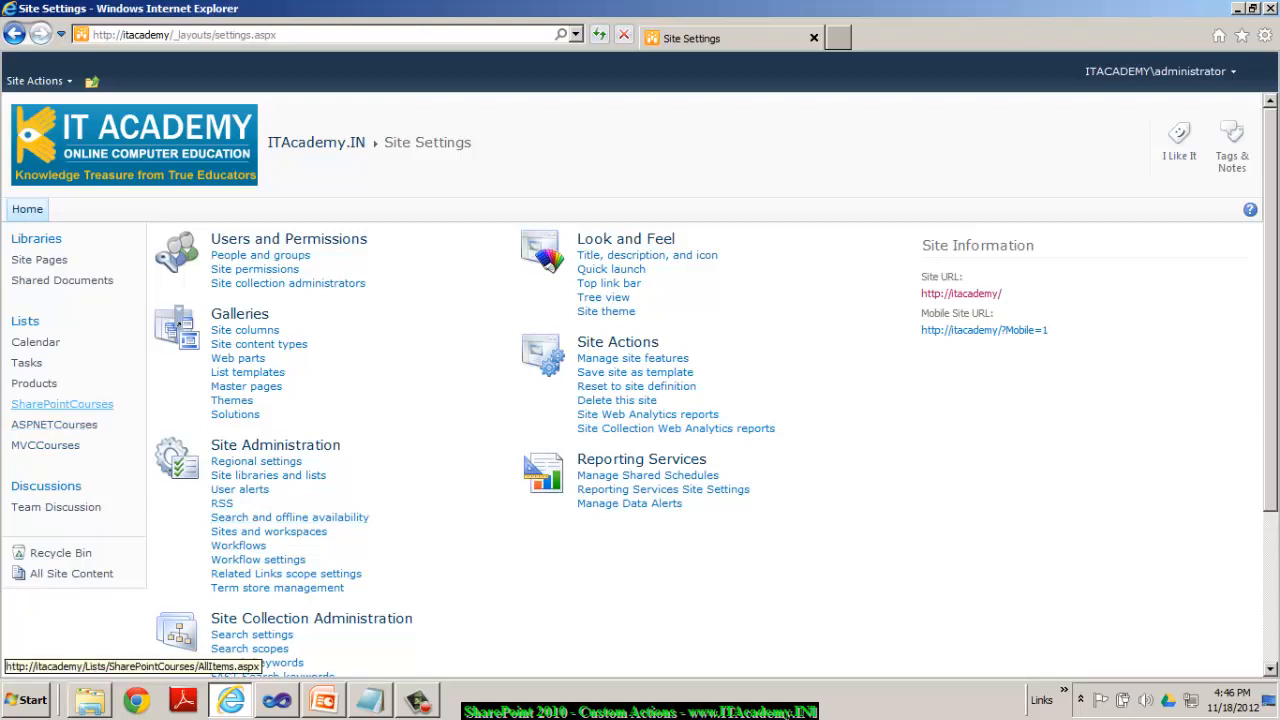
pyautogui.moveTo(54, 424)
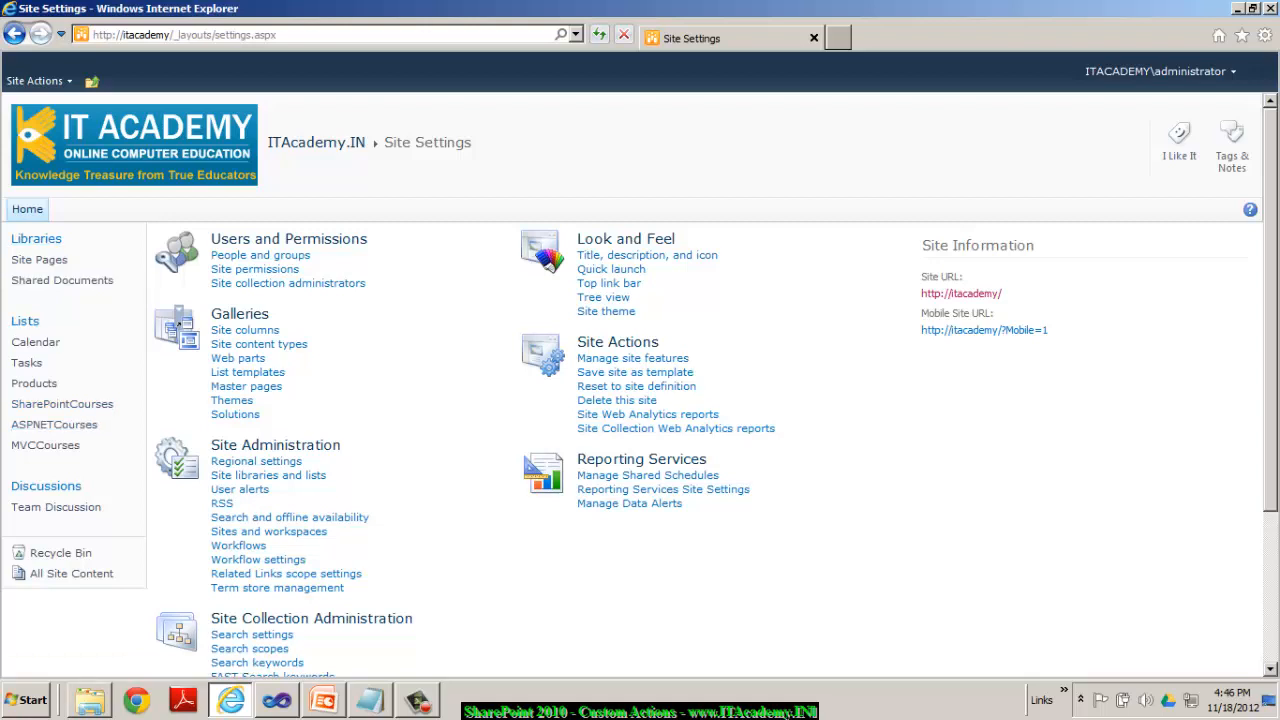
pyautogui.click(276, 700)
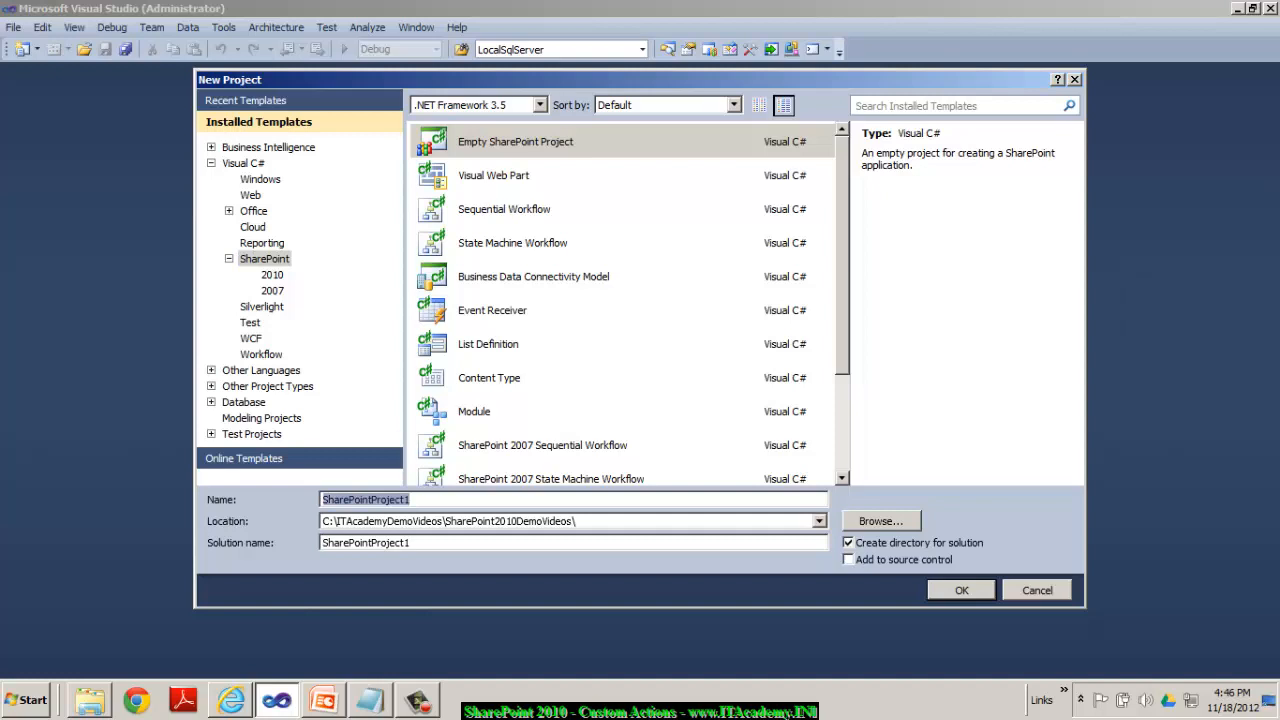
pyautogui.write('CustomActionDem')
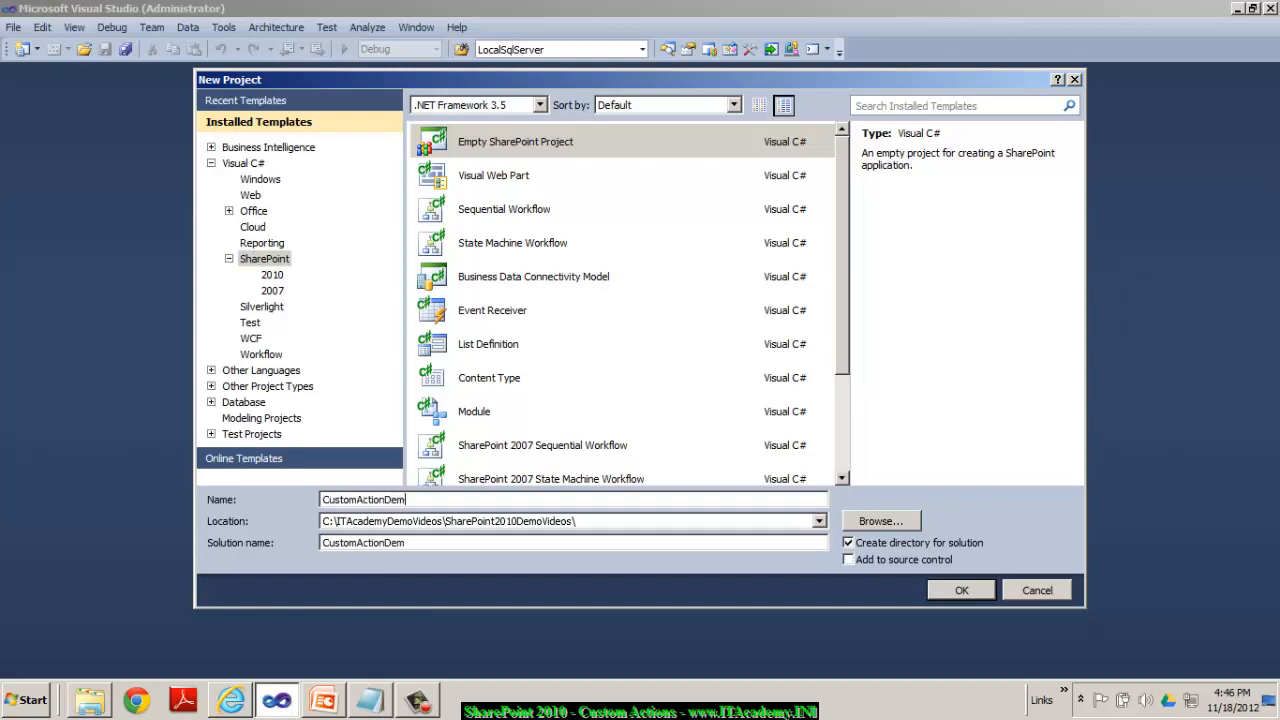
pyautogui.write('o')
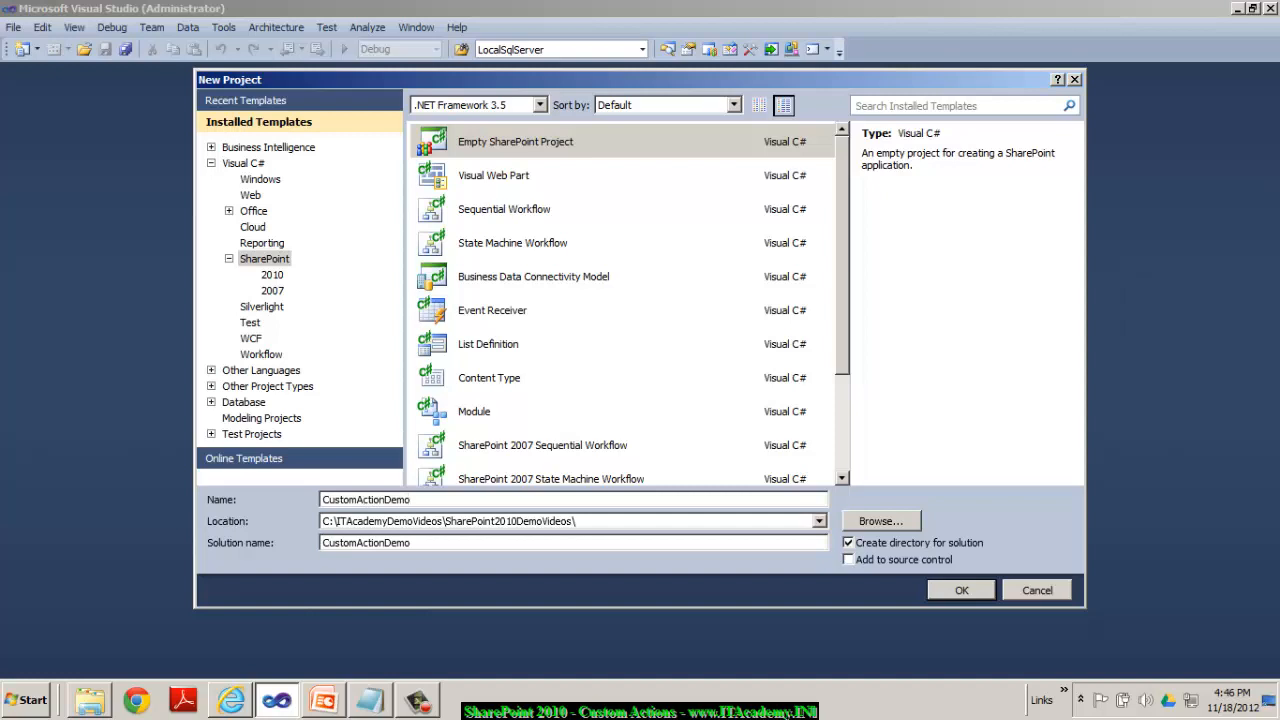
pyautogui.click(960, 588)
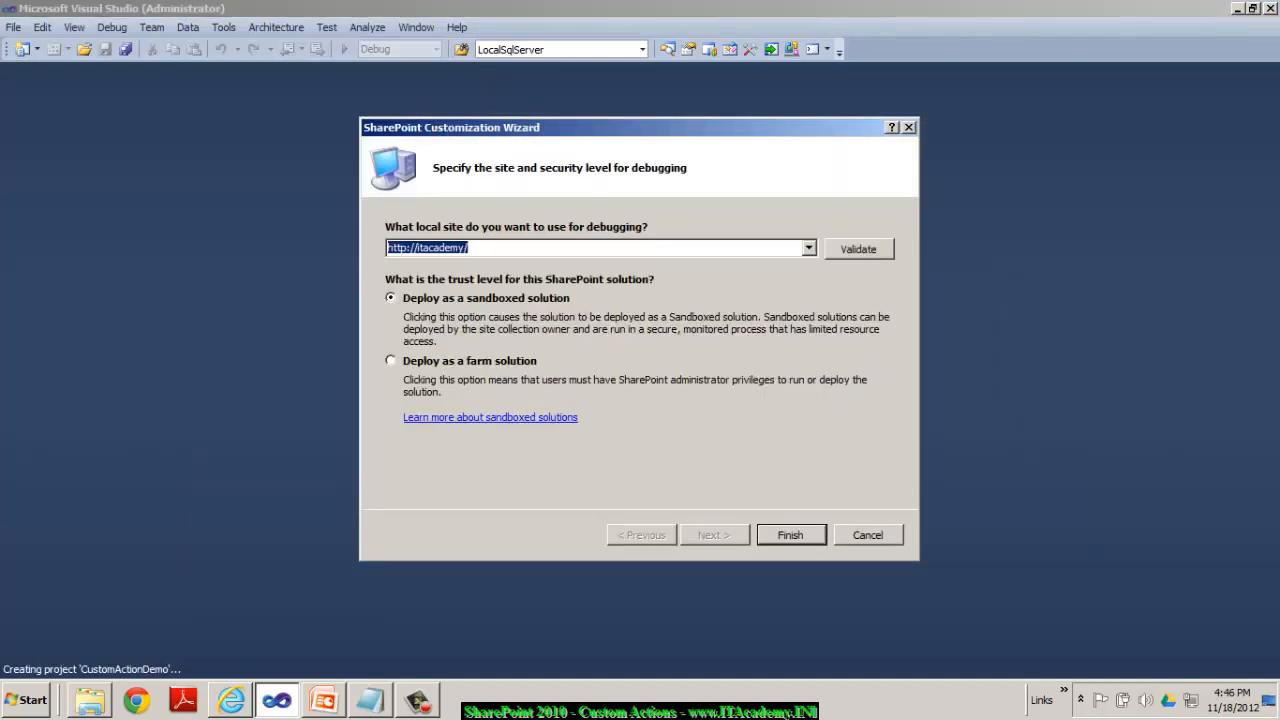
pyautogui.click(390, 360)
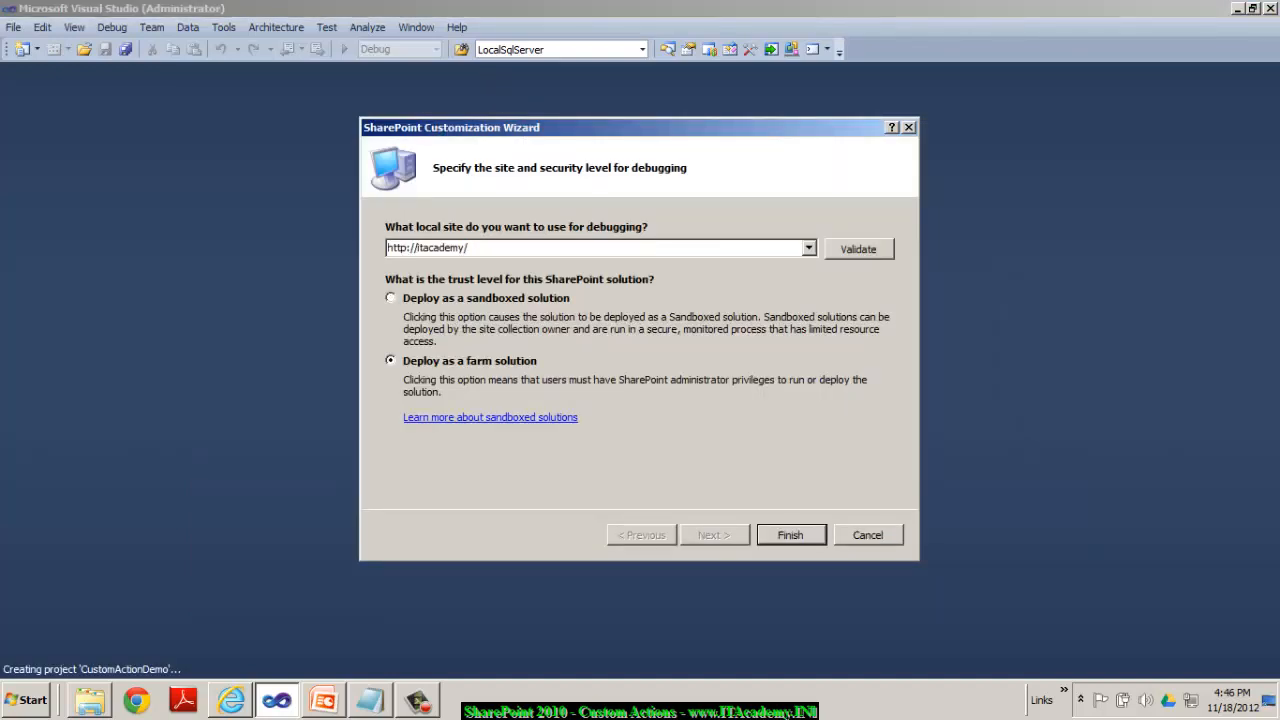
pyautogui.click(788, 534)
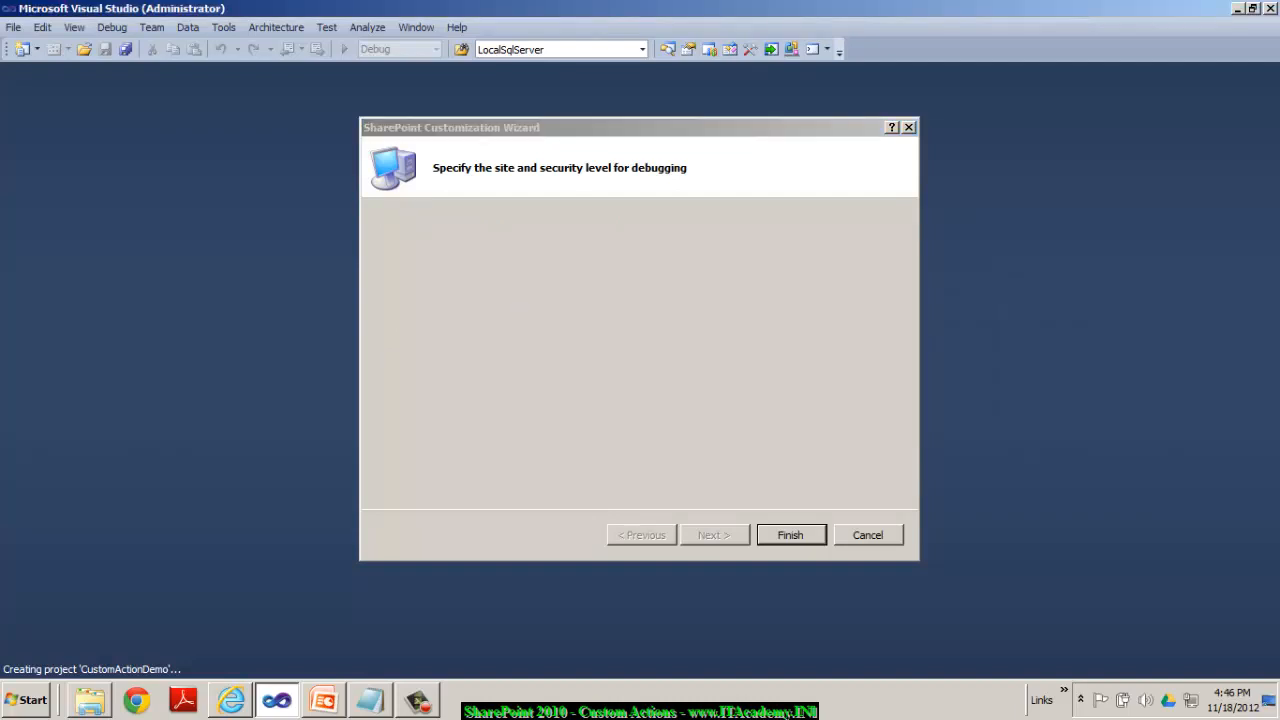
pyautogui.click(790, 536)
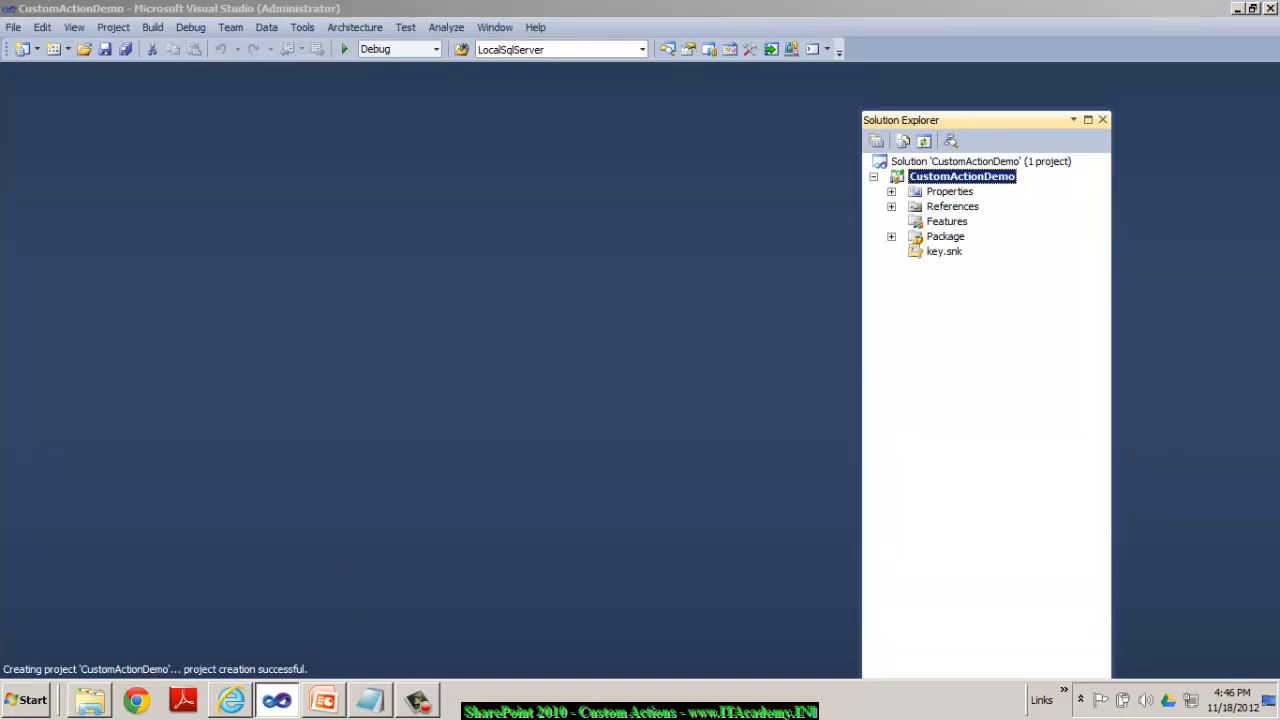
# Step: Add an Empty Element item named MyCustomGroups to the CustomActionDemo project
pyautogui.rightClick(960, 176)
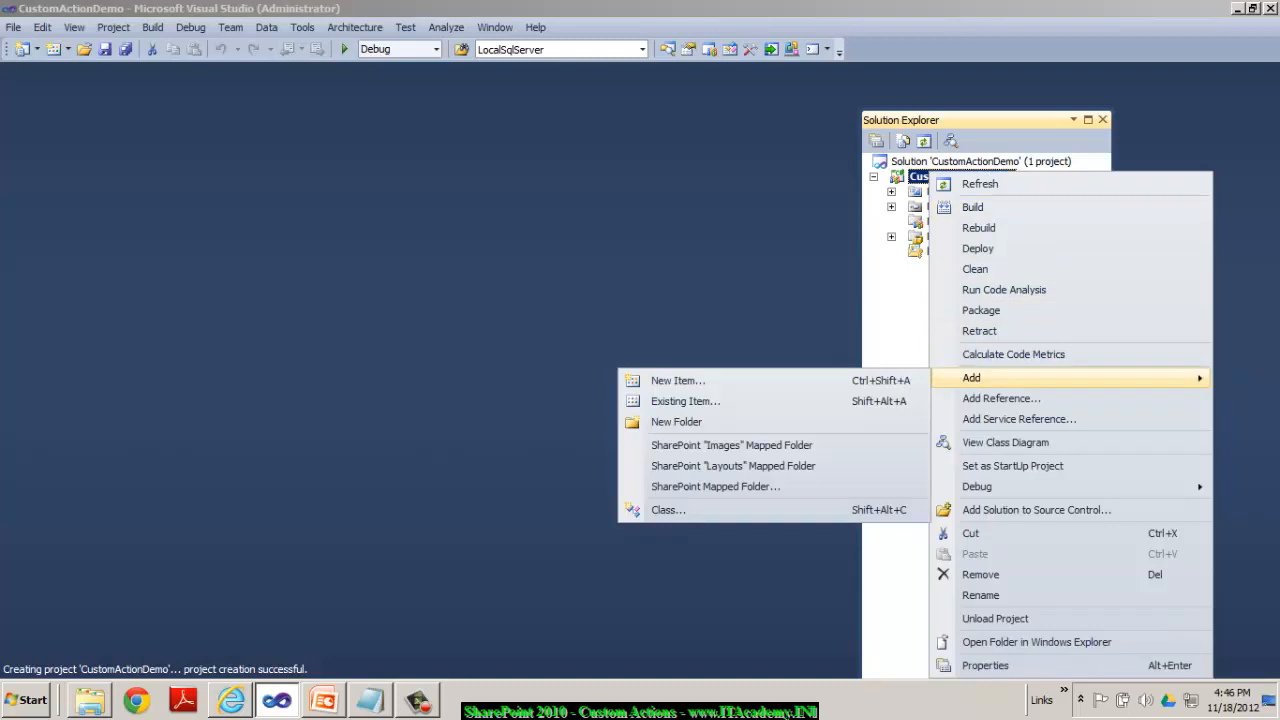
pyautogui.click(678, 380)
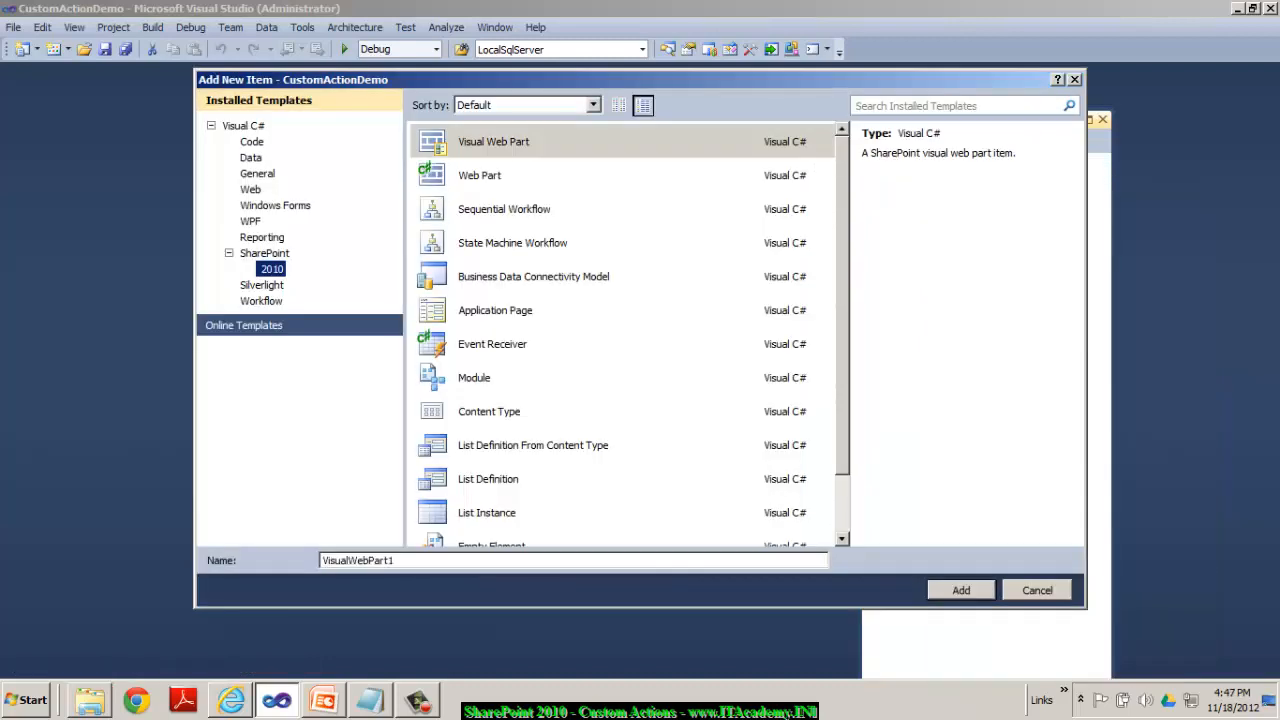
pyautogui.click(492, 478)
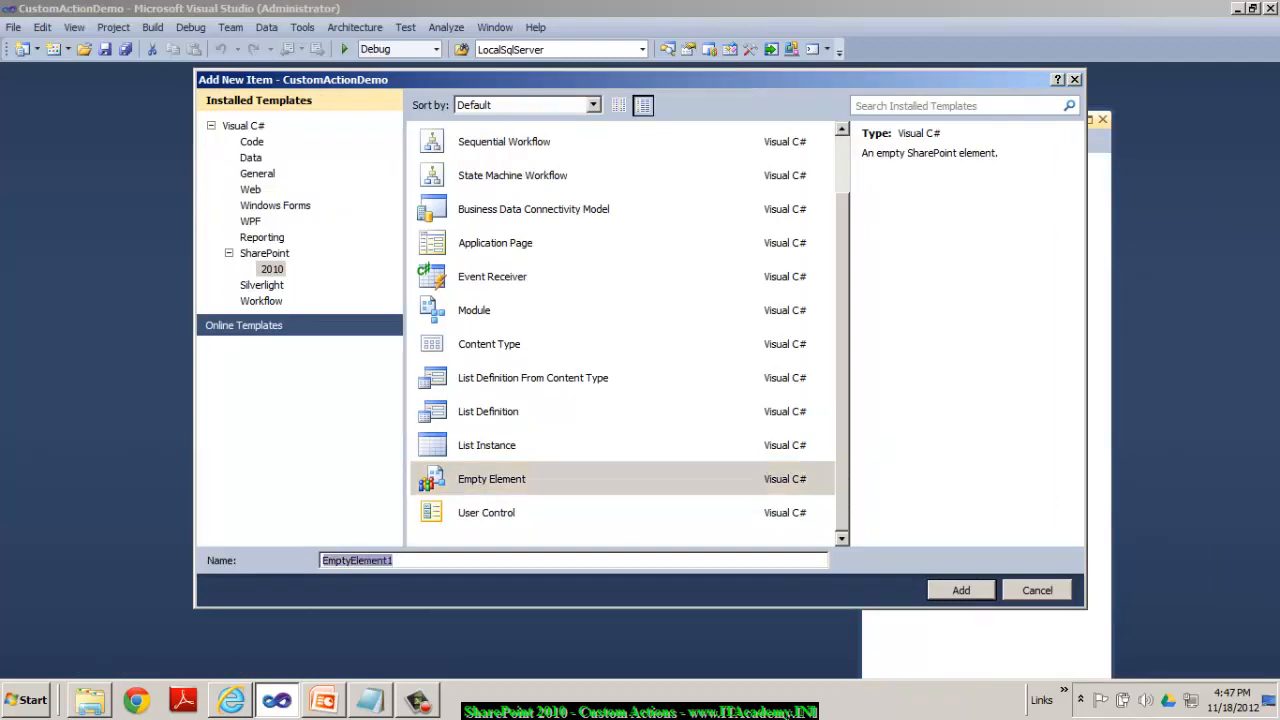
pyautogui.write('MyCustomGroups')
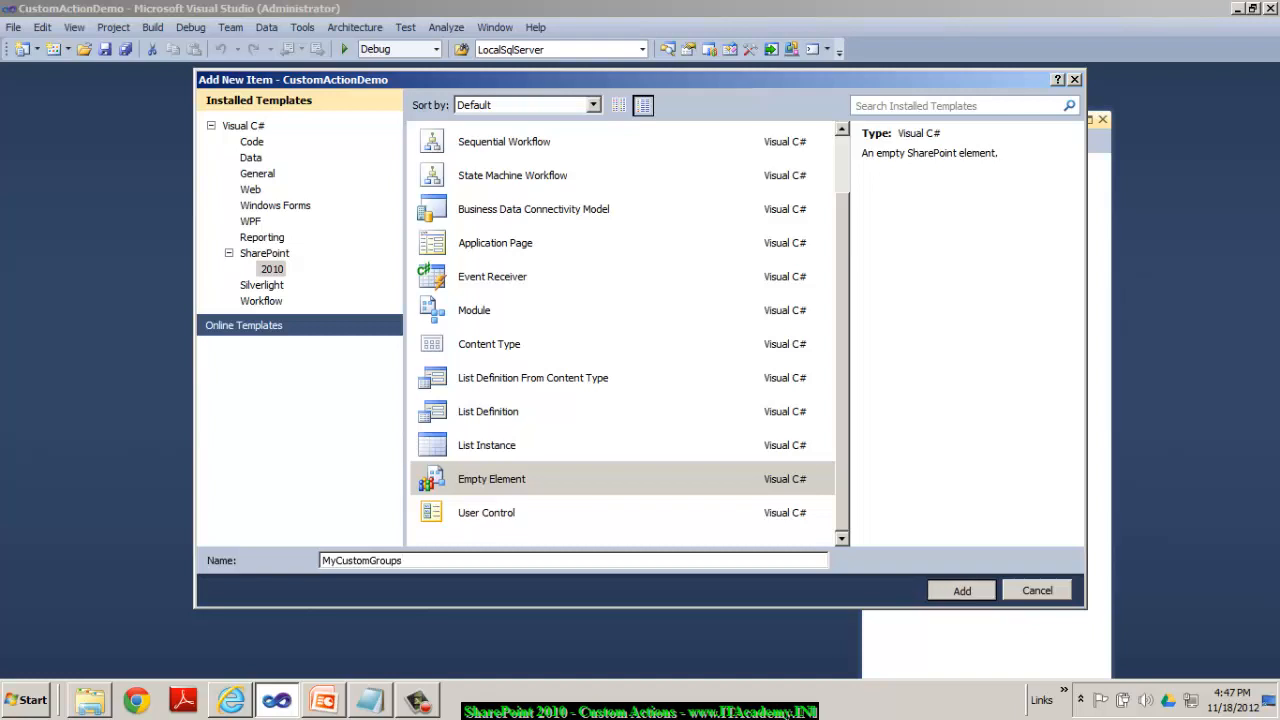
pyautogui.click(960, 590)
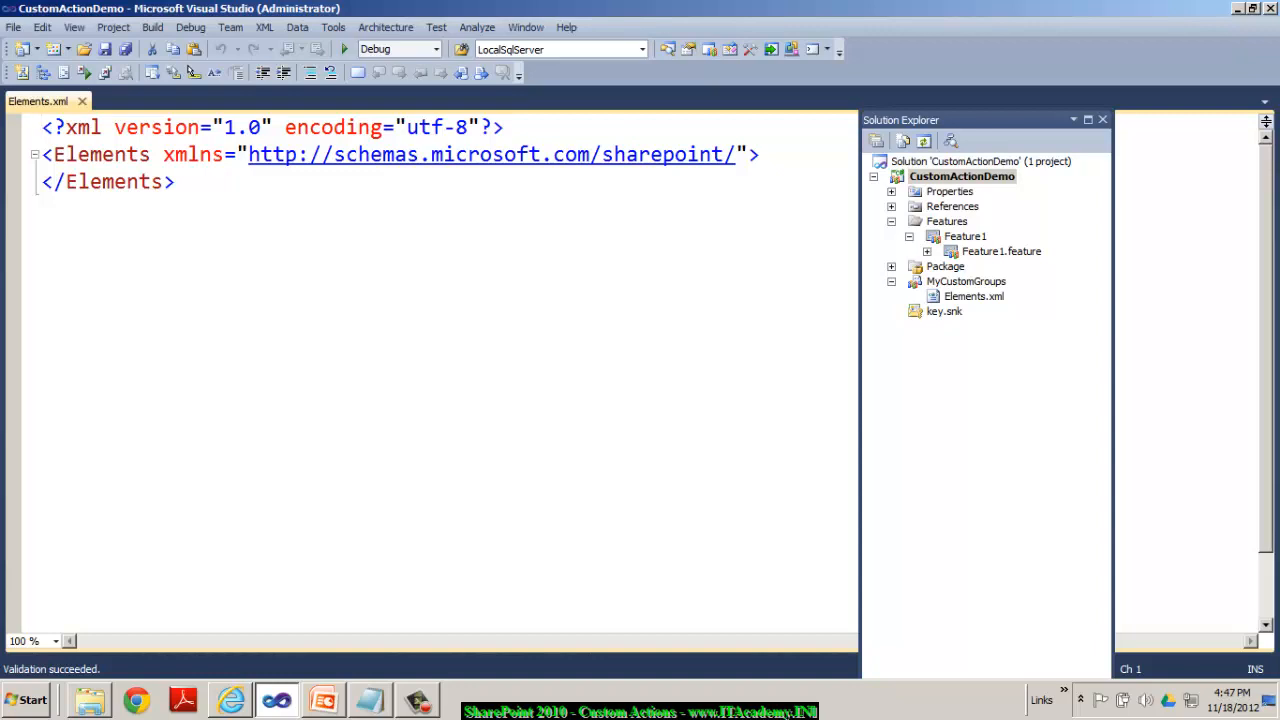
# Step: Edit Feature1's title in the feature designer toward CustomActionDemo_Feature
pyautogui.click(966, 280)
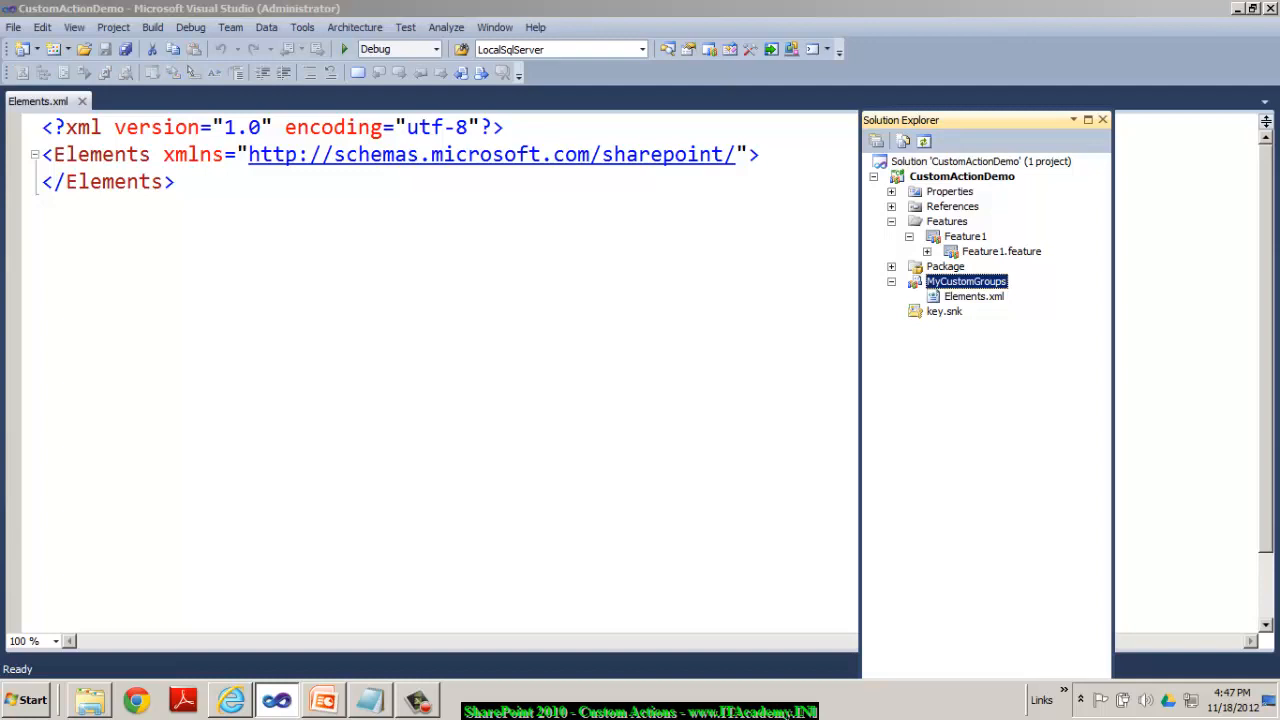
pyautogui.click(972, 296)
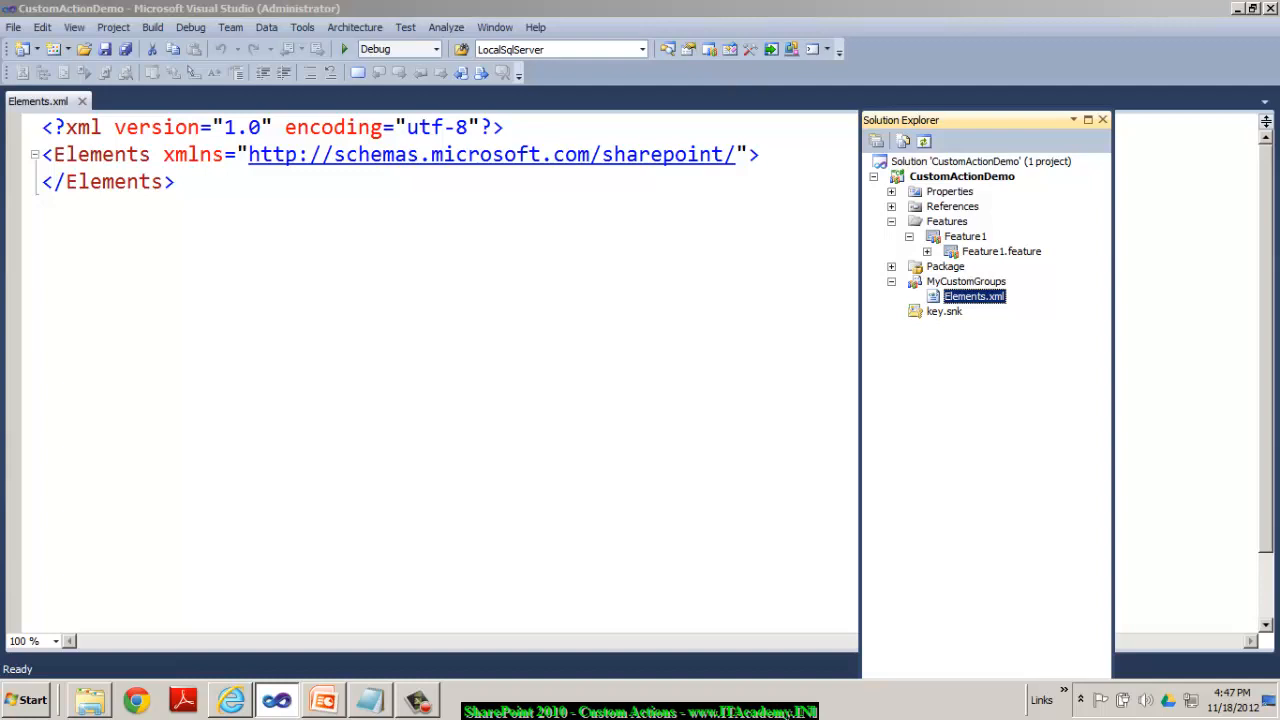
pyautogui.doubleClick(964, 236)
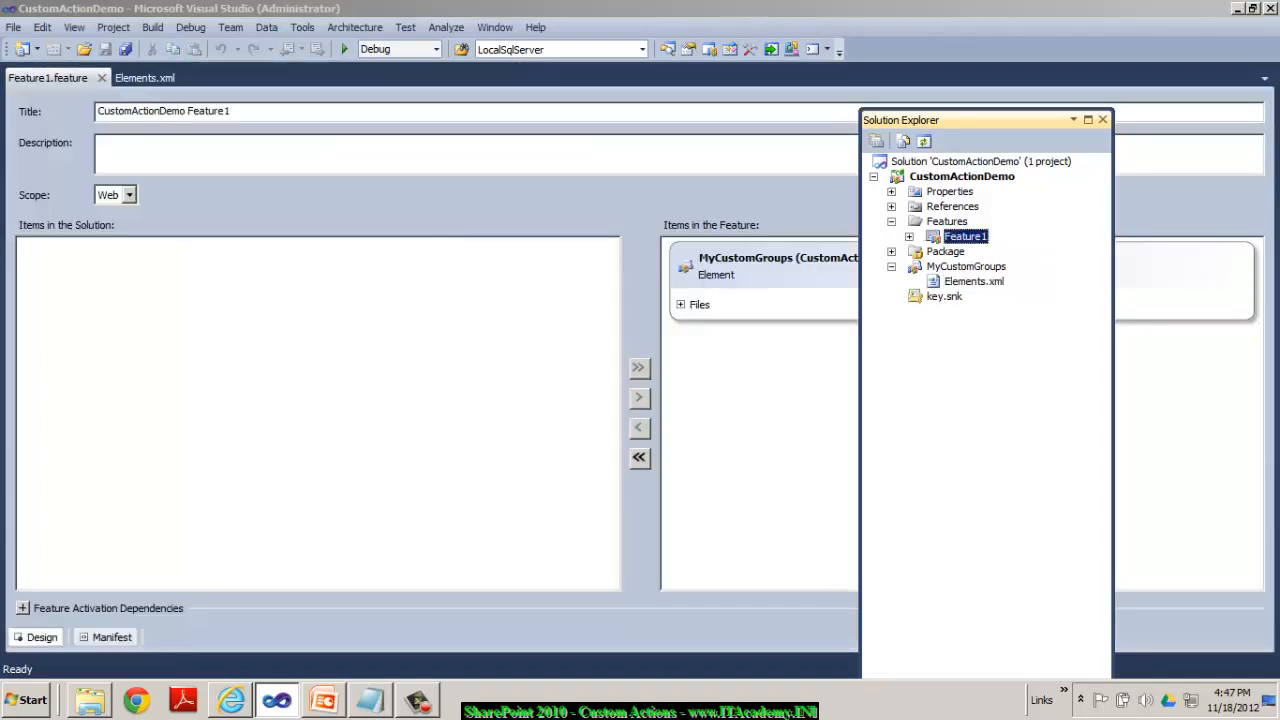
pyautogui.click(680, 304)
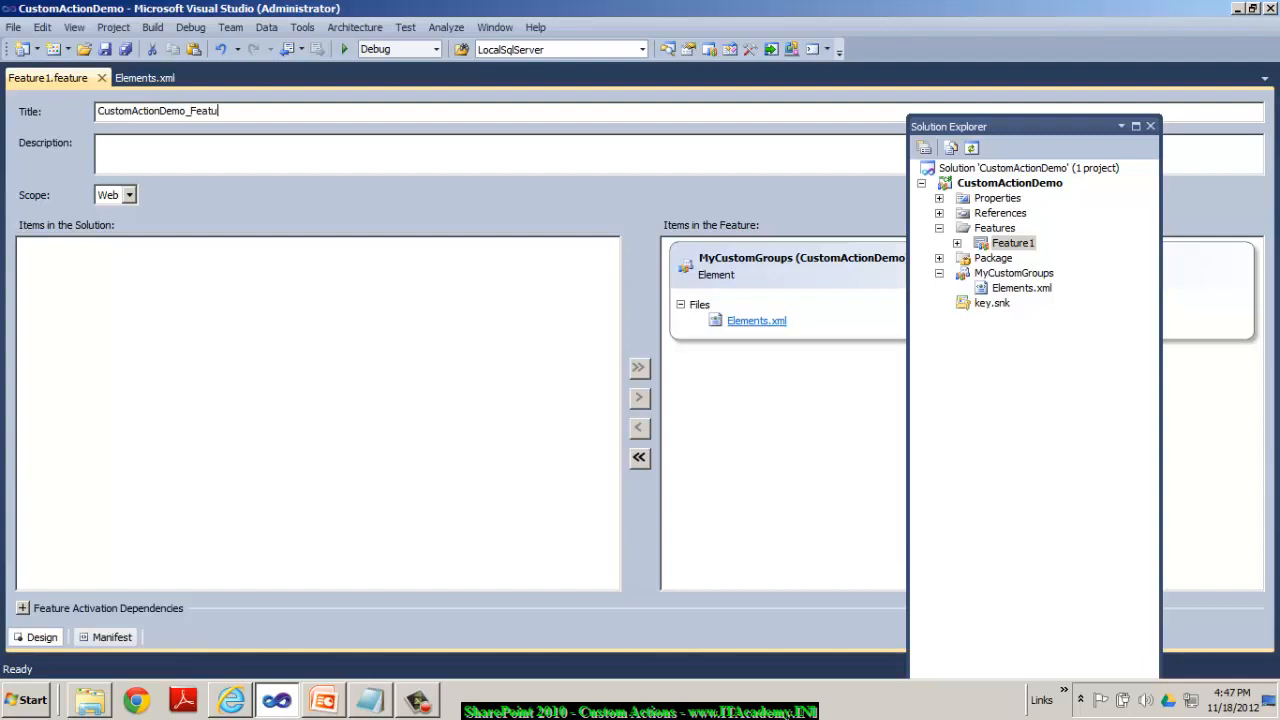
pyautogui.write('re')
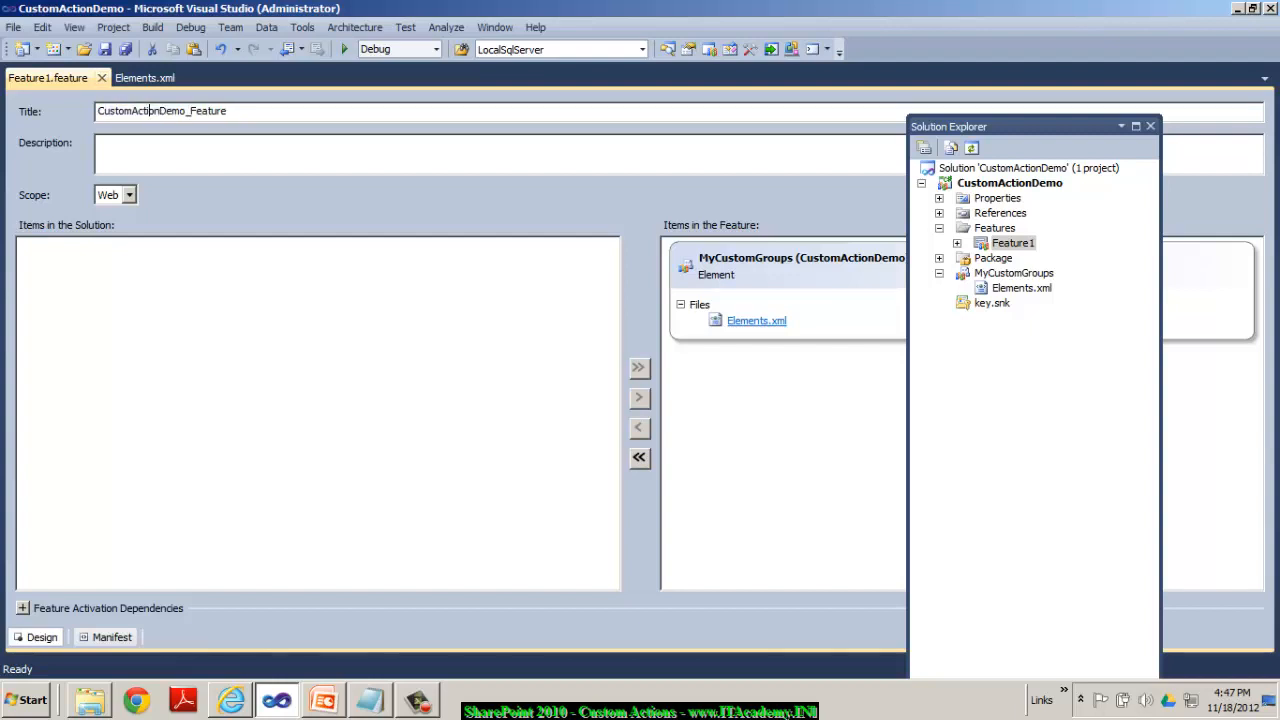
pyautogui.tripleClick(160, 112)
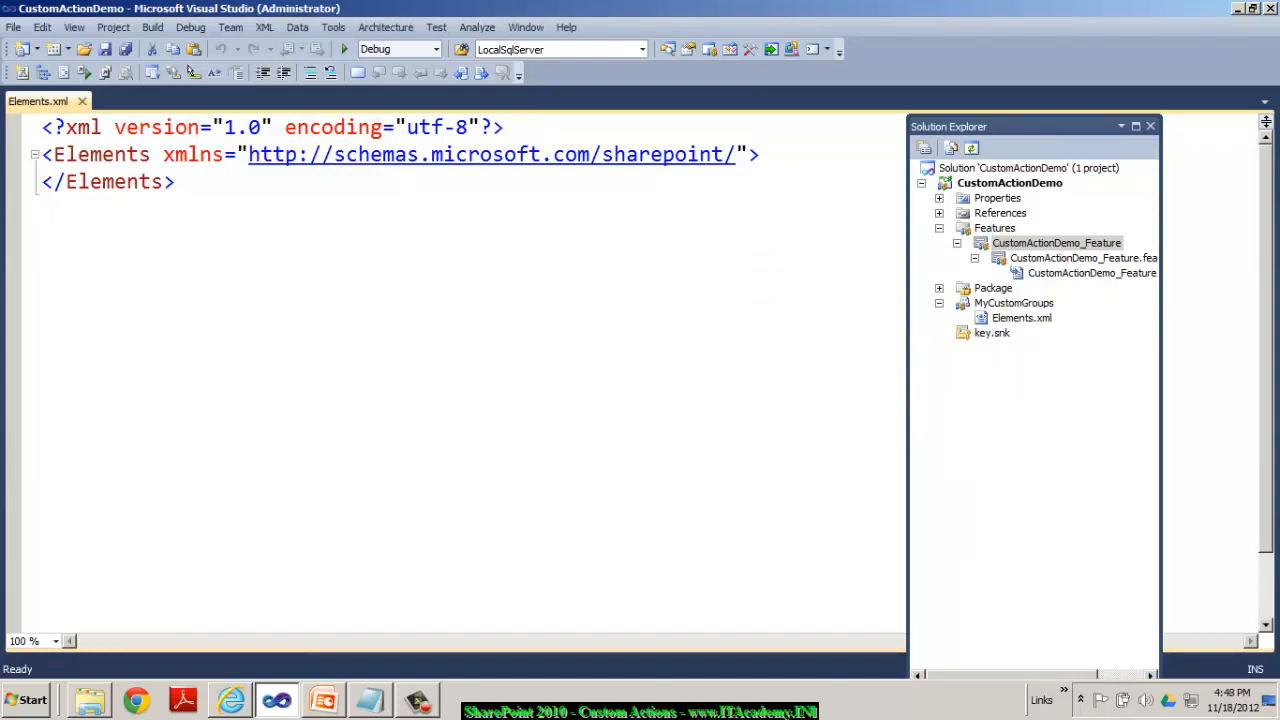
# Step: Begin a CustomActionGroup with Id CG_ITAcademyCourses and Location Microsoft.SharePoint.SiteSettings
pyautogui.press('enter')
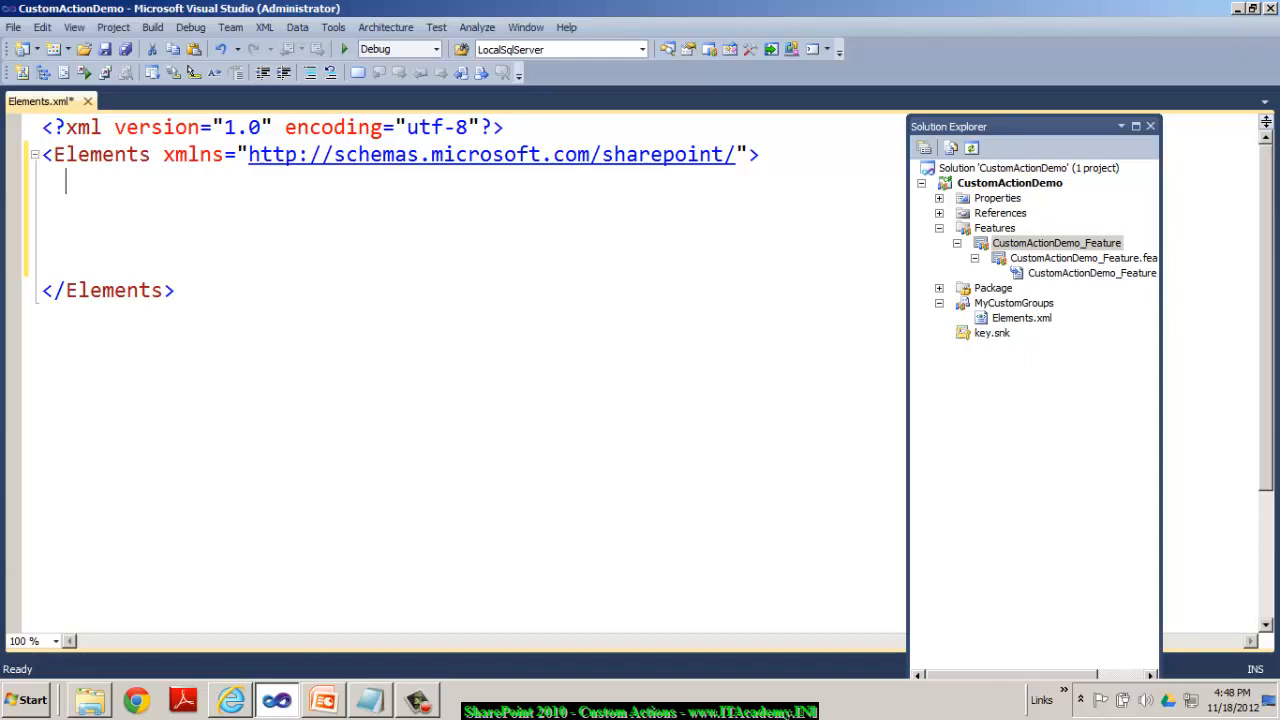
pyautogui.press('enter')
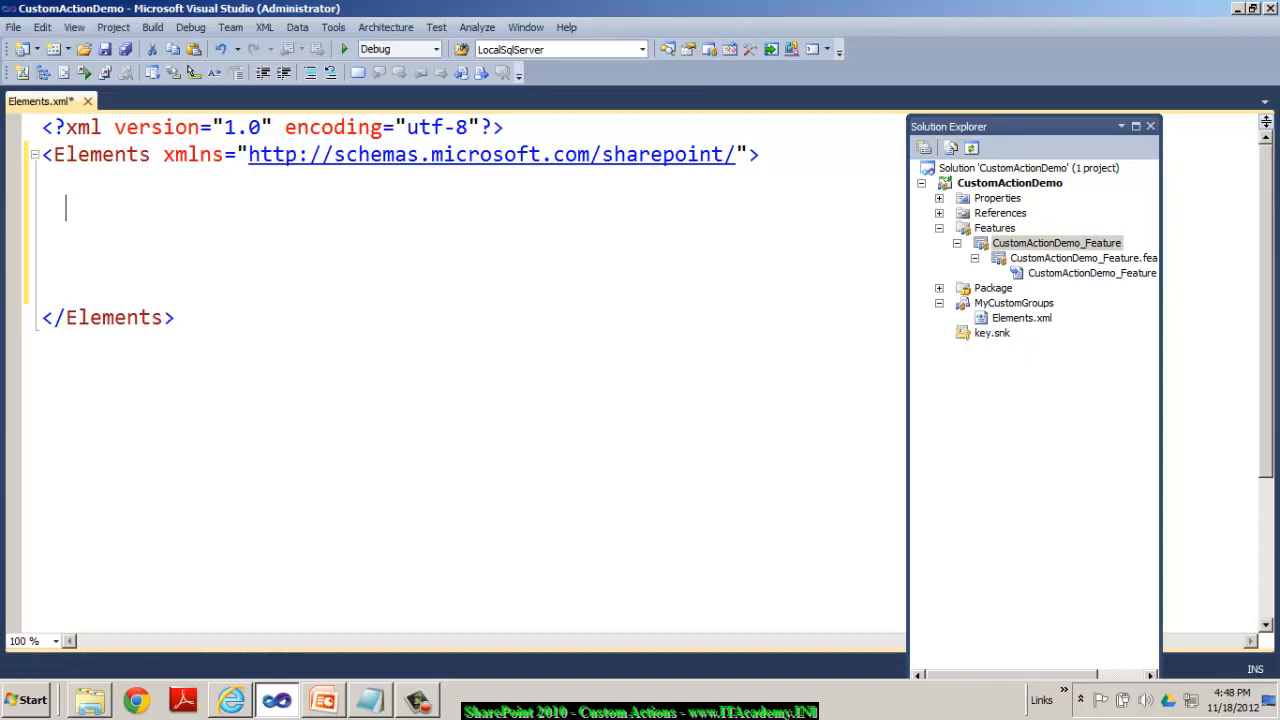
pyautogui.write('<CustomActionGroup Id="')
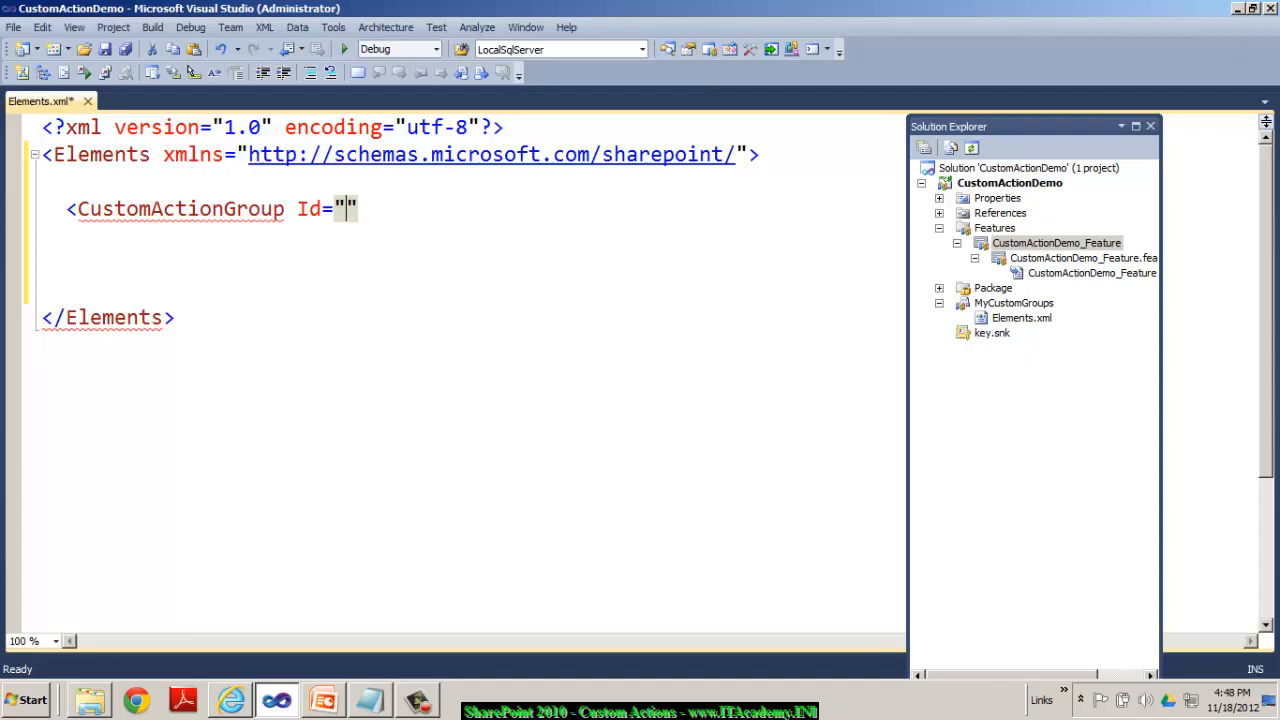
pyautogui.write('CG')
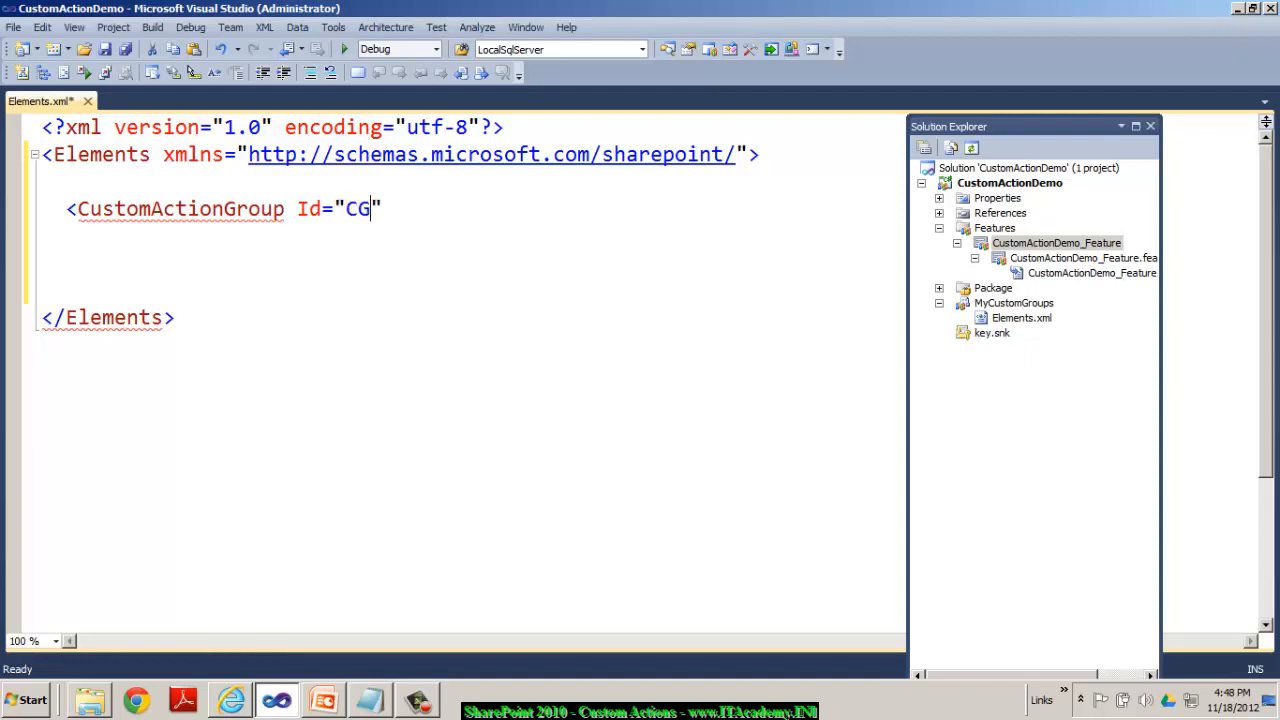
pyautogui.write('_ITAcadem')
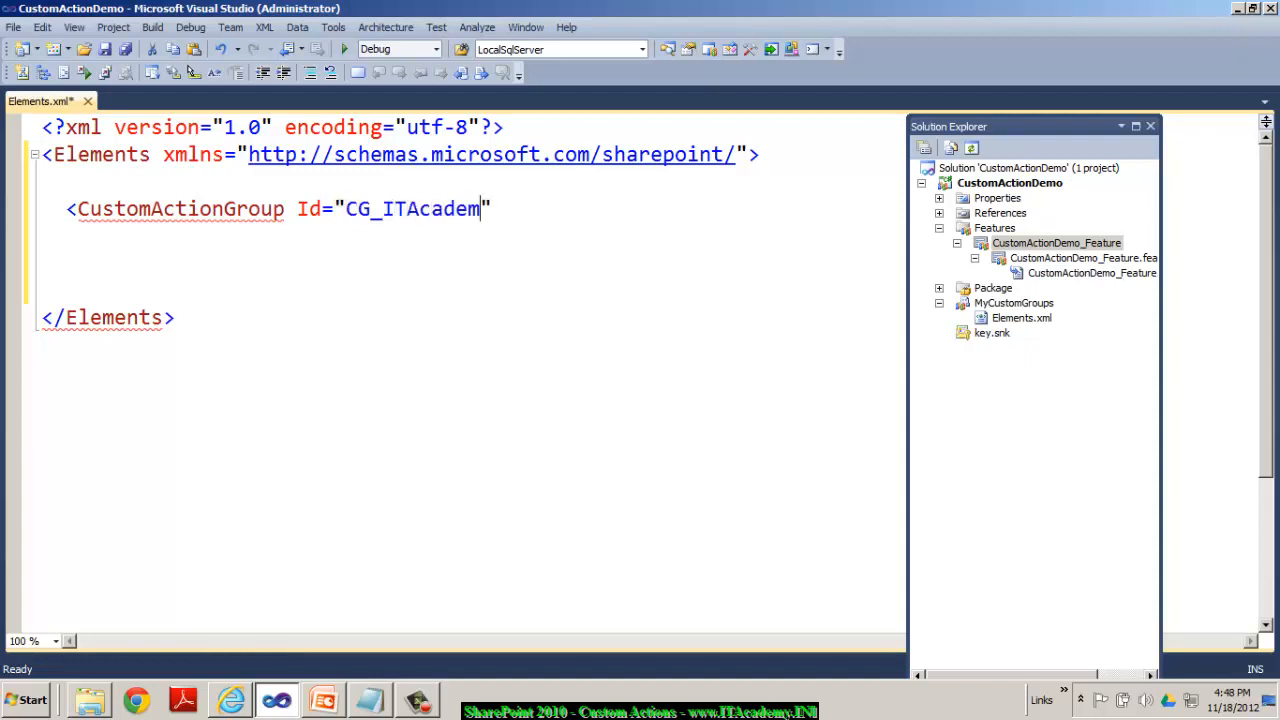
pyautogui.write('yCourses')
pyautogui.write('Locati')
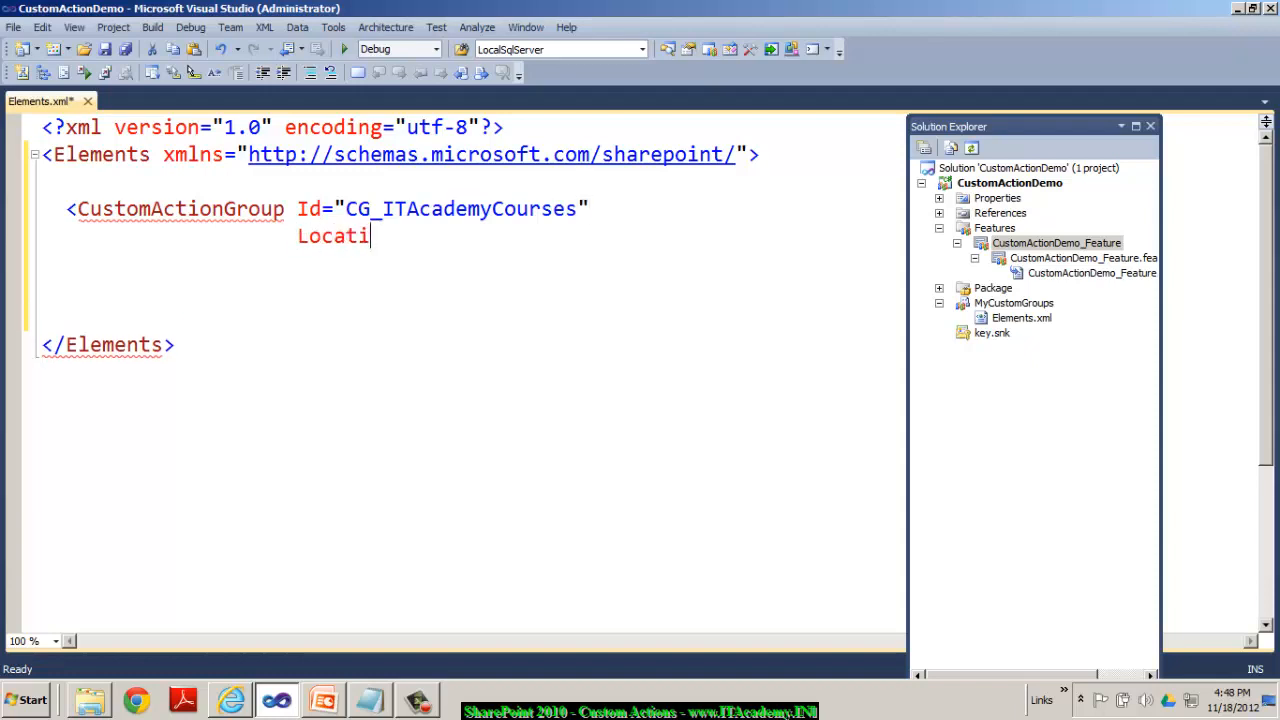
pyautogui.write('on="Micr')
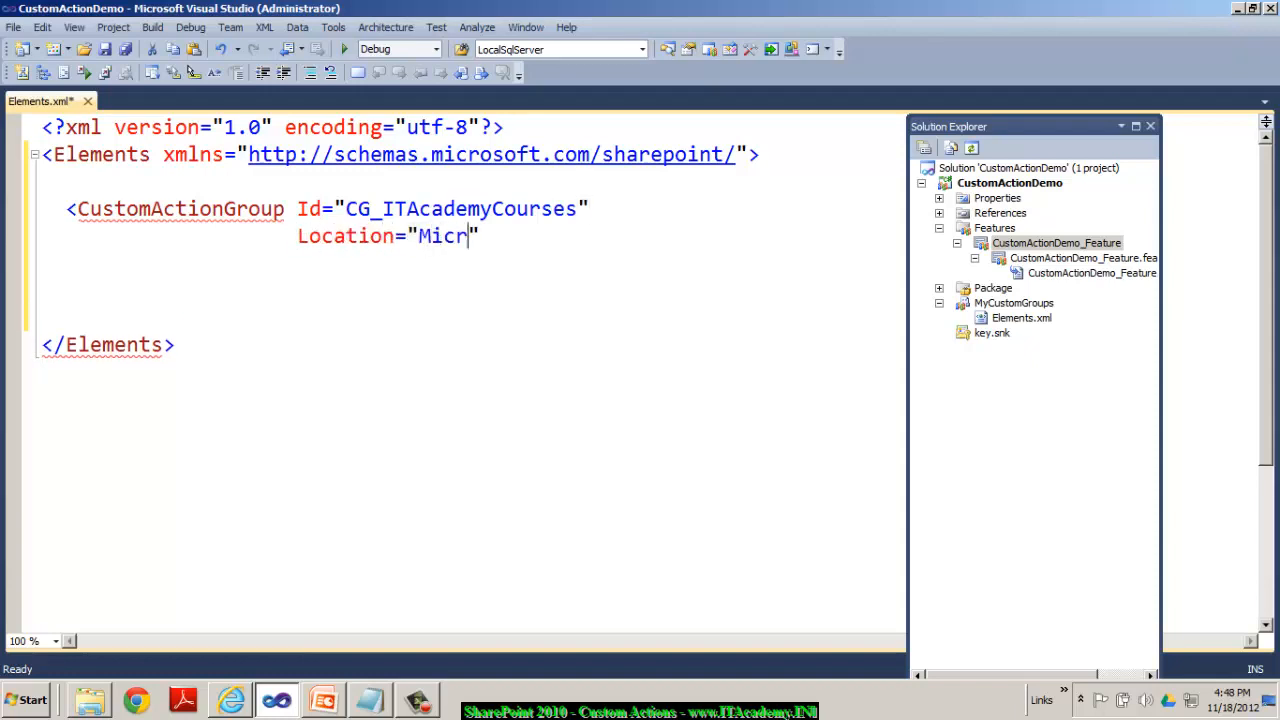
pyautogui.write('osoft.S')
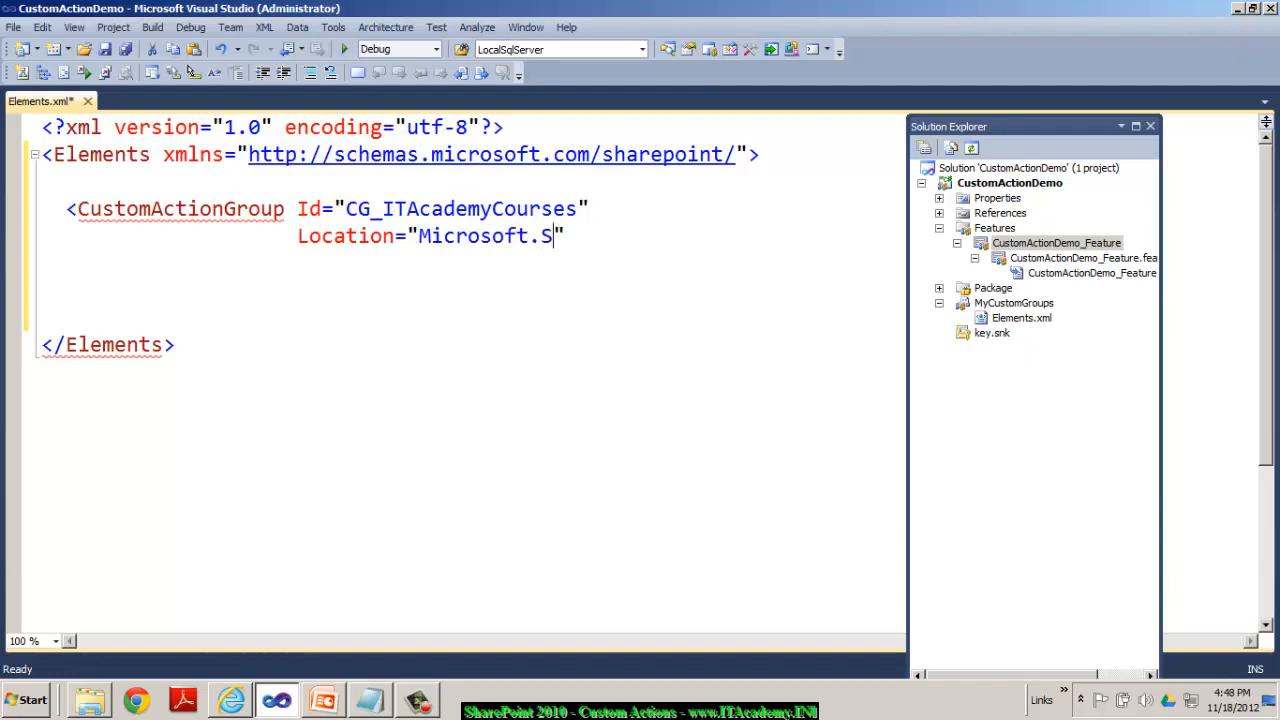
pyautogui.write('jhare')
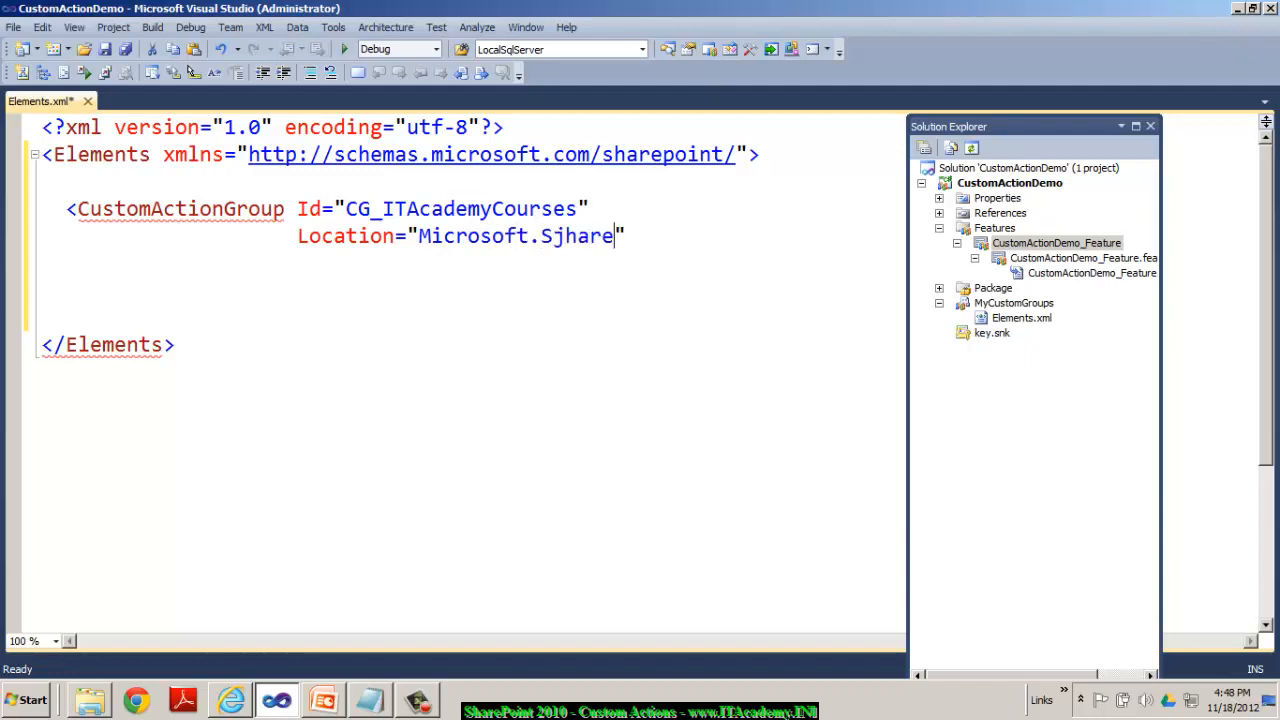
pyautogui.press('BackSpace')
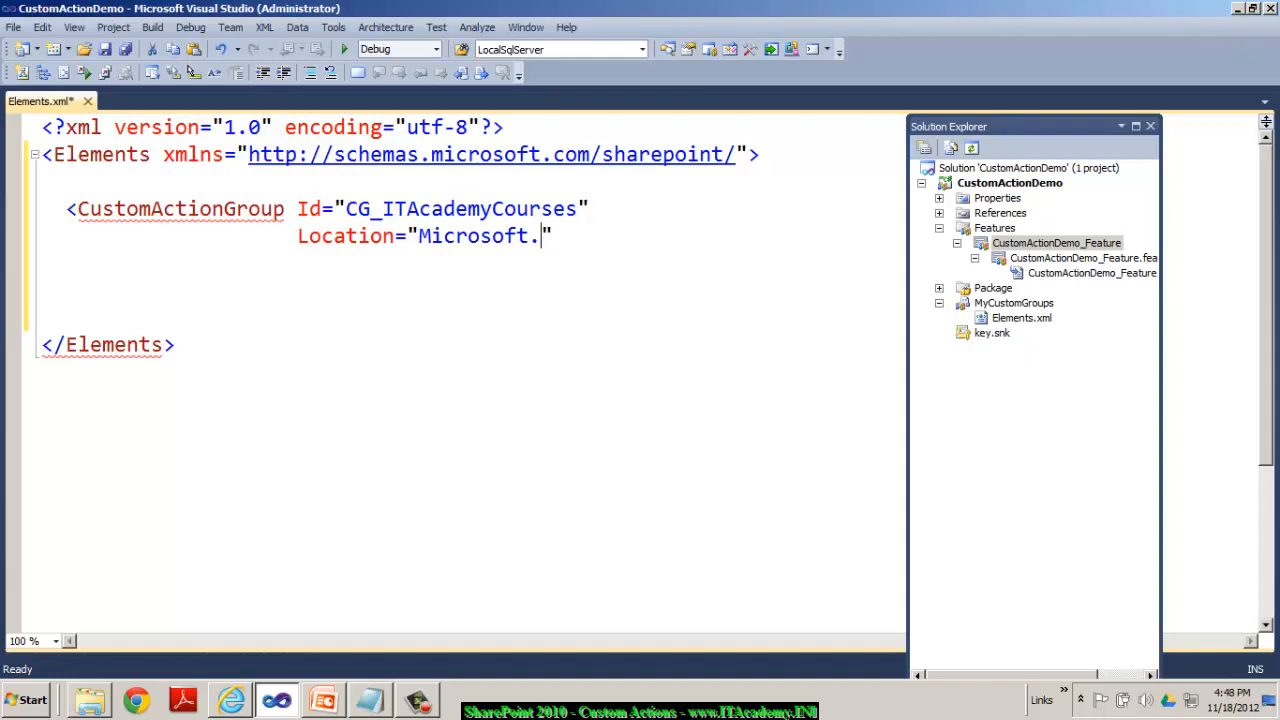
pyautogui.write('SharePoint.Si')
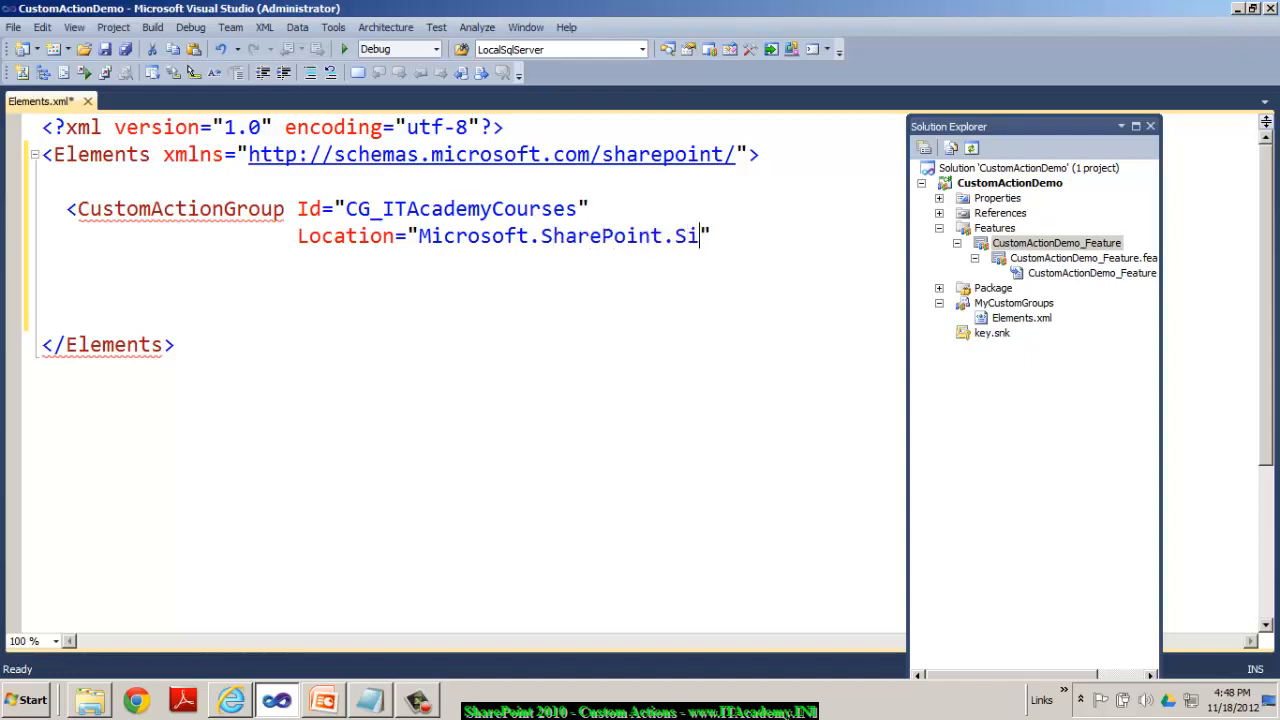
pyautogui.write('teSettings')
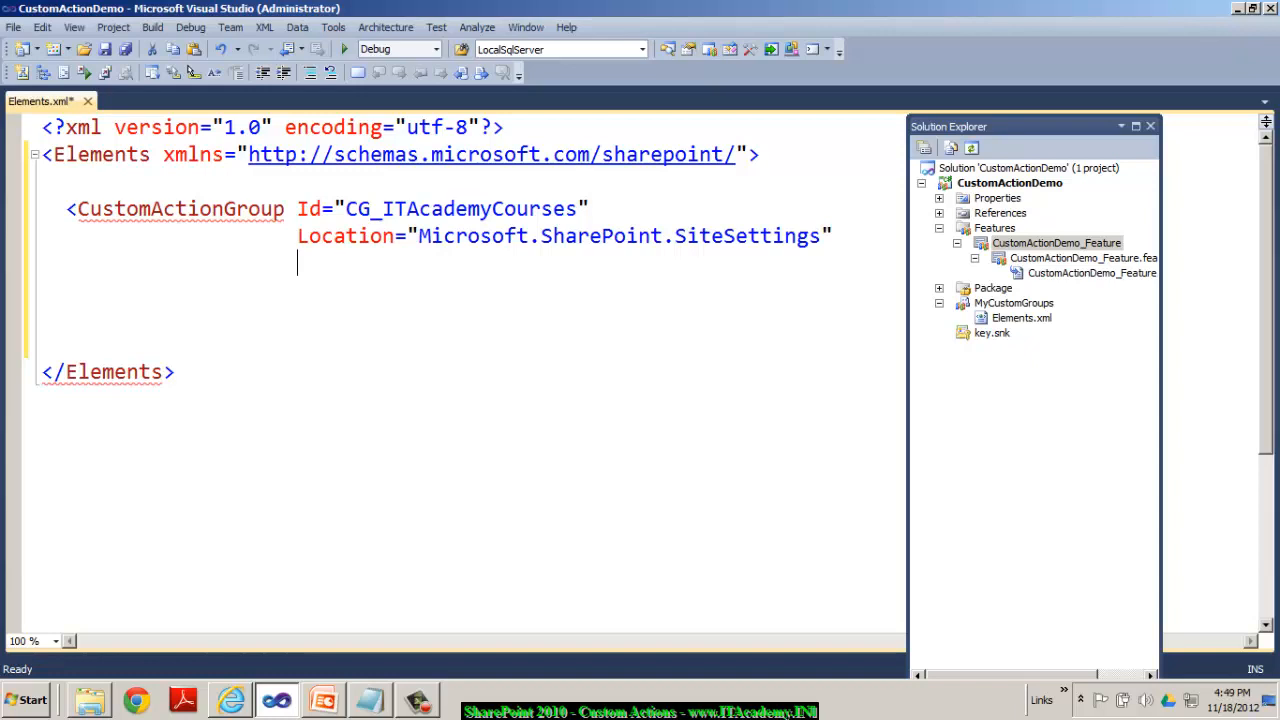
# Step: Give the group Sequence 1000 and Title IT Academy Courses
pyautogui.write('Sequen')
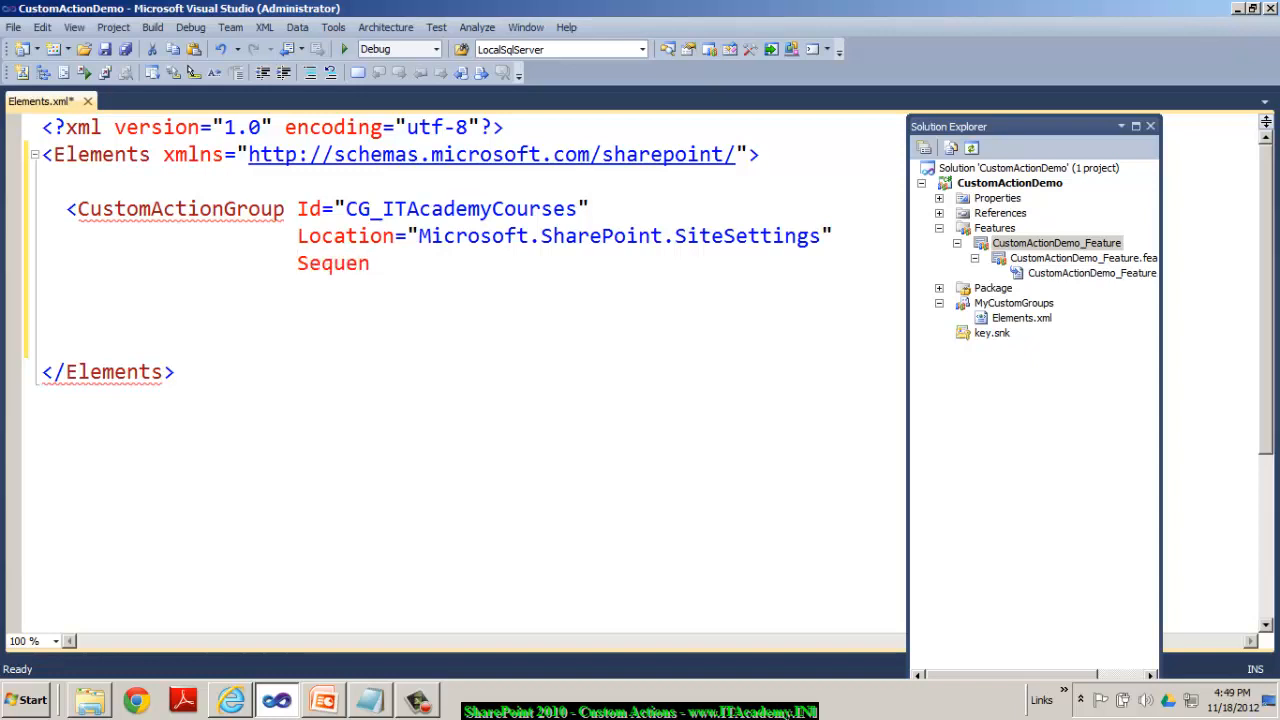
pyautogui.write('ce="10"')
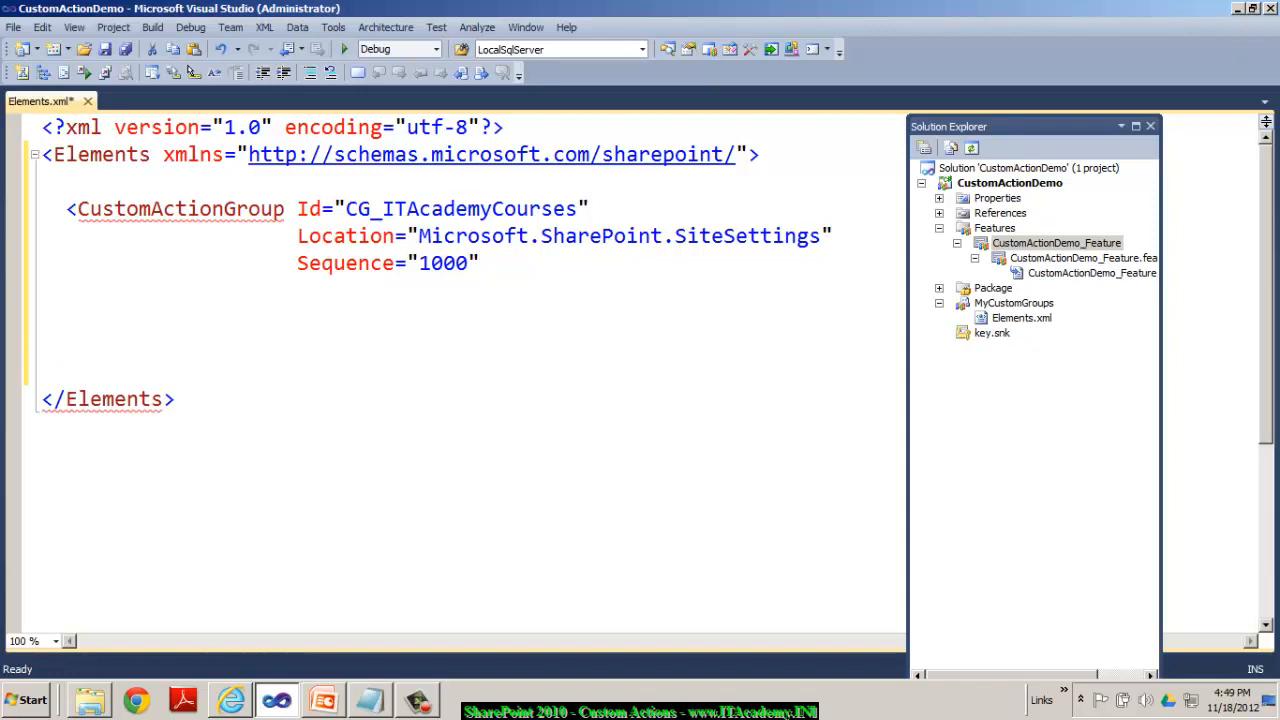
pyautogui.write('Title')
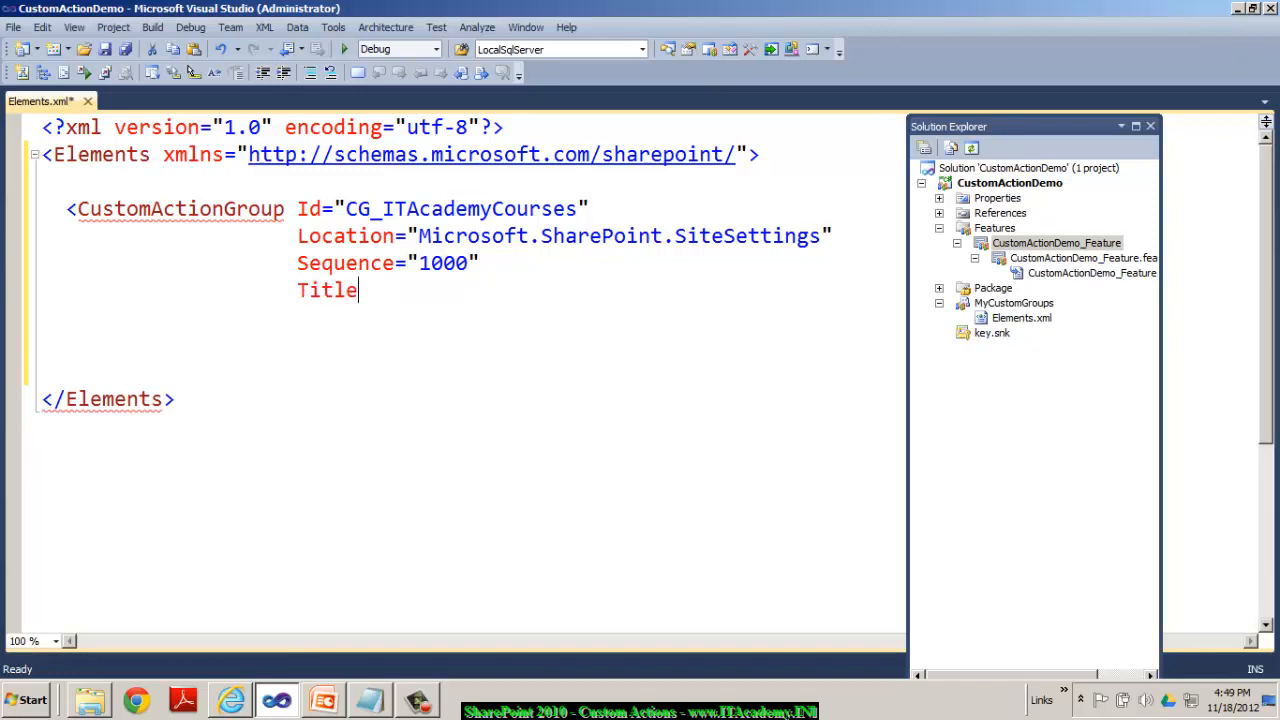
pyautogui.write('="IT A"')
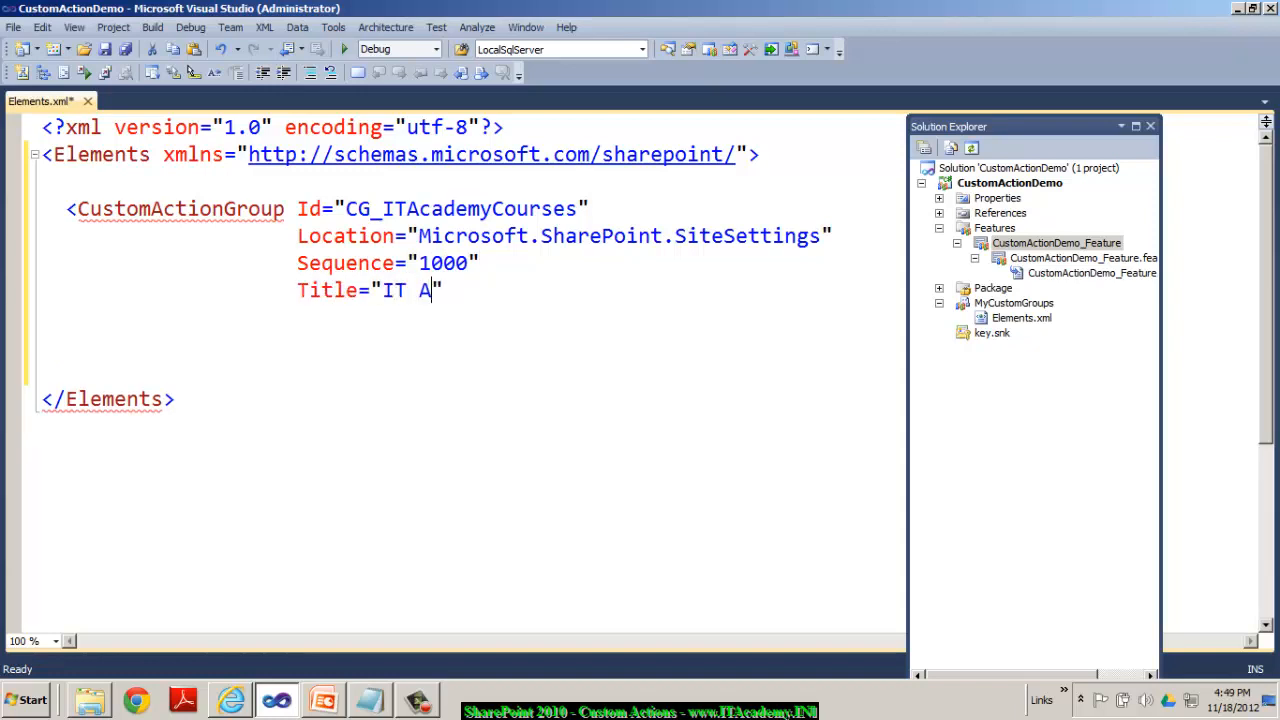
pyautogui.write('cademy Courses')
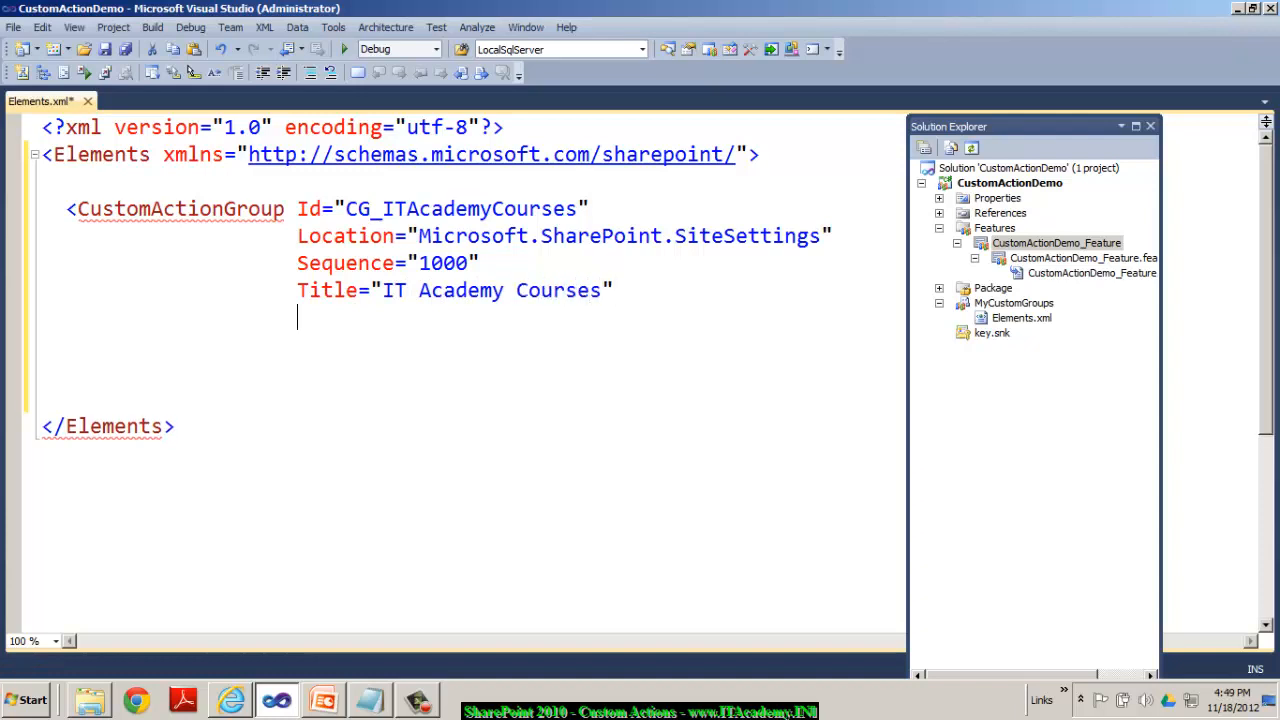
# Step: Set the group's ImageUrl to /_layouts/images/menulistsettings.gif, close the tag and save Elements.xml
pyautogui.write('Imageu')
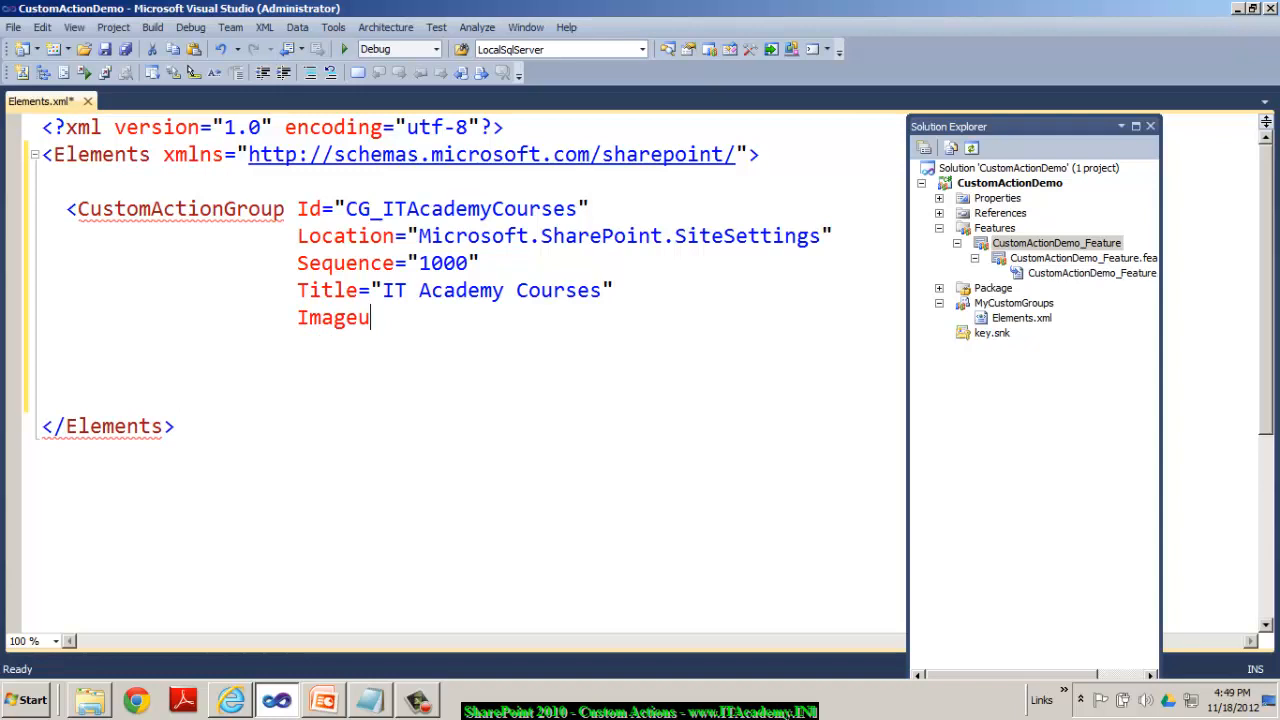
pyautogui.write('ir')
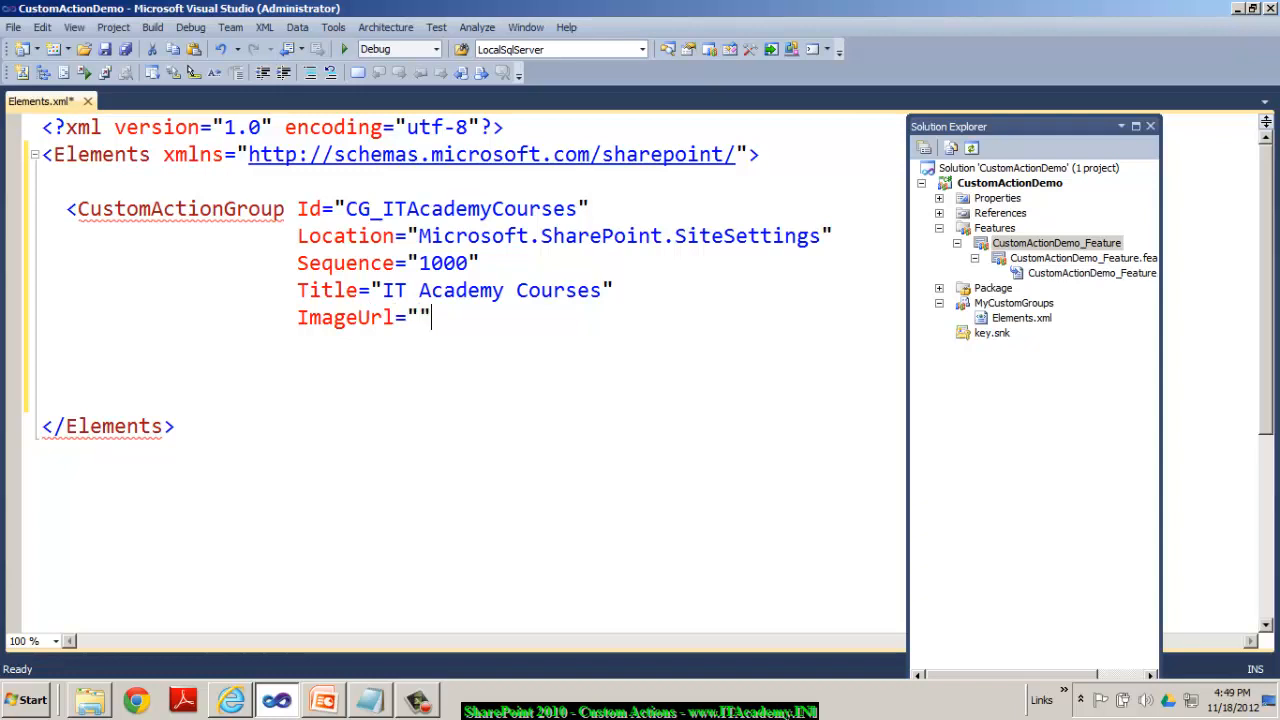
pyautogui.write('/>')
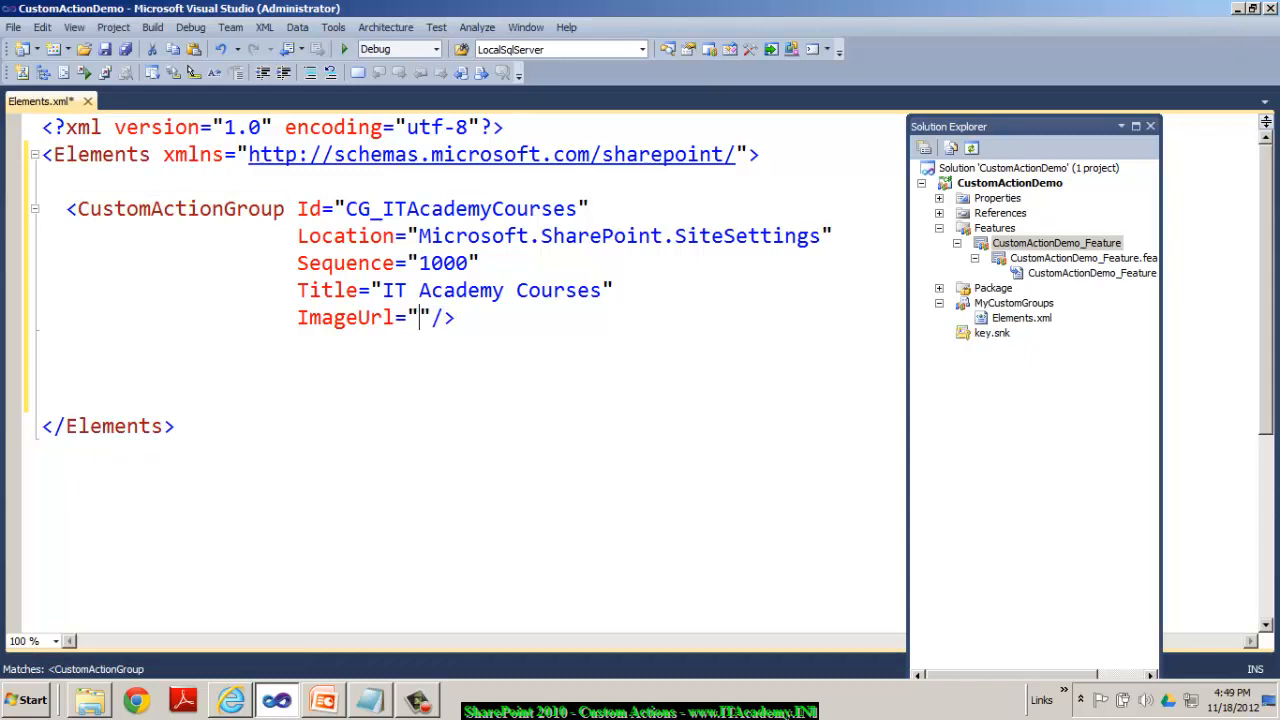
pyautogui.write('_l')
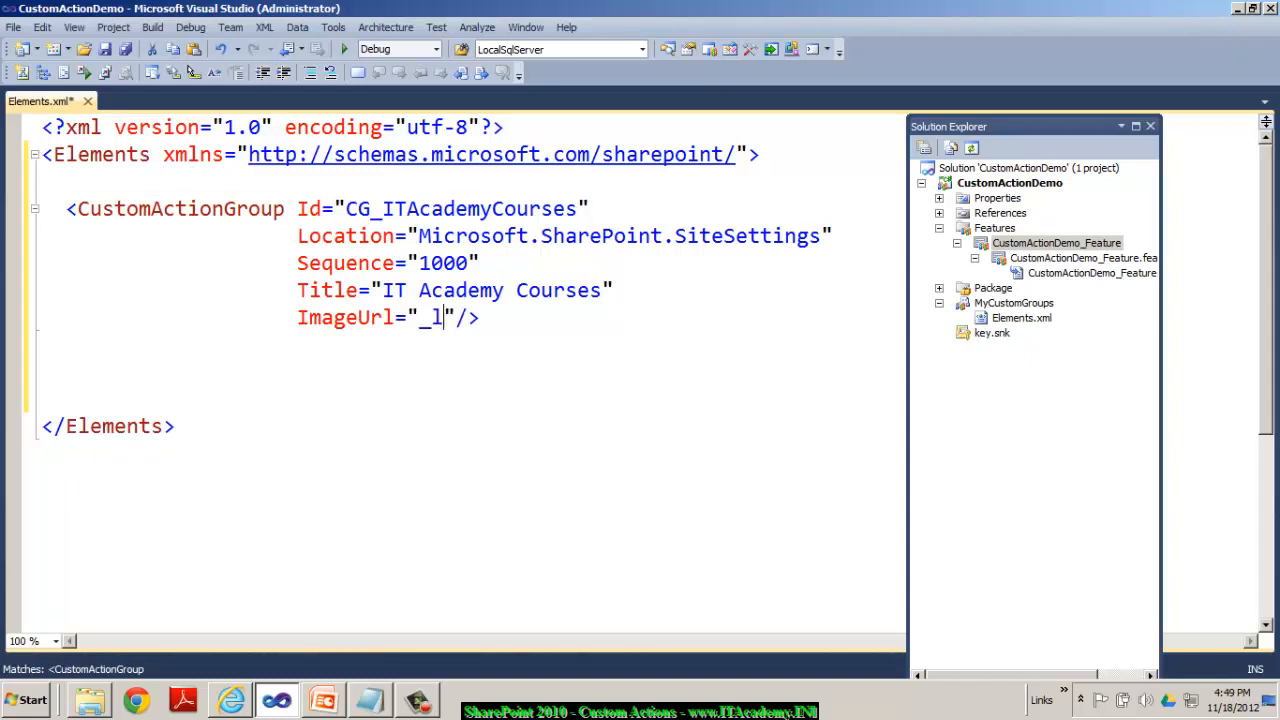
pyautogui.write('ayouts/')
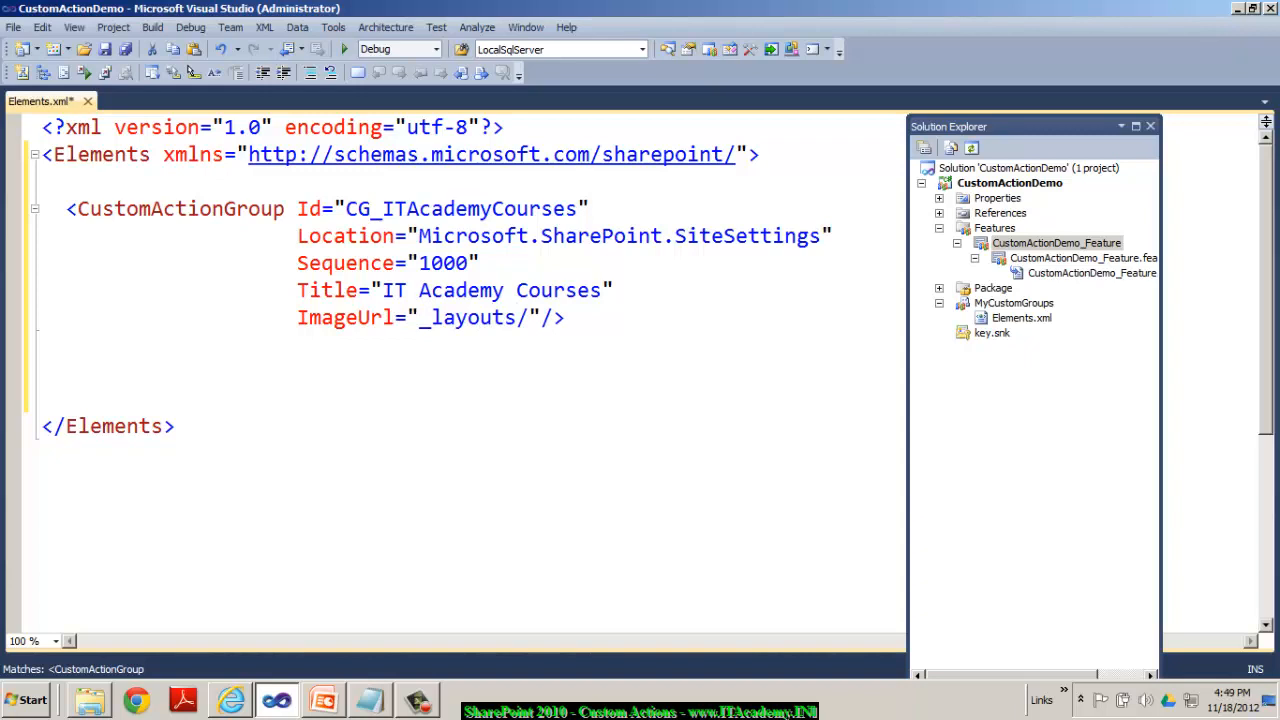
pyautogui.write('images/')
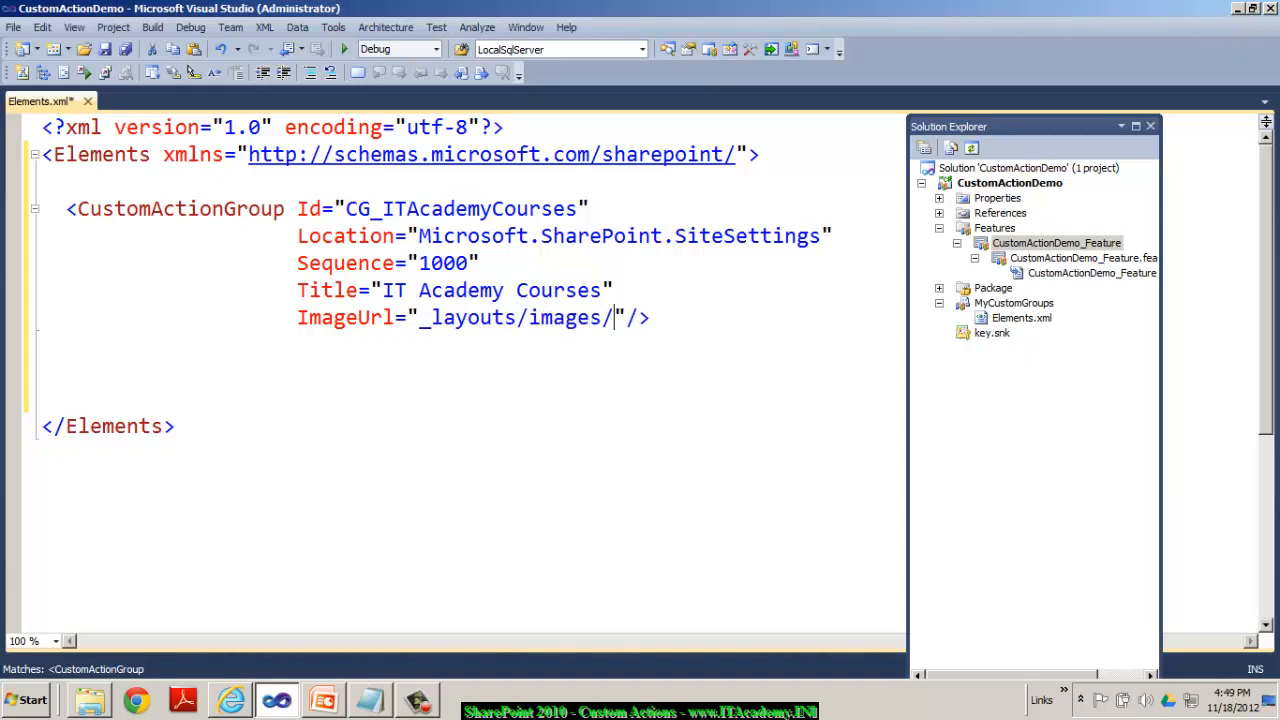
pyautogui.write('menulist')
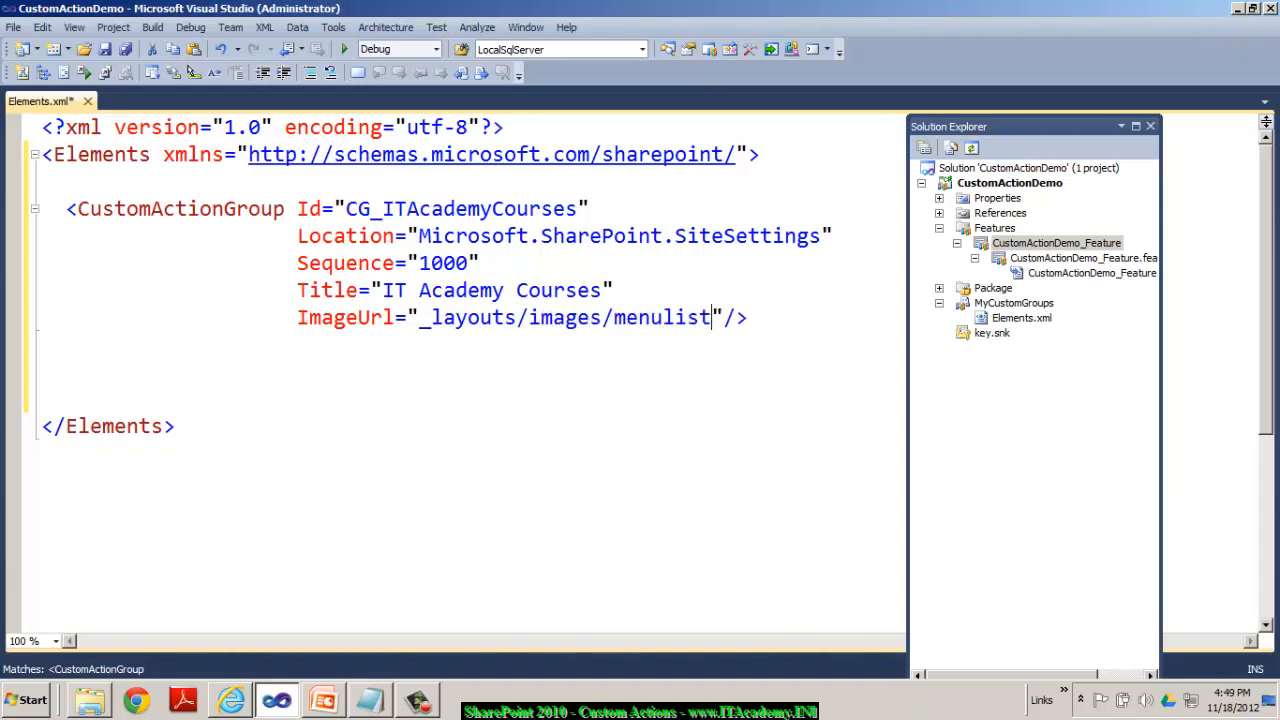
pyautogui.write('settings.g')
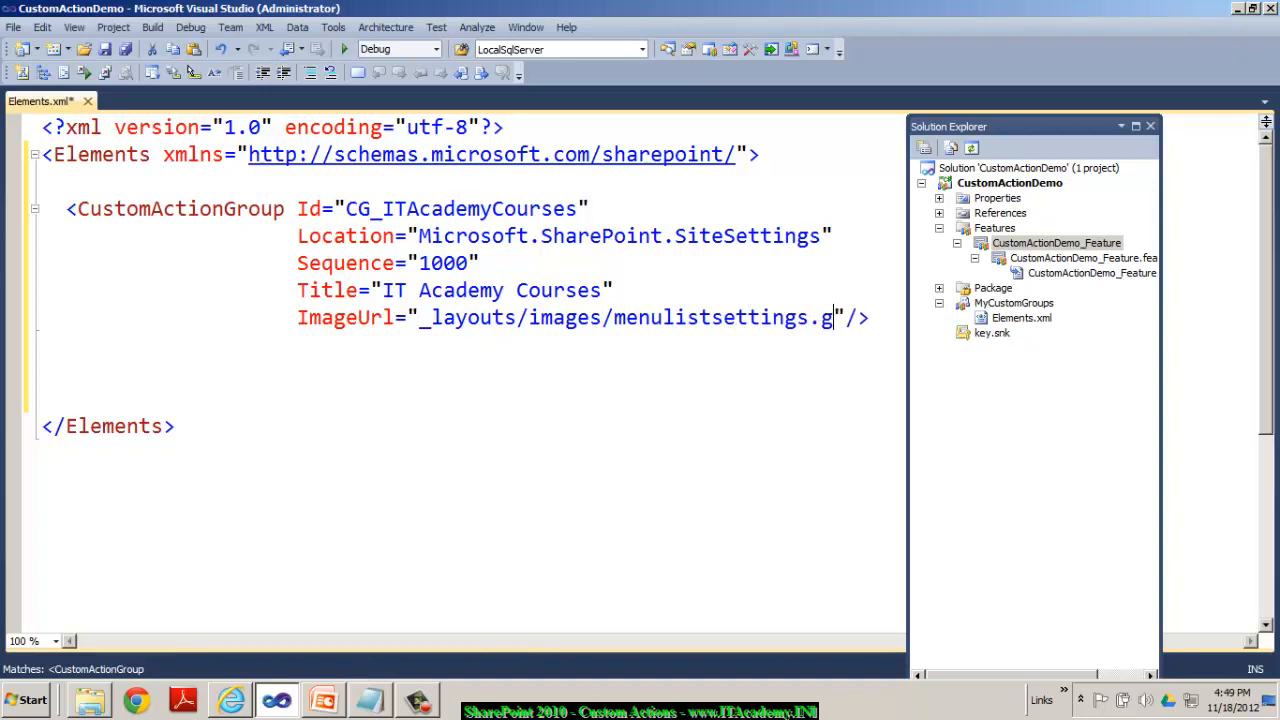
pyautogui.write('if')
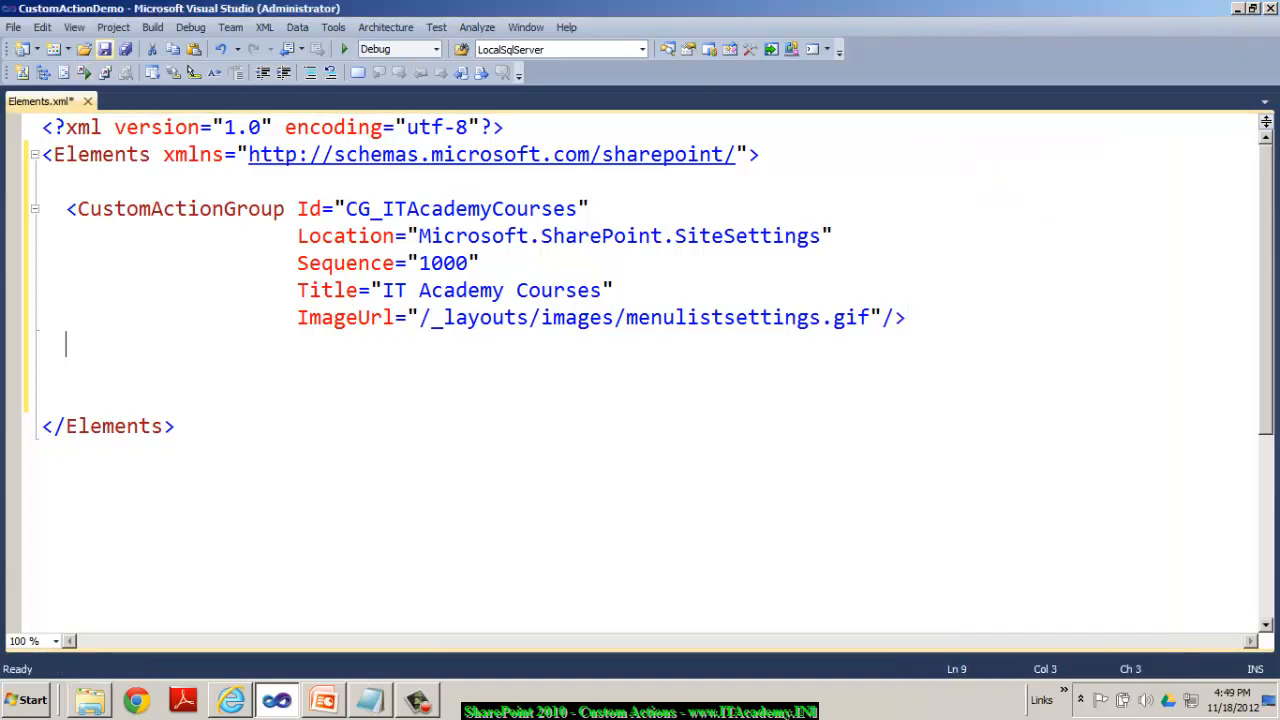
pyautogui.press('ctrl+s')
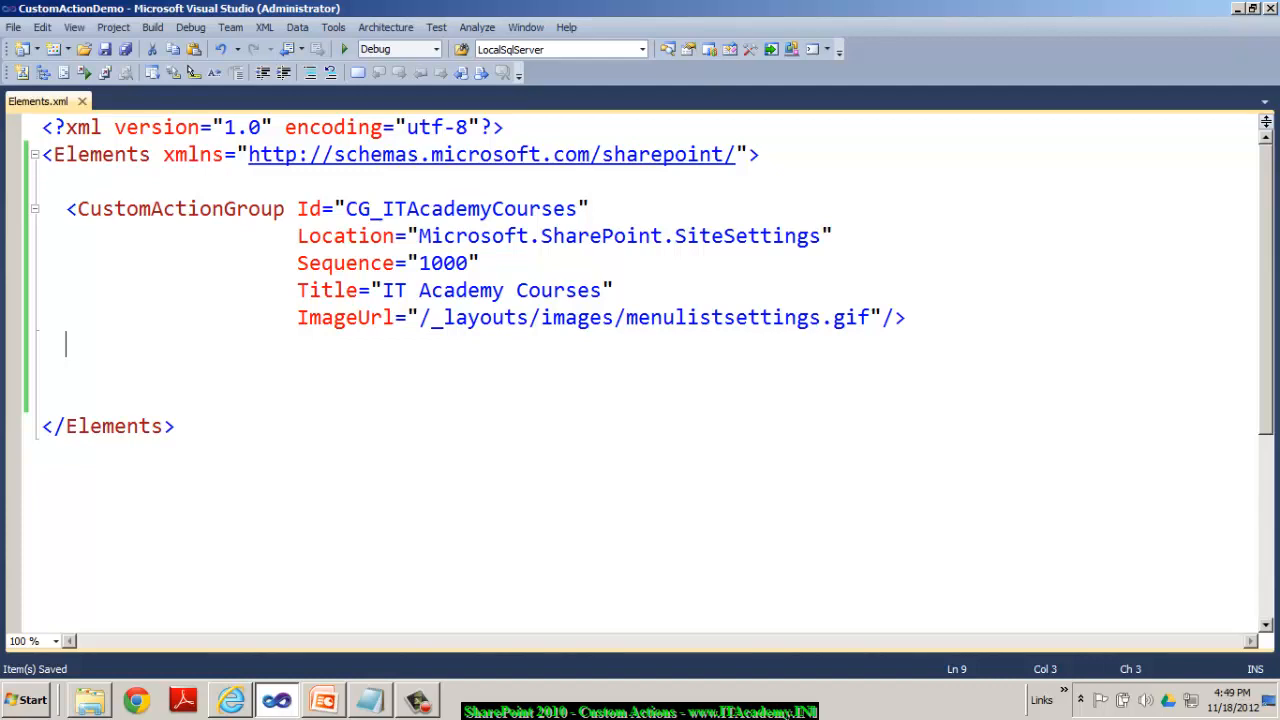
pyautogui.write('<CustomAction')
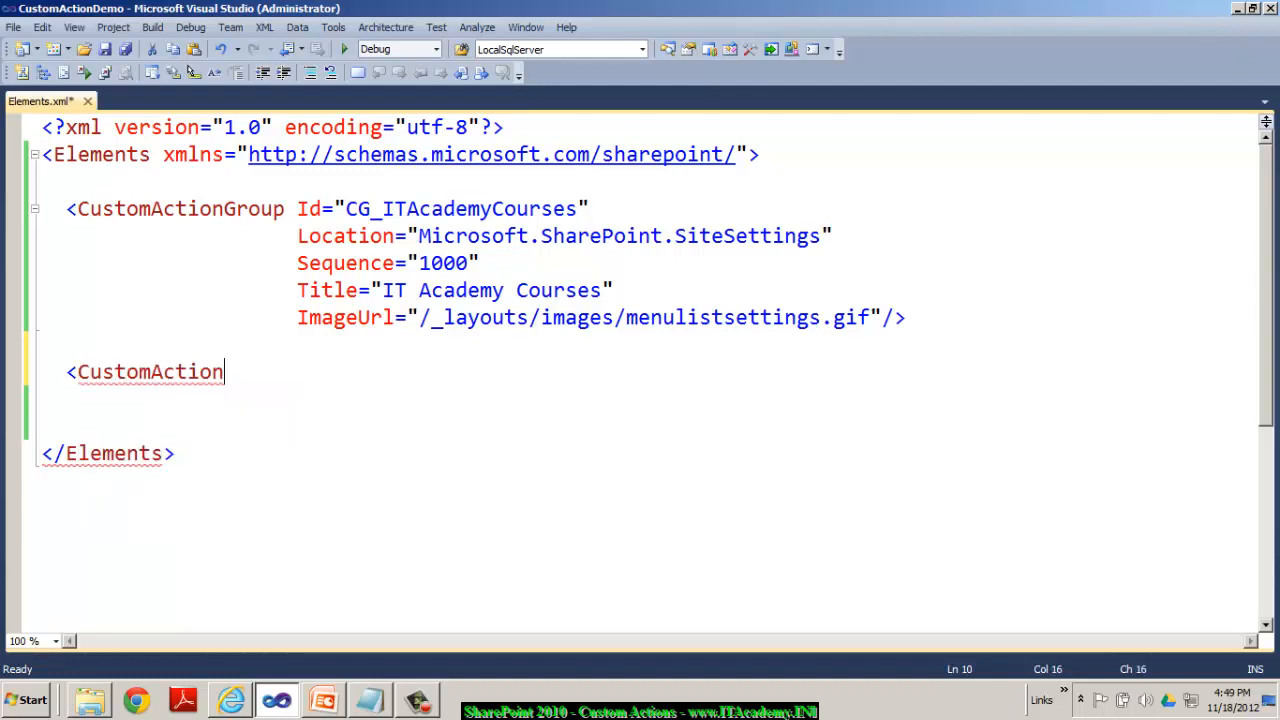
# Step: Start a CustomAction element with Id CA_SharePoint
pyautogui.write('Id=""')
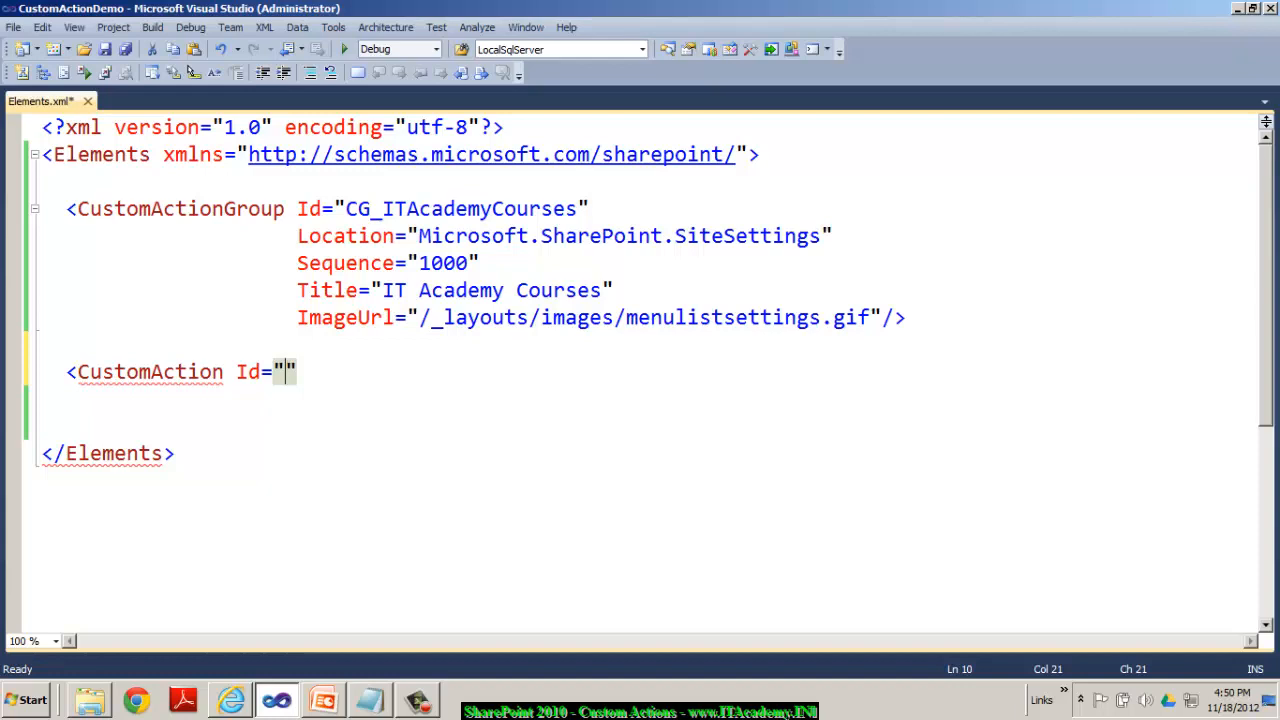
pyautogui.write('CA_M')
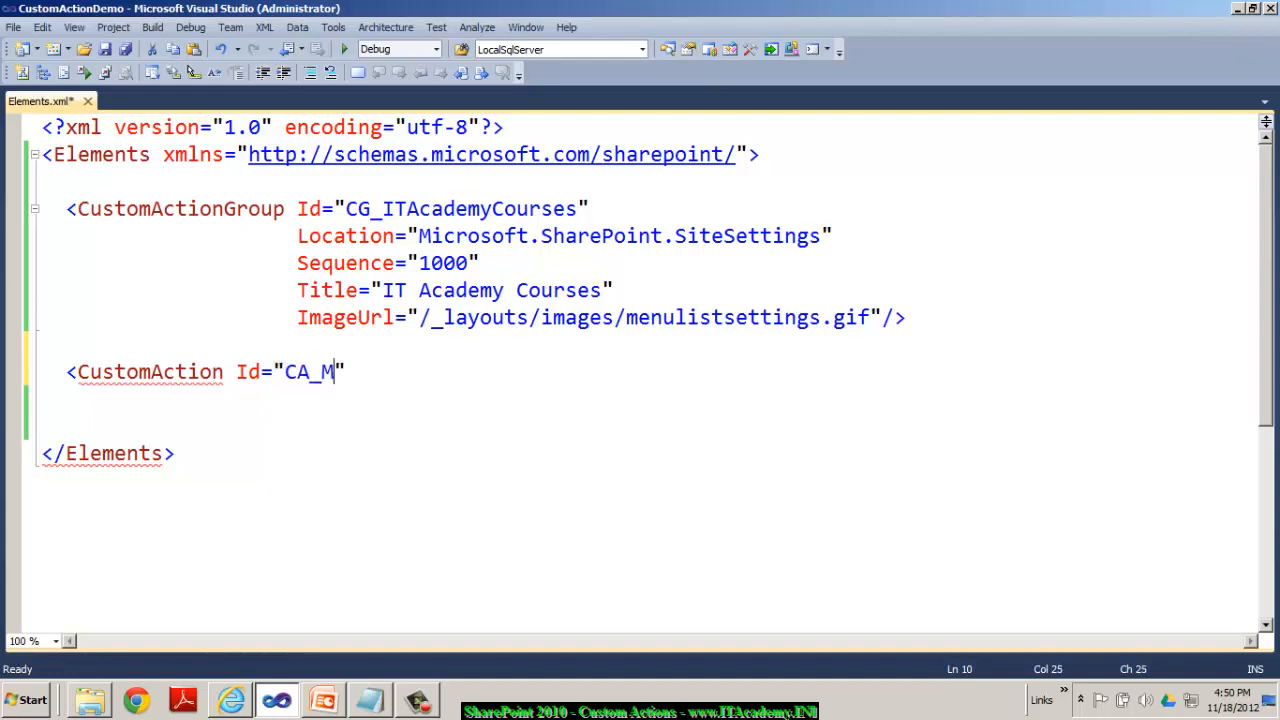
pyautogui.write('ShaerP')
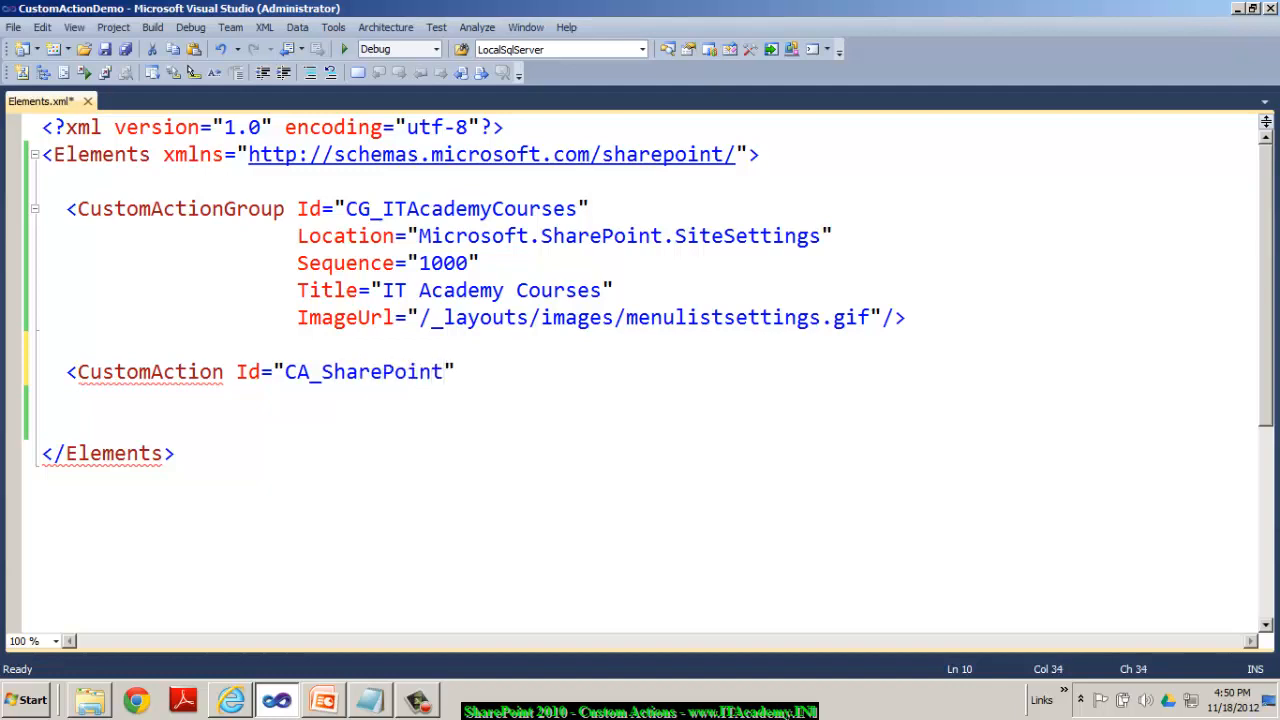
pyautogui.press('enter')
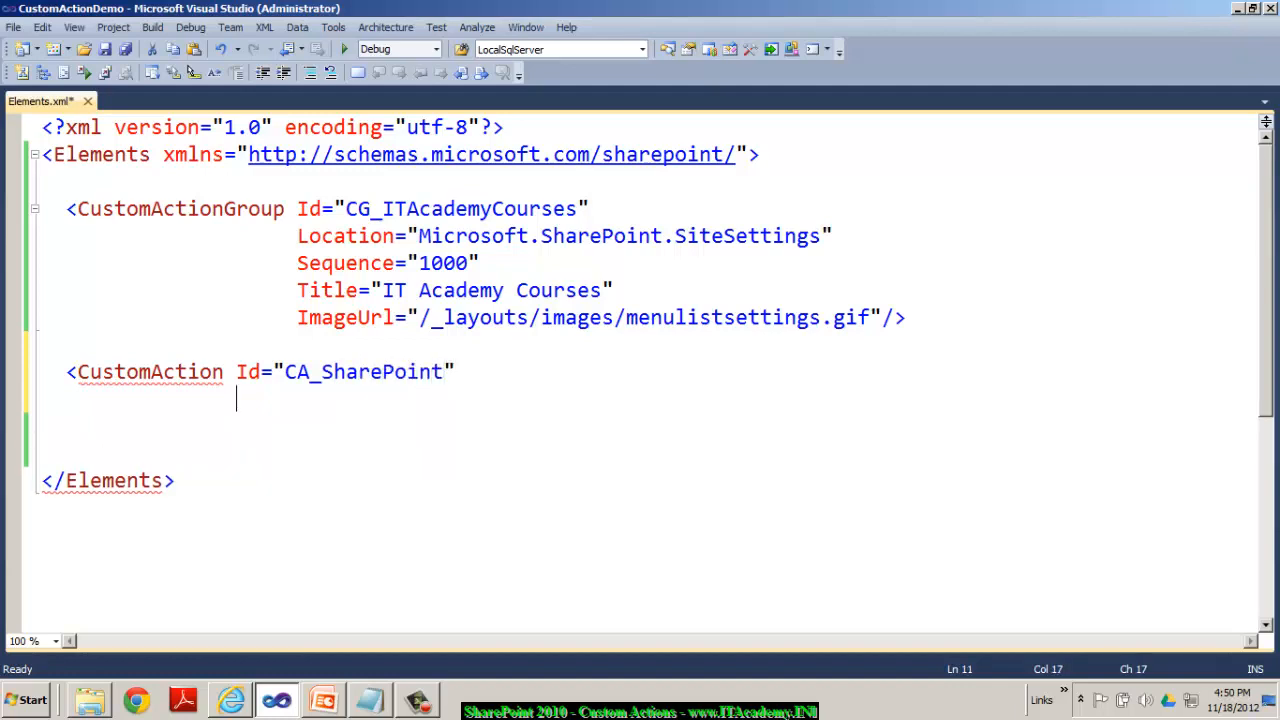
# Step: Set the action's GroupId to CG_ITAcademyCourses
pyautogui.write('Grou')
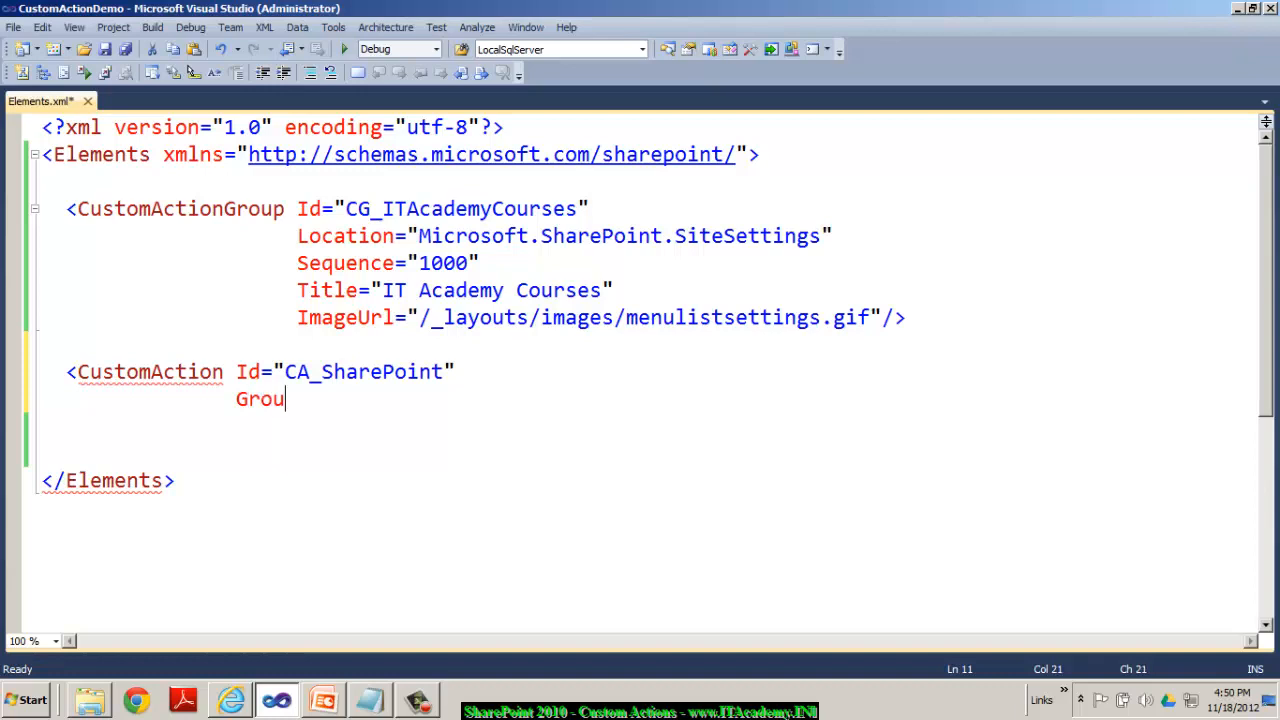
pyautogui.press('BackSpace')
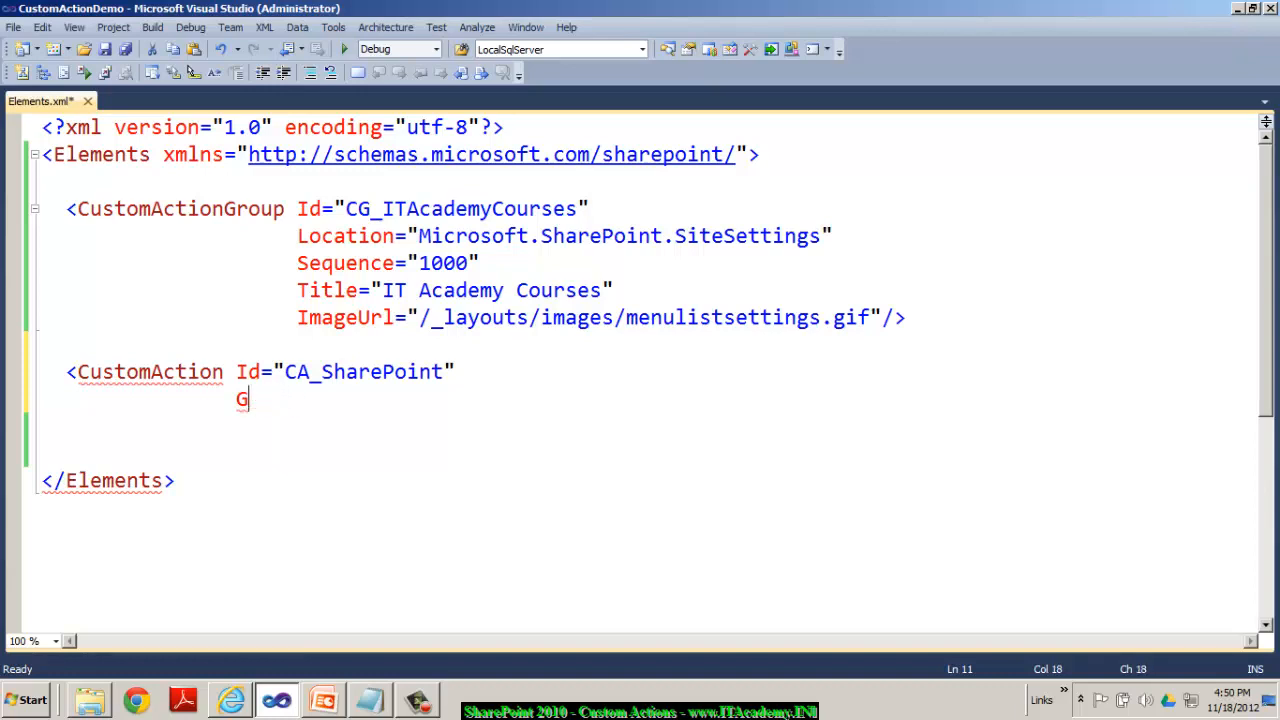
pyautogui.press('Backspace')
pyautogui.write('/>')
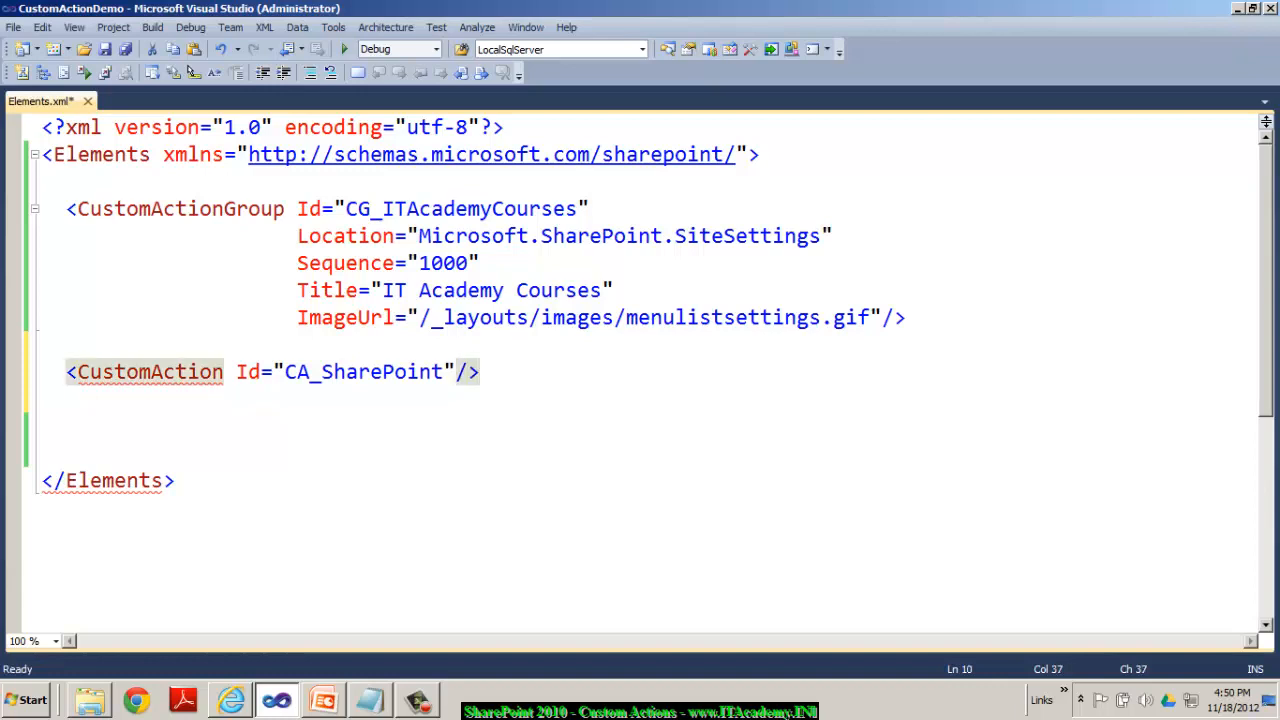
pyautogui.write('Group/>')
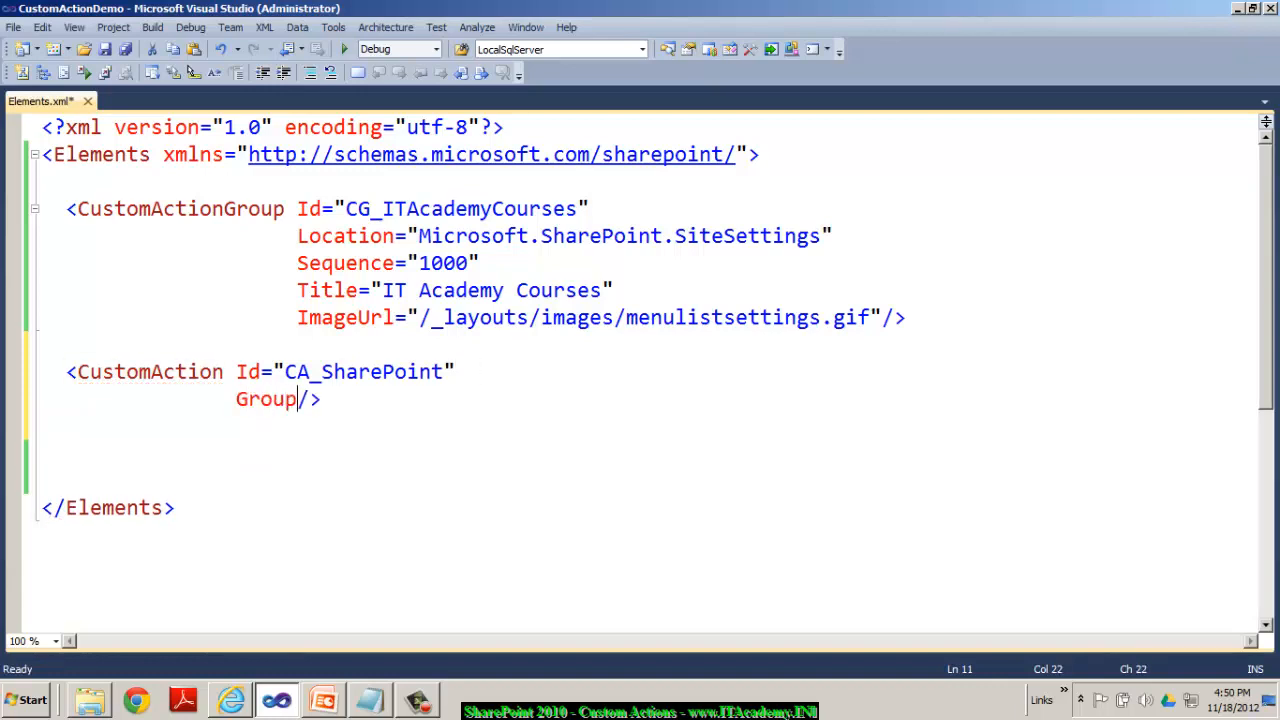
pyautogui.write('Id=""')
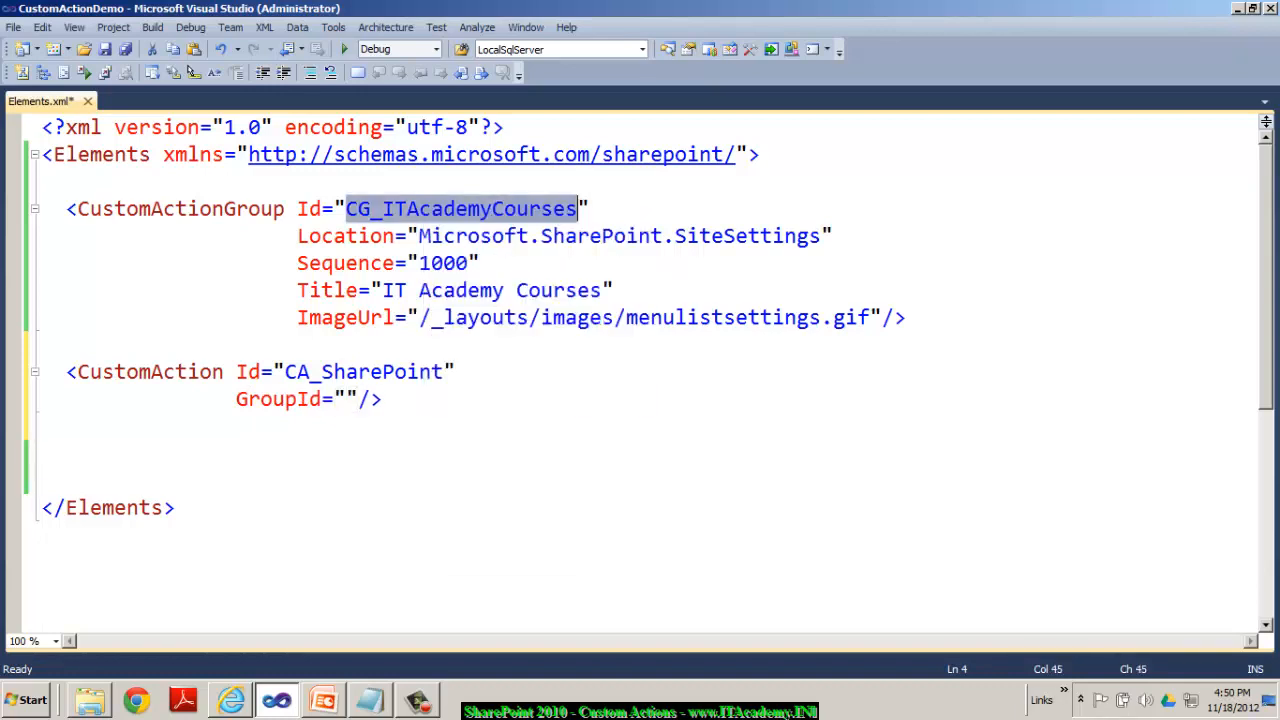
pyautogui.write('CG_ITAcademyCourses')
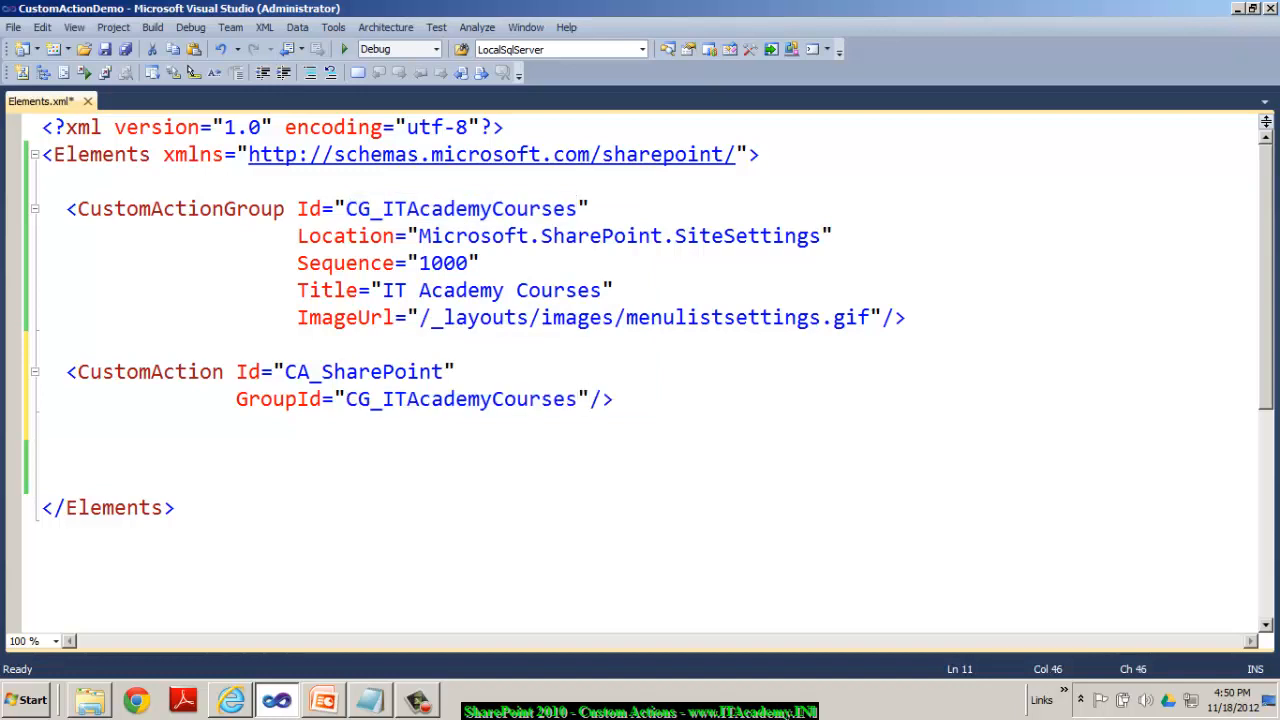
# Step: Give CA_SharePoint Location Microsoft.SharePoint.SiteSettings, Sequence 0, and SharePoint Courses title and description
pyautogui.write('Location/>')
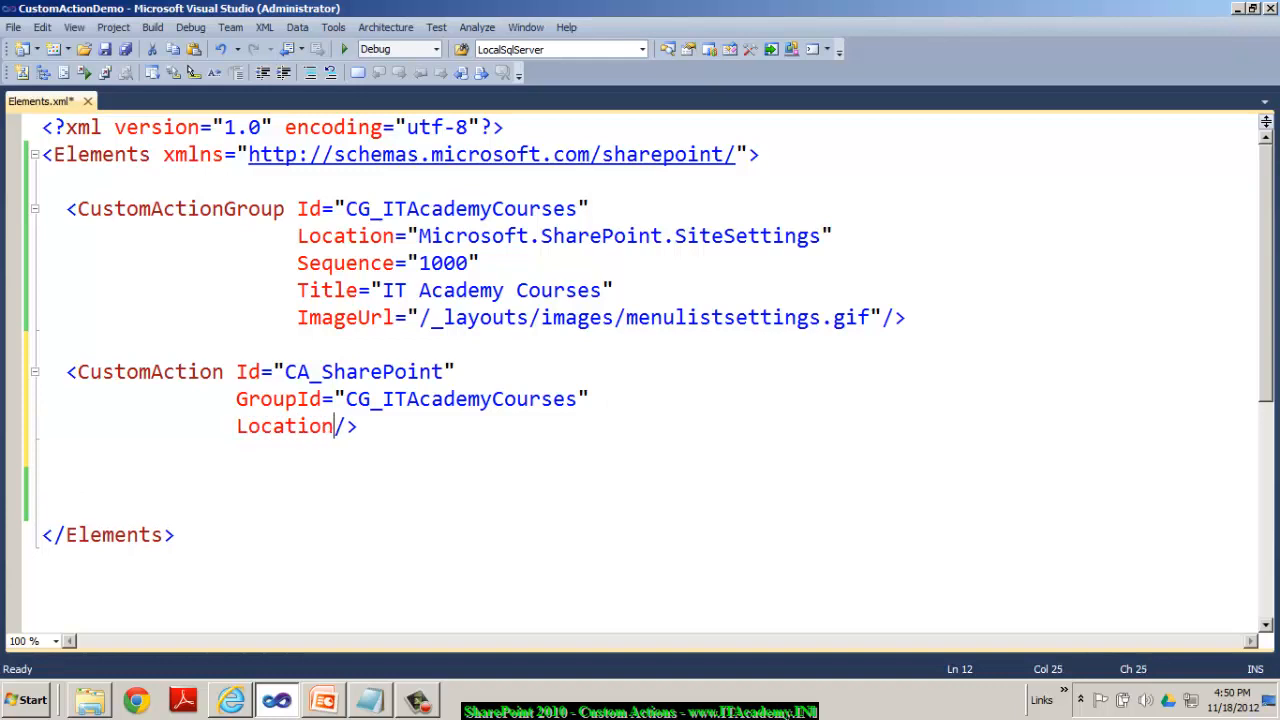
pyautogui.write('=""')
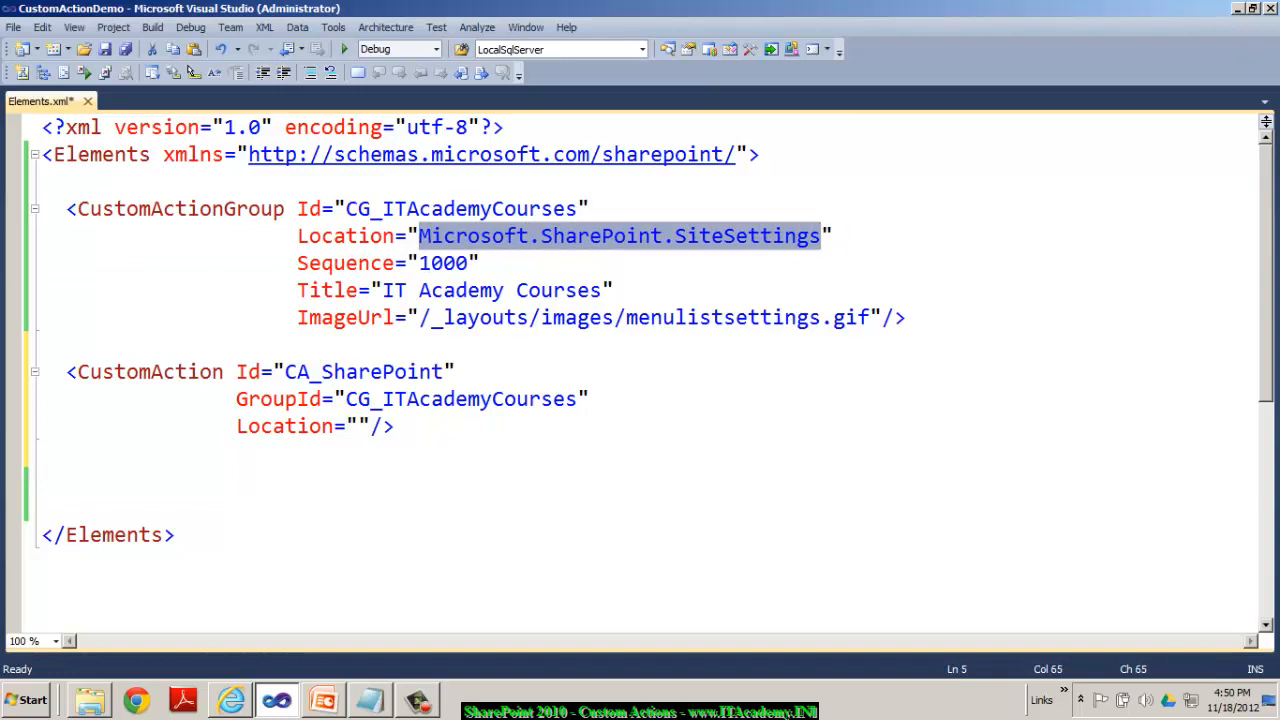
pyautogui.write('Microsoft.SharePoint.SiteSettings')
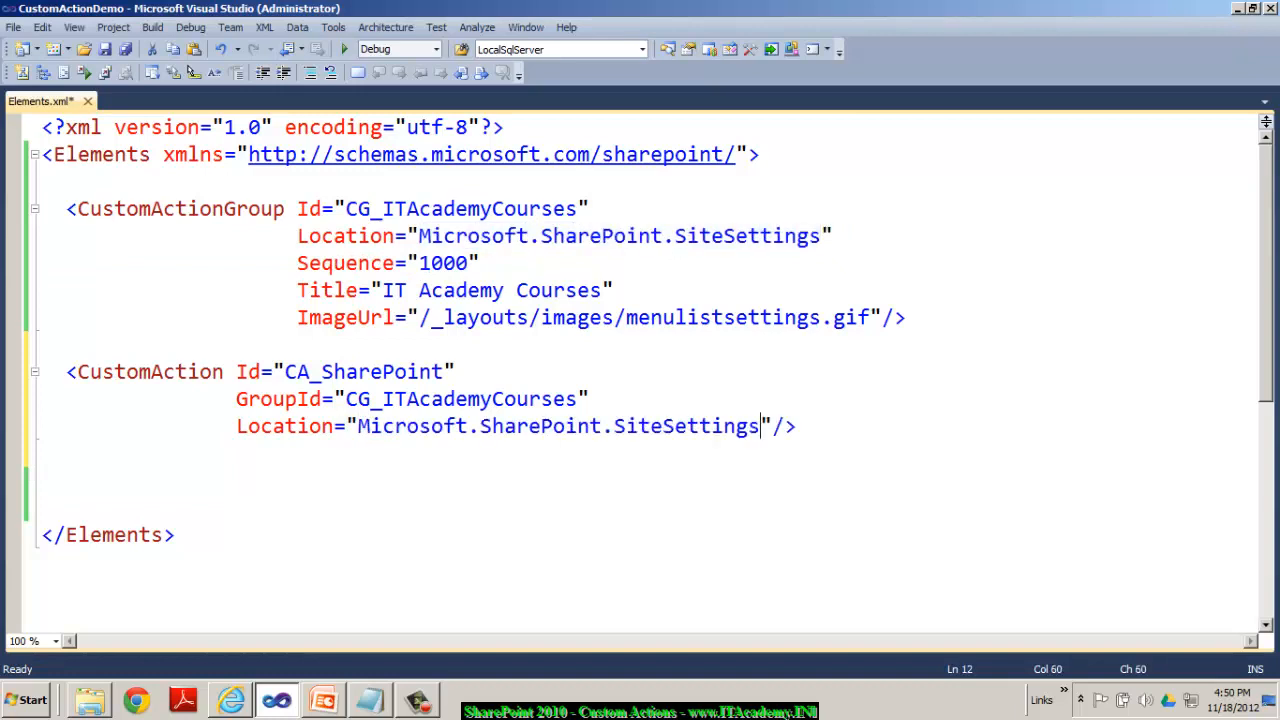
pyautogui.write('Se/>')
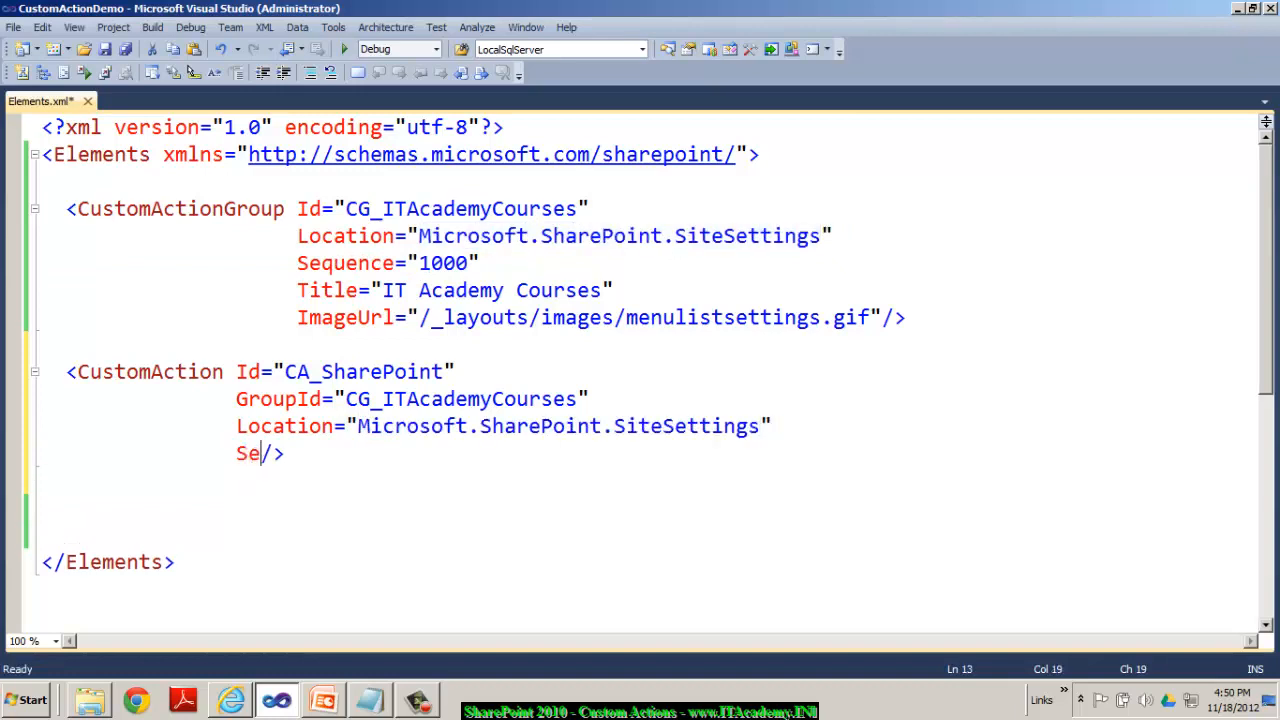
pyautogui.write('quence')
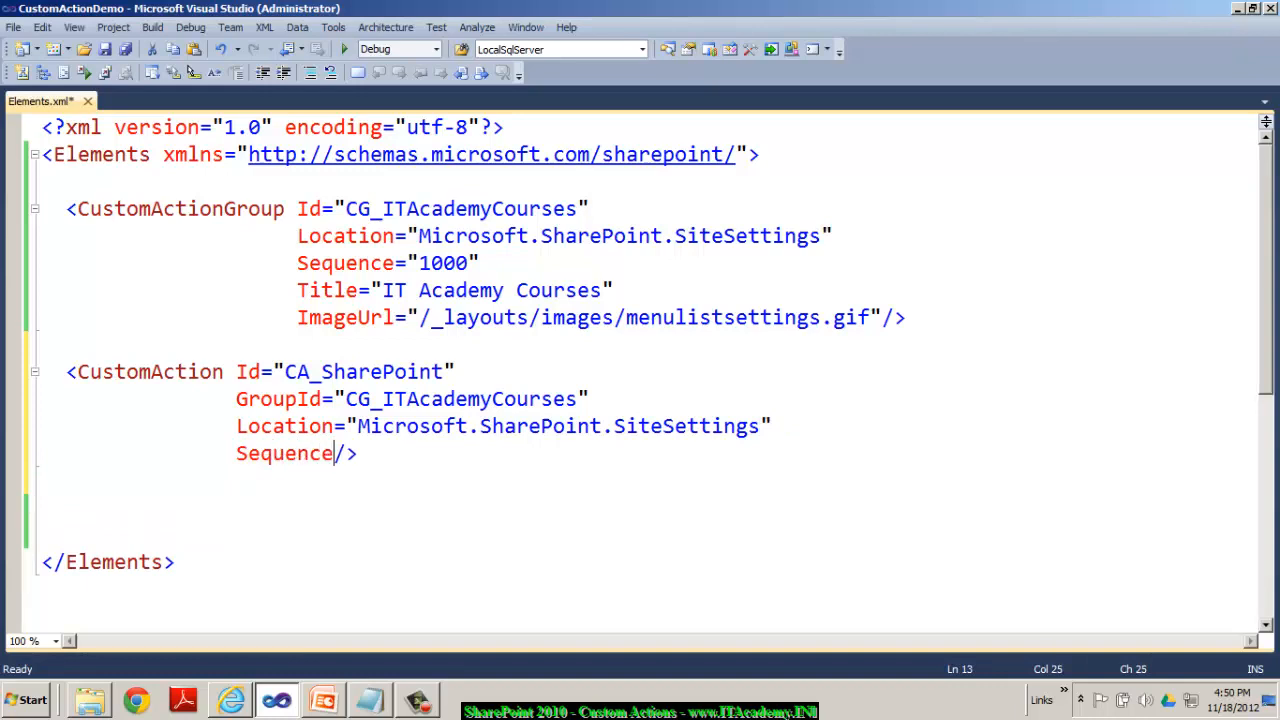
pyautogui.write('="0"')
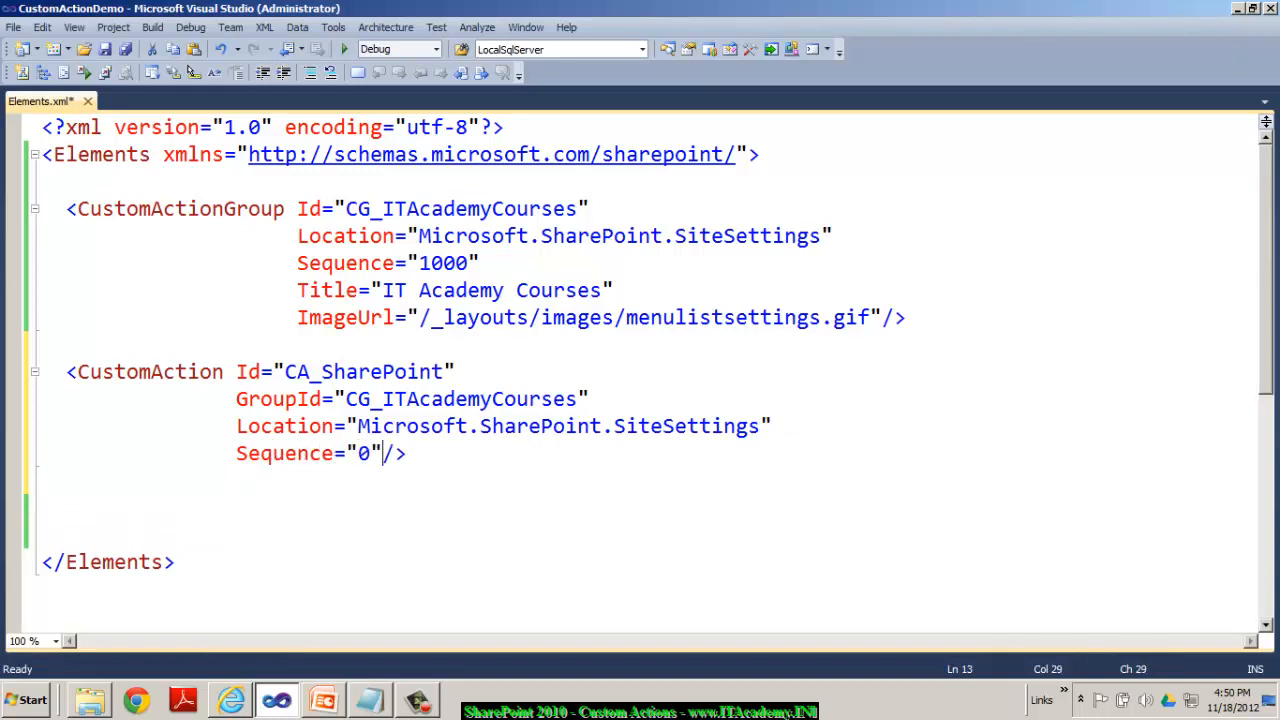
pyautogui.write('Title="SharePoint Courses"/>')
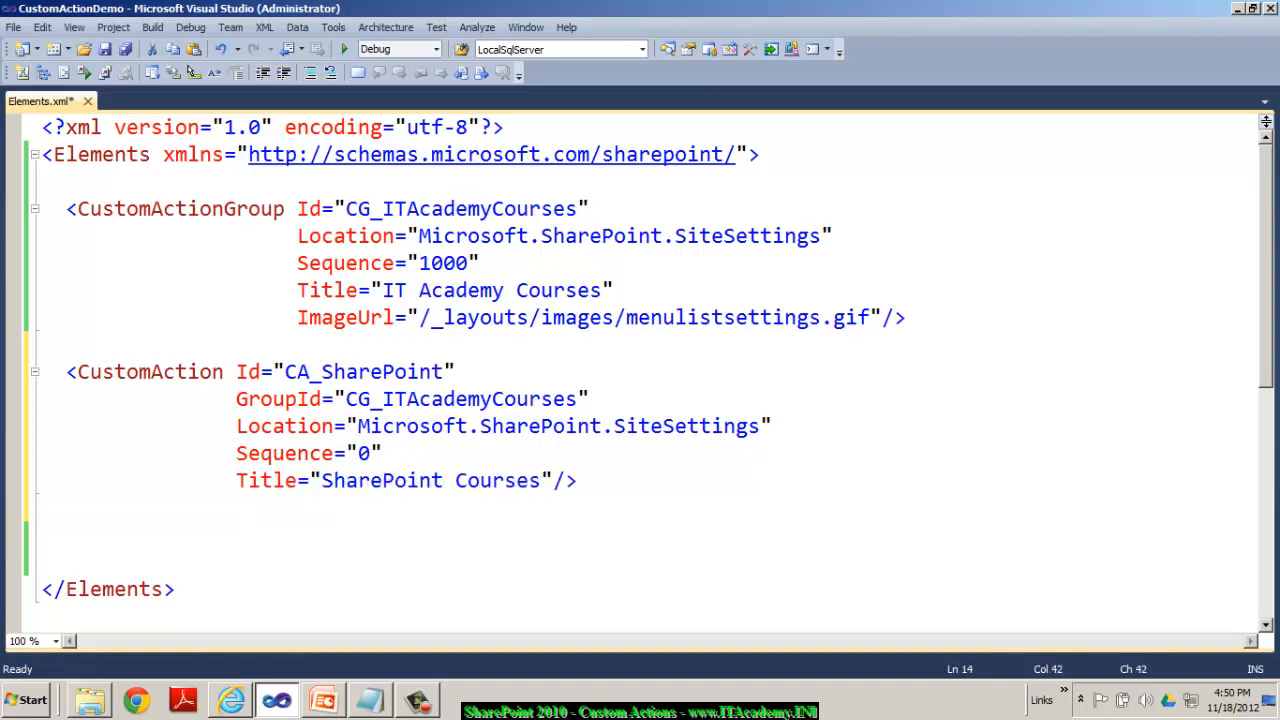
pyautogui.press('Enter')
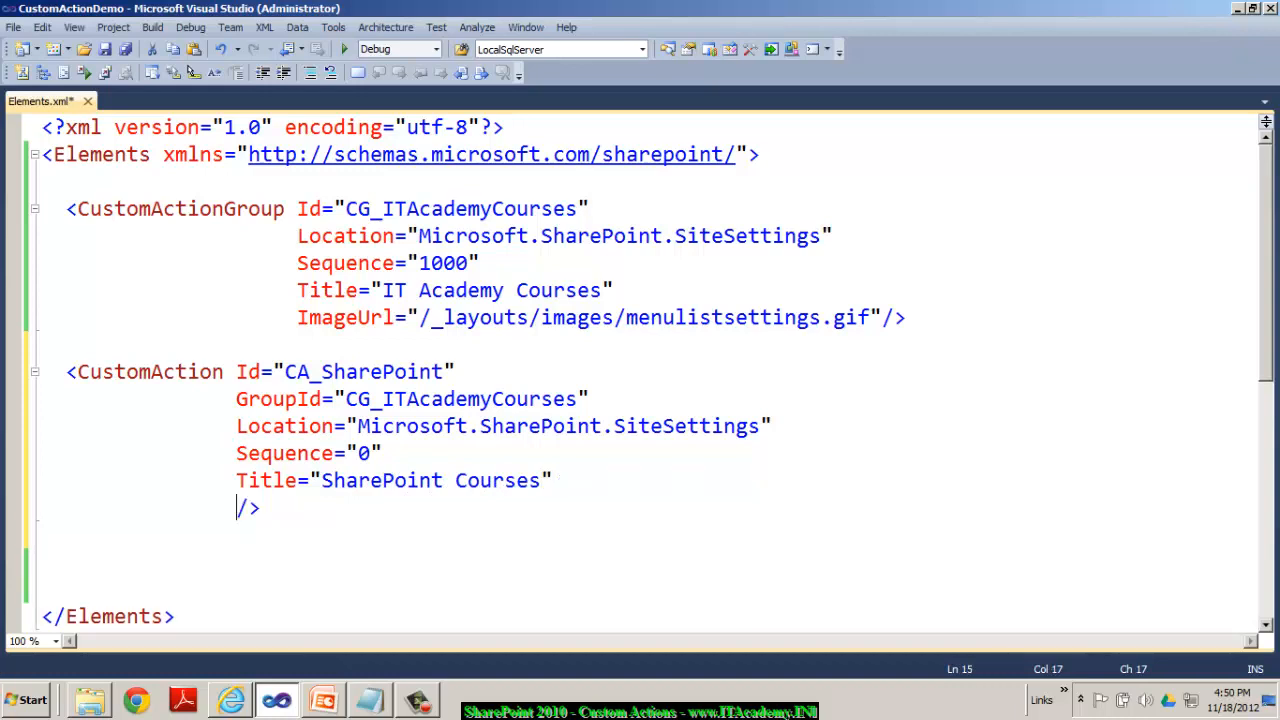
pyautogui.write('Description')
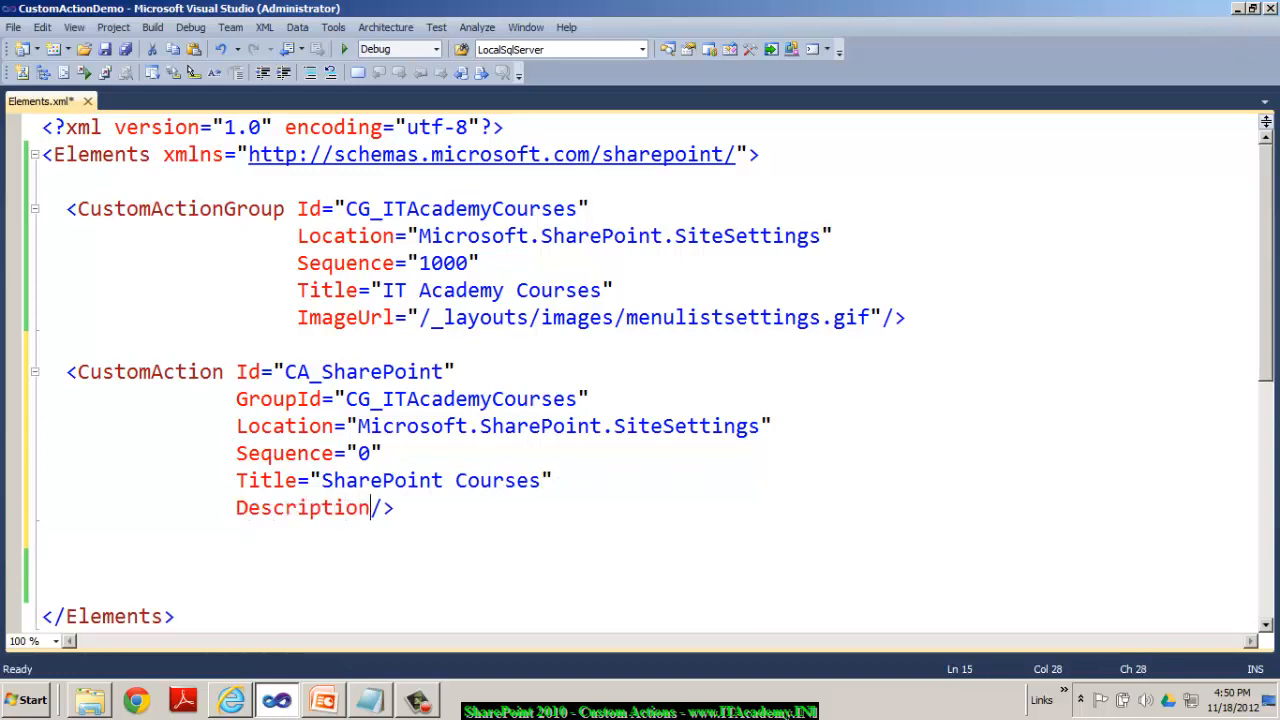
pyautogui.write('="Sha"')
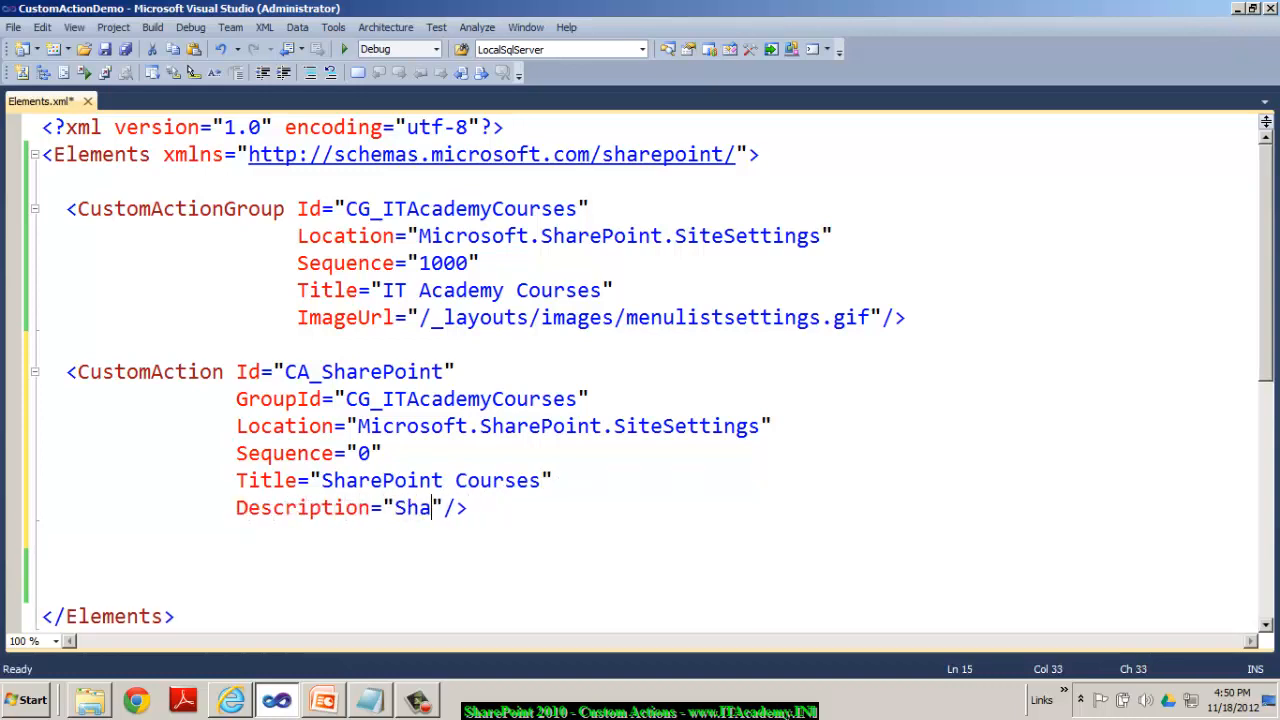
pyautogui.write('rePoint Courses')
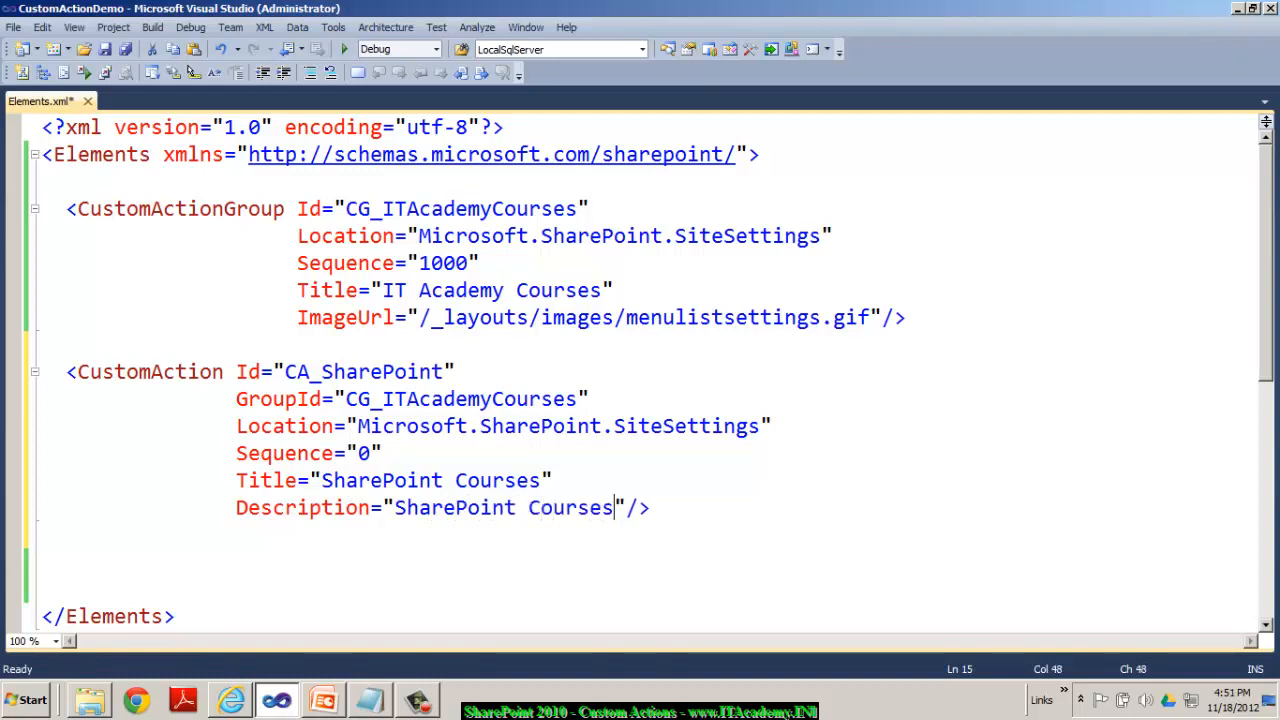
pyautogui.press('Backspace')
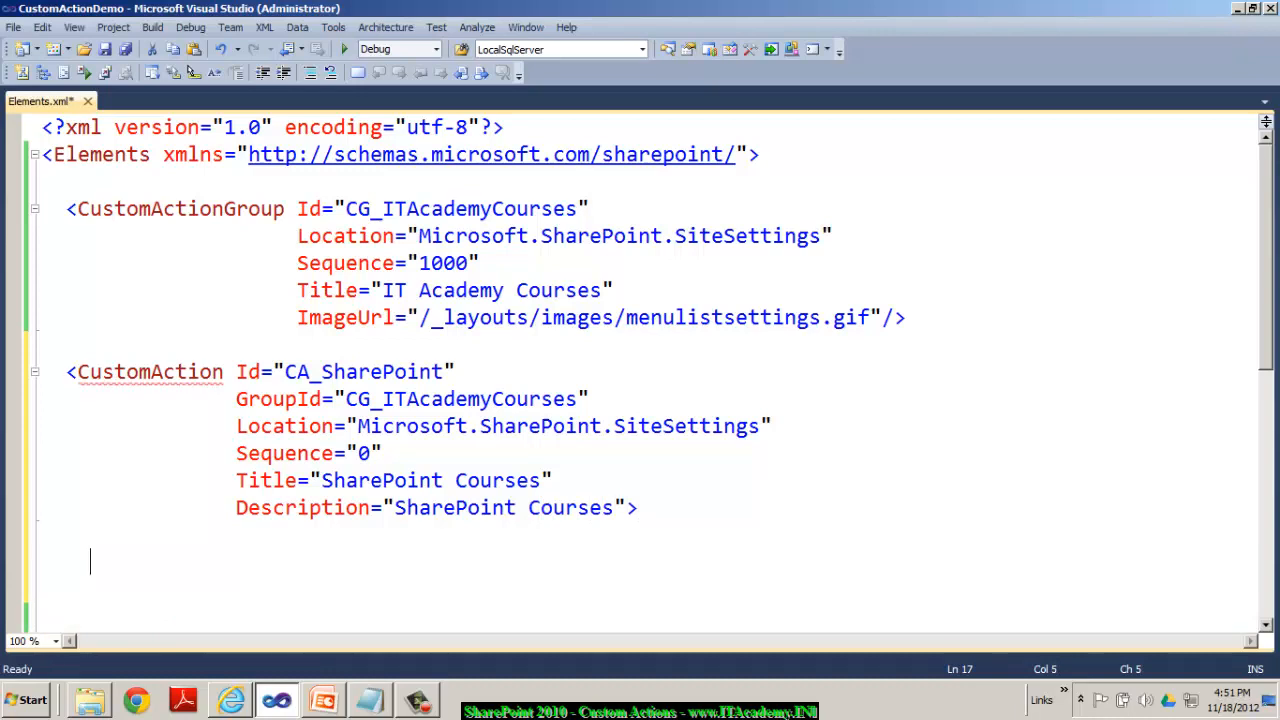
# Step: Add a UrlAction pointing to /lists/SharePointCourses and close the CustomAction
pyautogui.write('<UrlAction />')
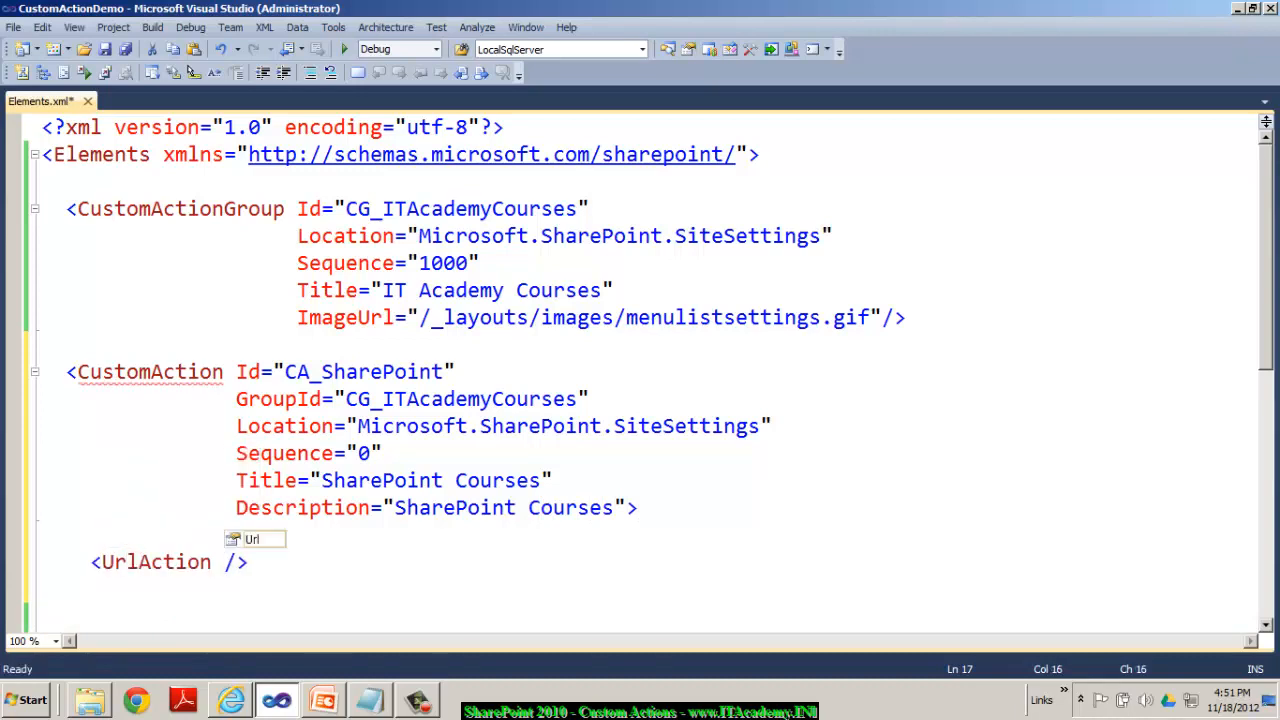
pyautogui.write('Url="')
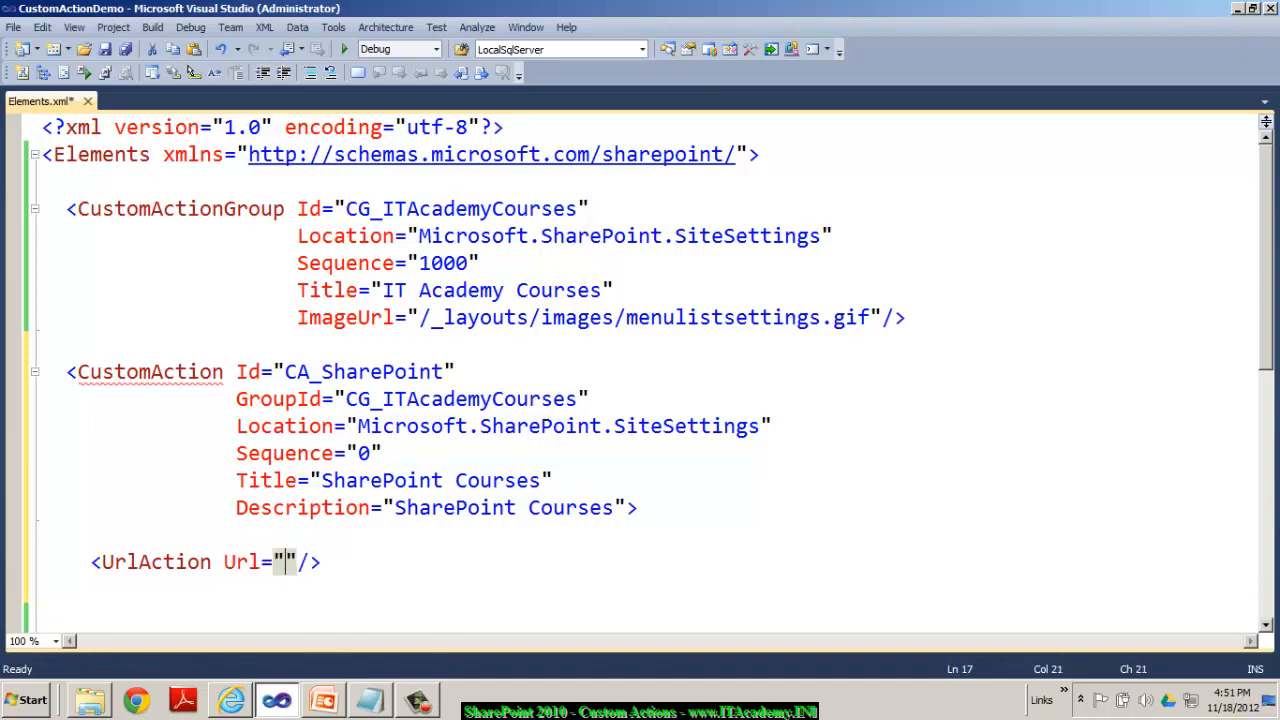
pyautogui.write('/lists/')
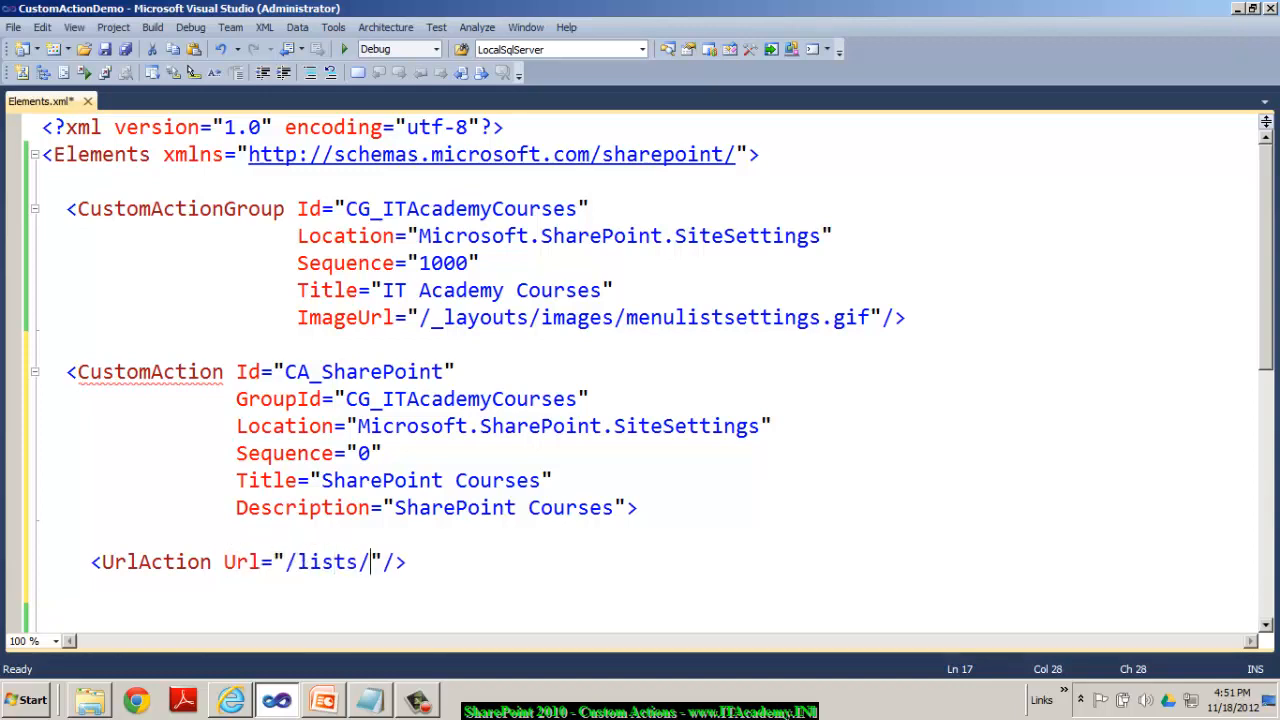
pyautogui.write('SharePointC')
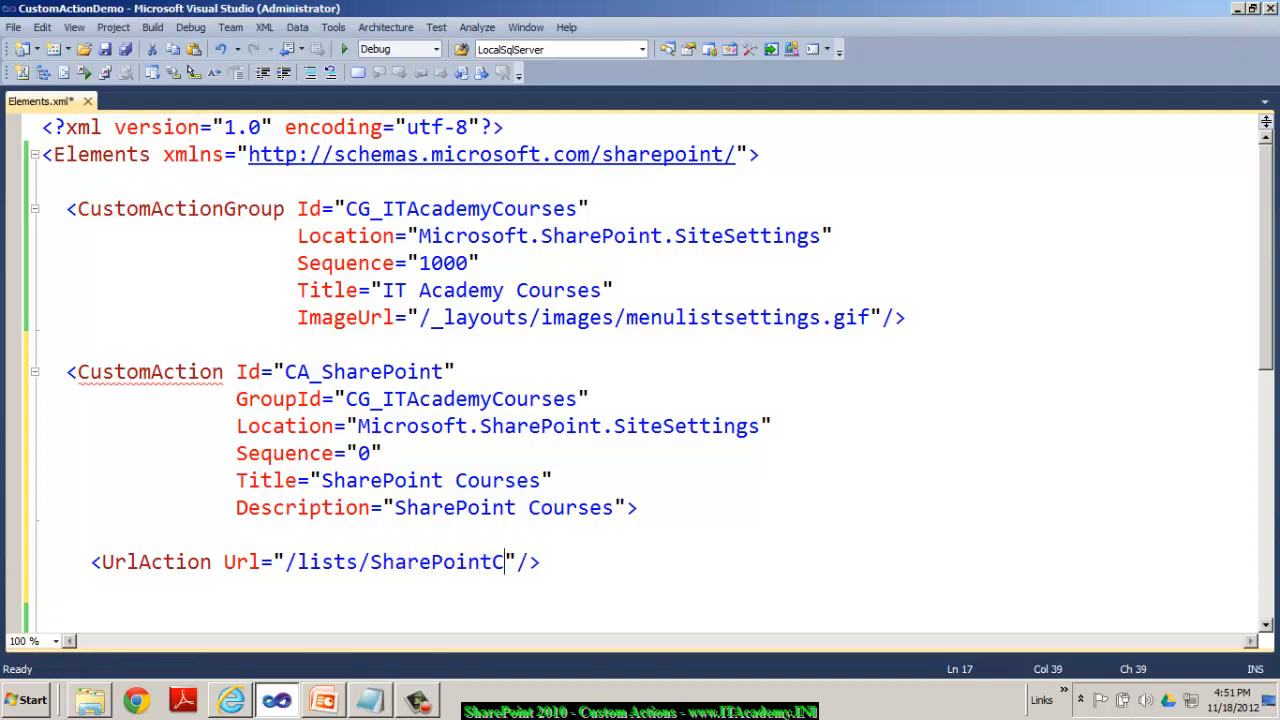
pyautogui.write('ourses')
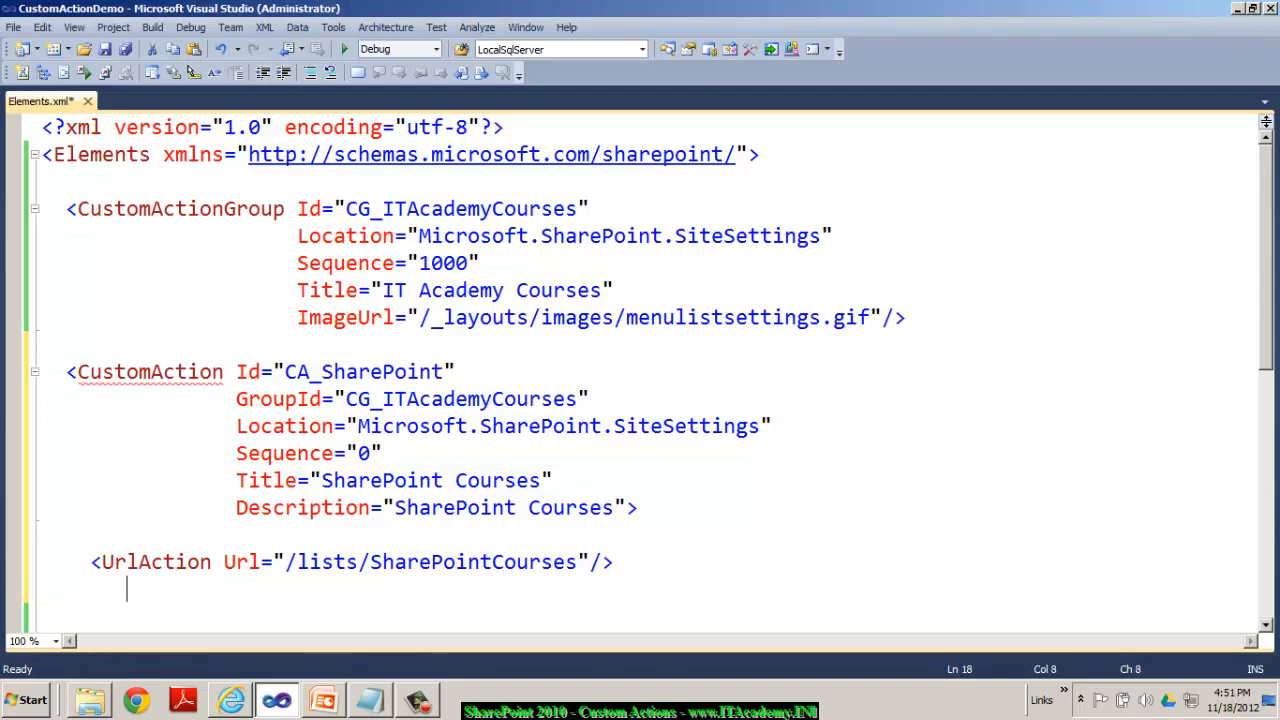
pyautogui.write('</CustomAction>')
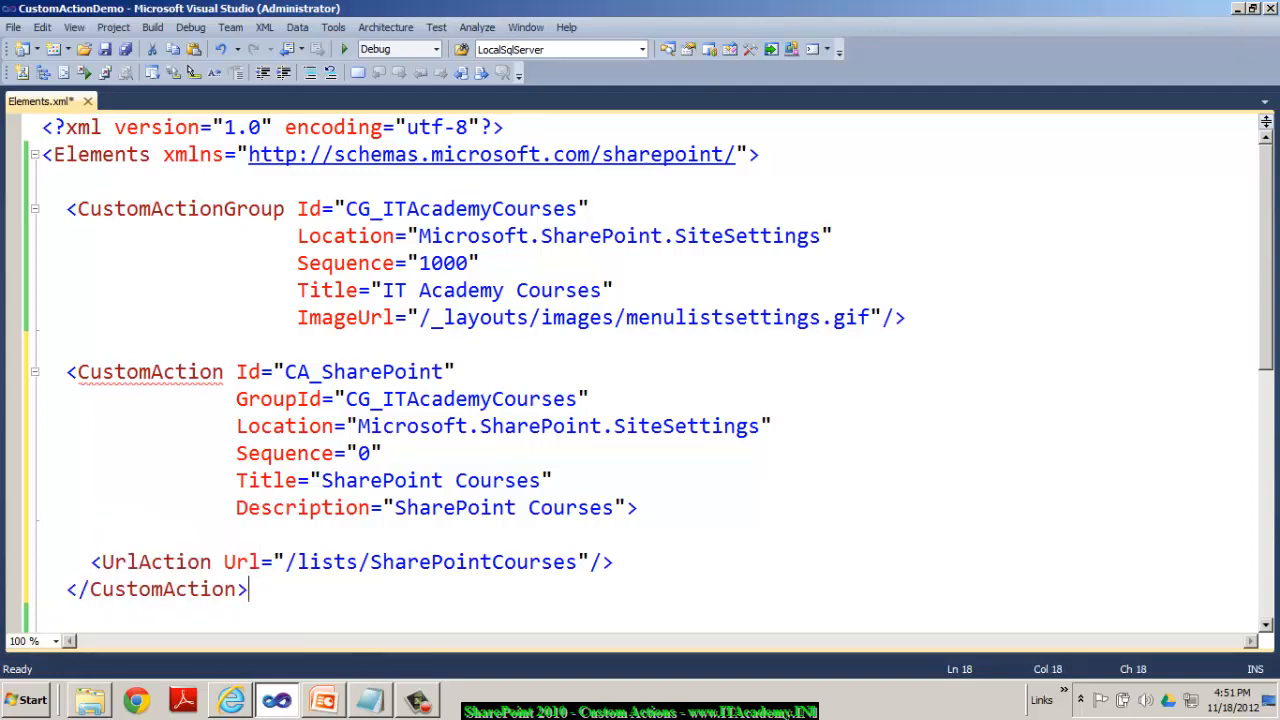
pyautogui.click(662, 424)
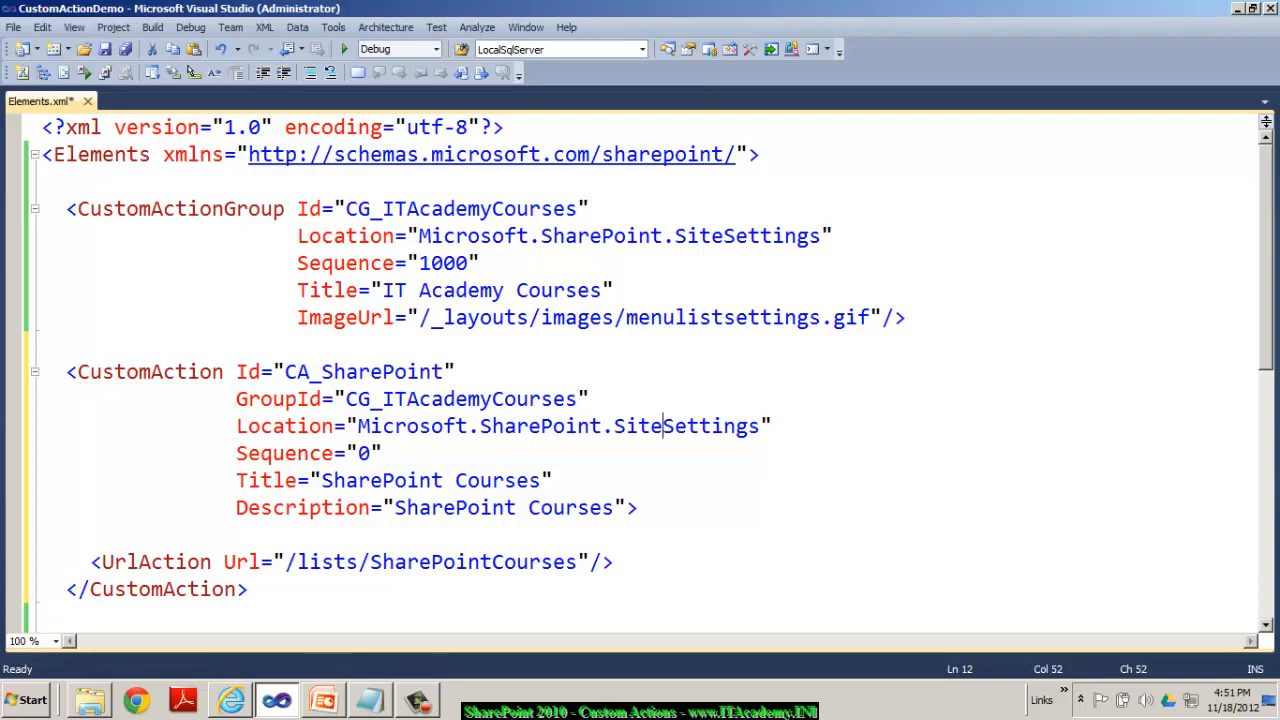
# Step: Retype the second action as CA_ASPNET with ASPNET Courses title, description and /lists/ASPNETCourses URL
pyautogui.scroll(-3)
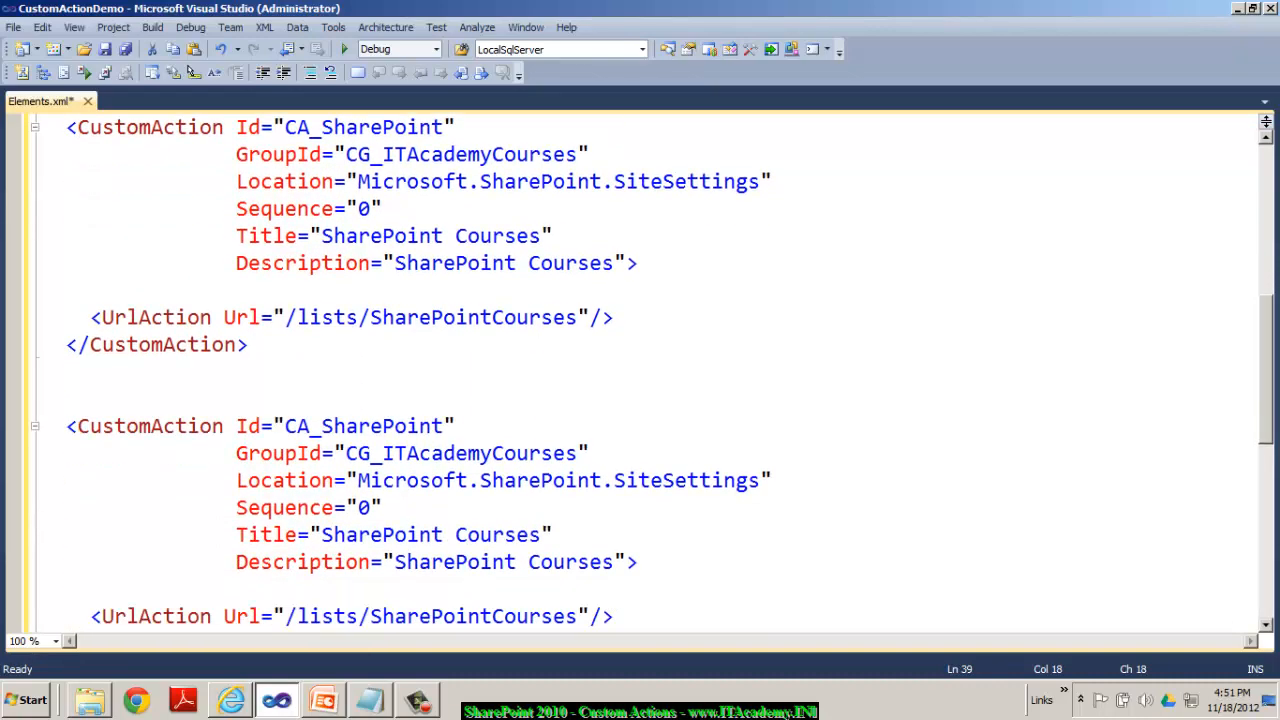
pyautogui.doubleClick(382, 424)
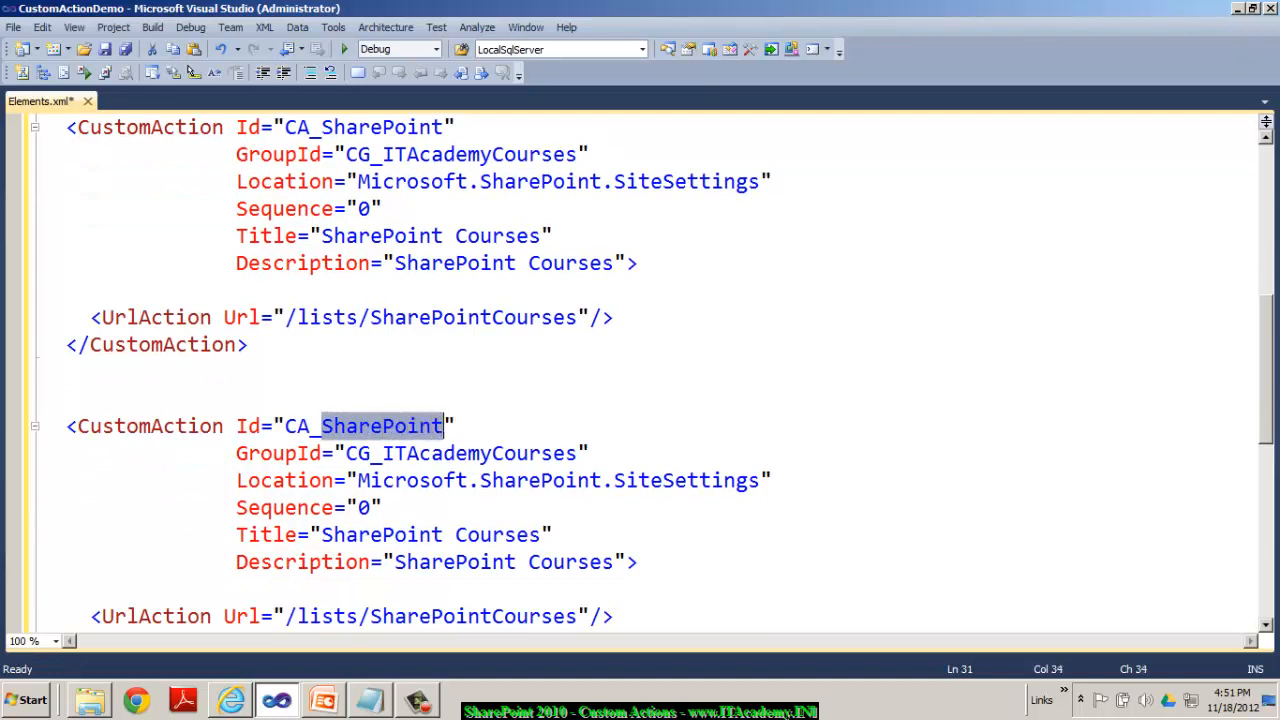
pyautogui.write('ASPNET')
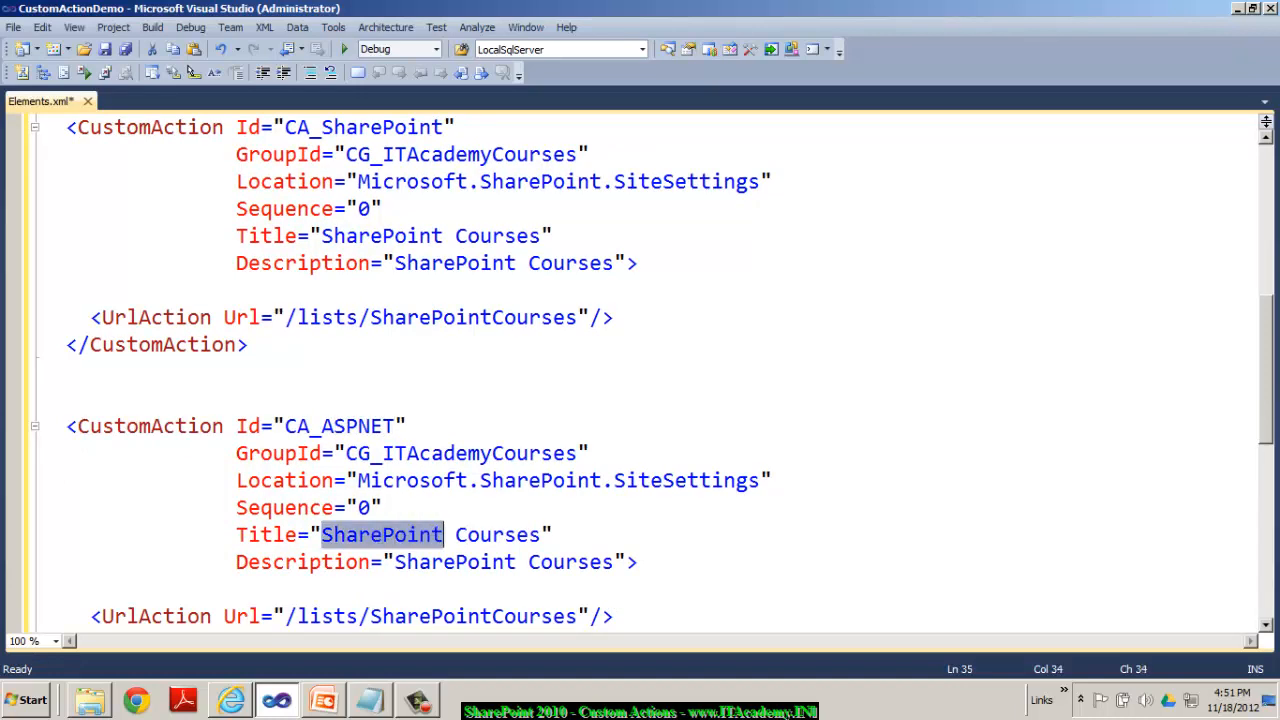
pyautogui.write('ASPNET')
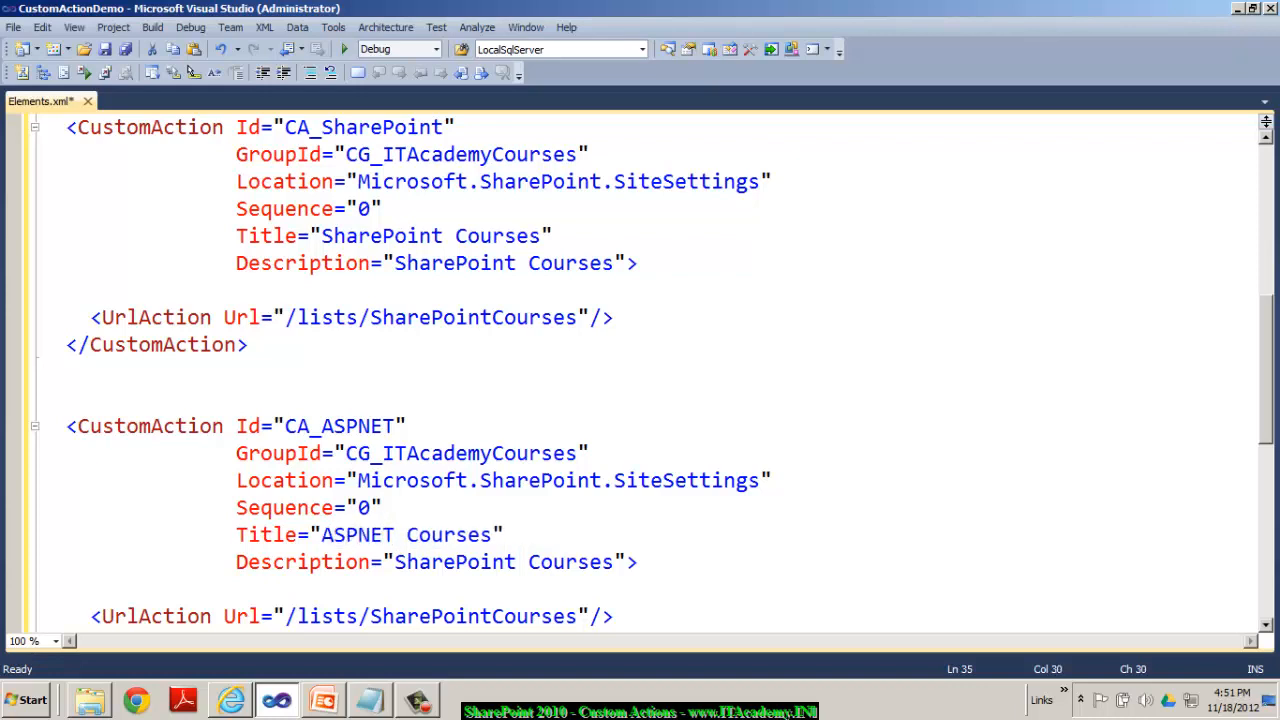
pyautogui.doubleClick(454, 562)
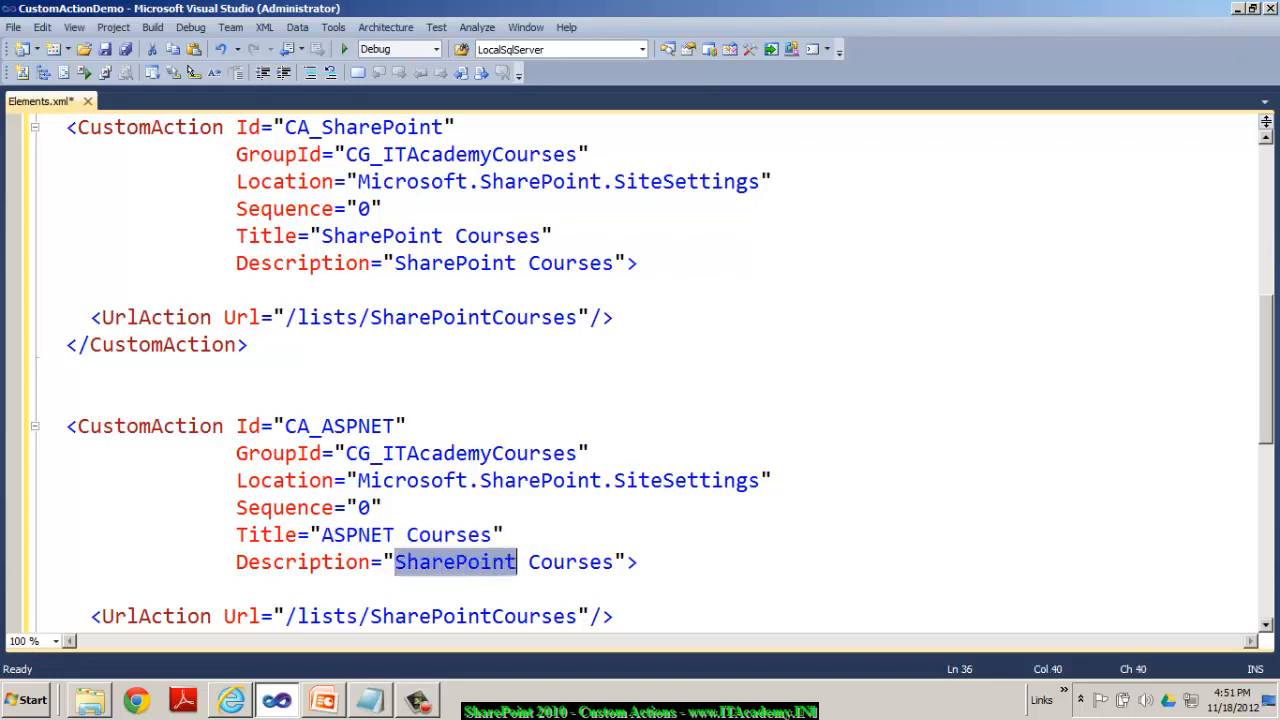
pyautogui.write('ASPNET')
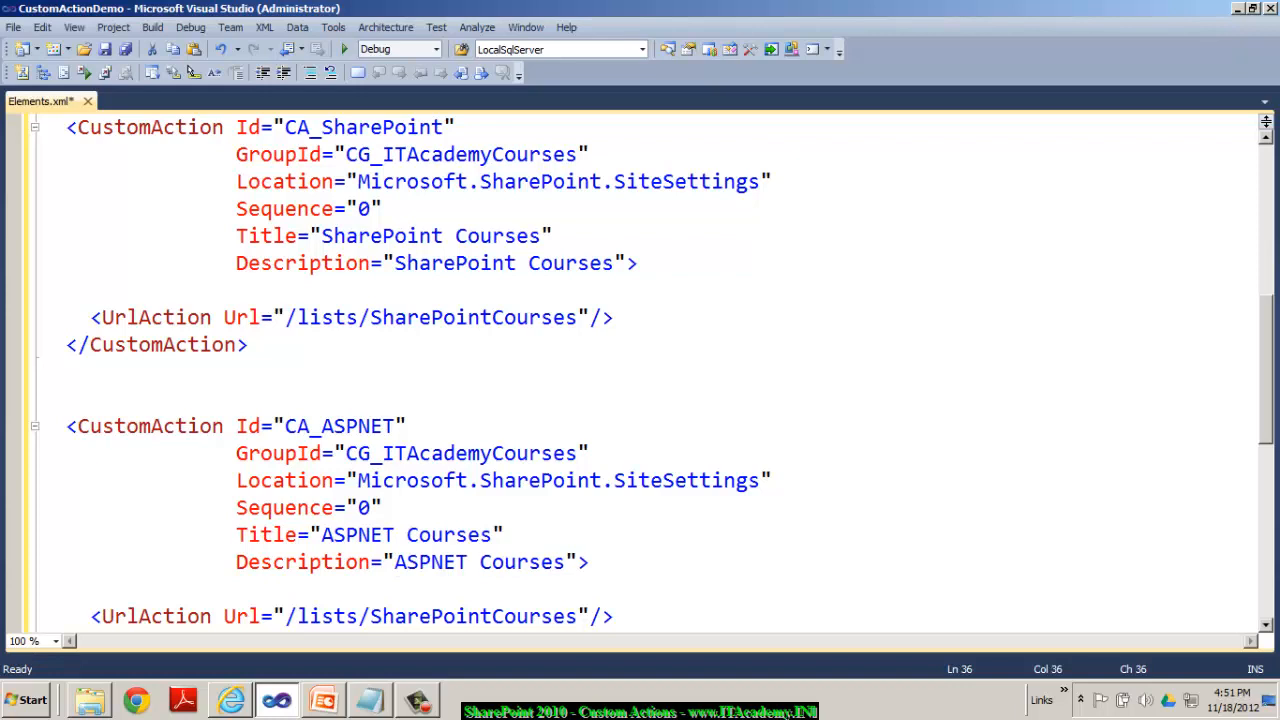
pyautogui.scroll(-3)
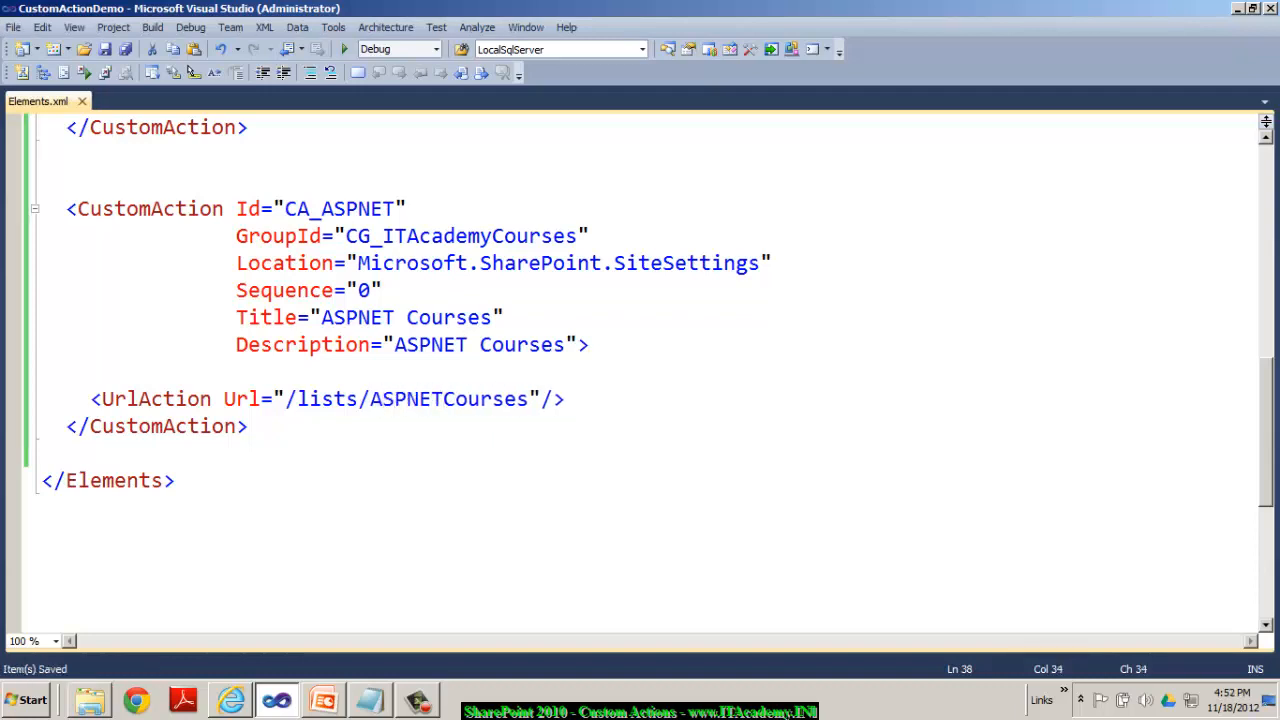
# Step: Retype the third action as CA_MVC with MVC Courses title, description and /lists/MVCCourses URL
pyautogui.scroll(-3)
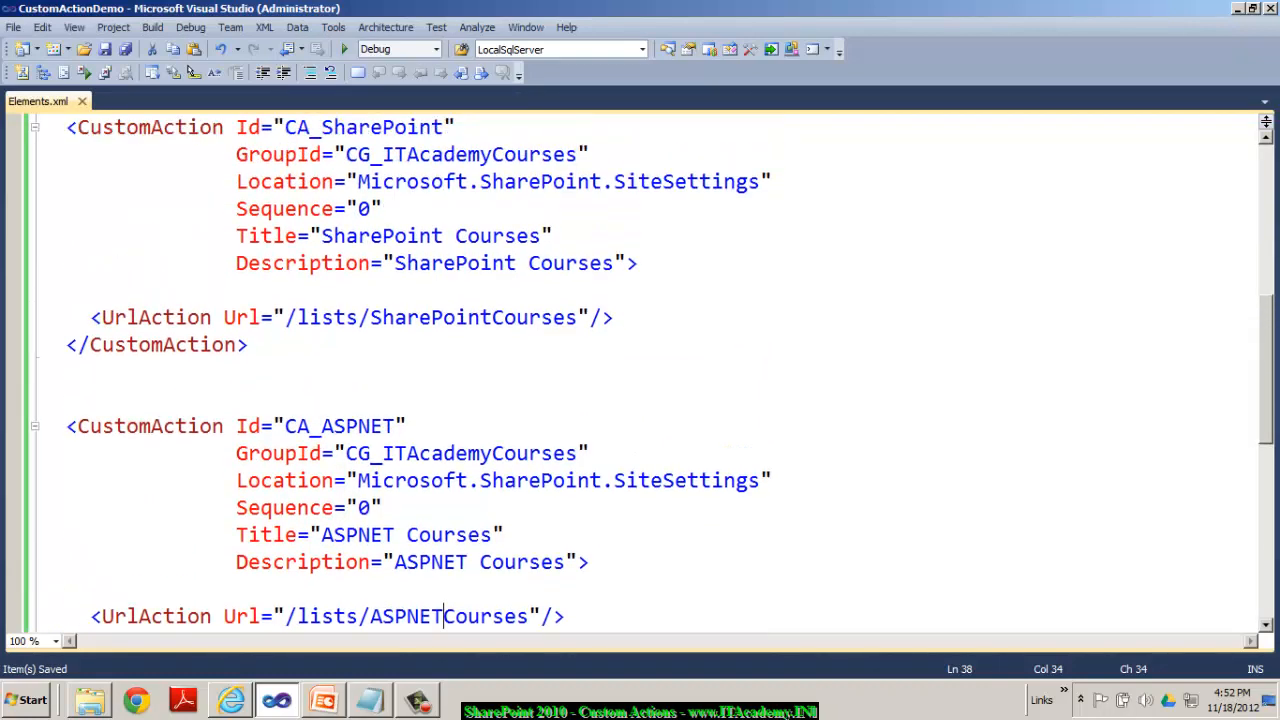
pyautogui.scroll(-3)
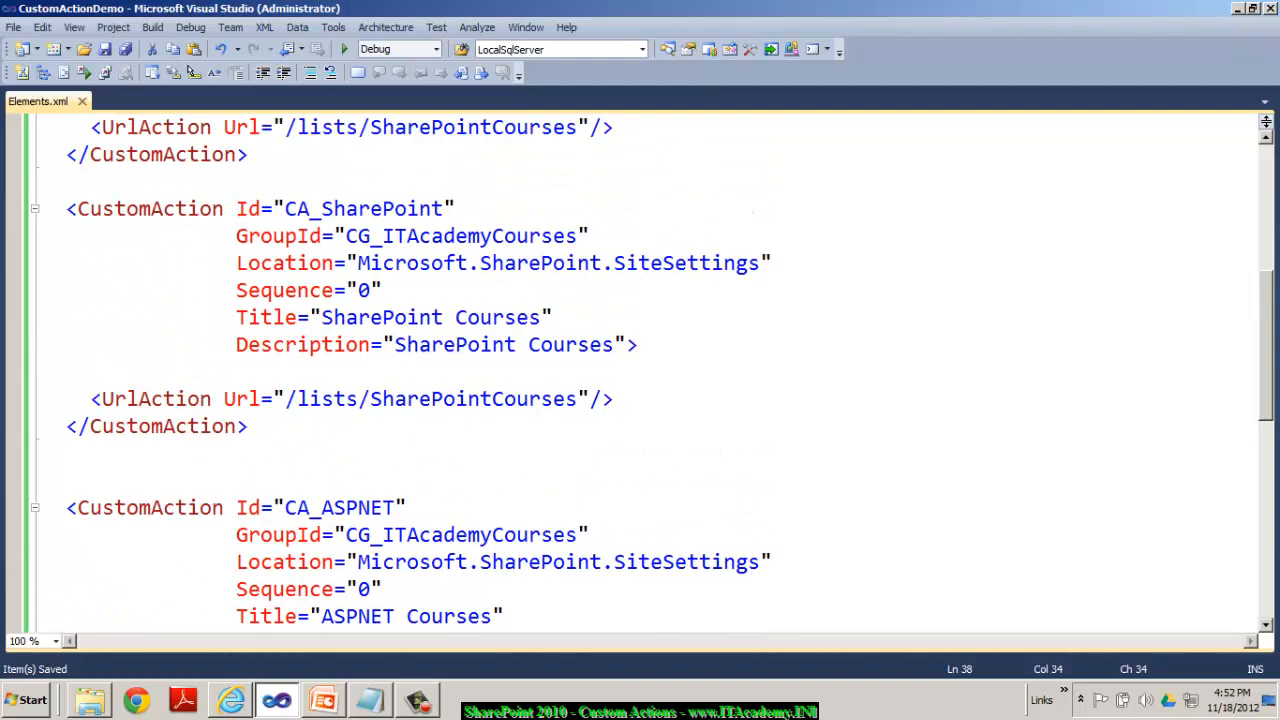
pyautogui.scroll(-3)
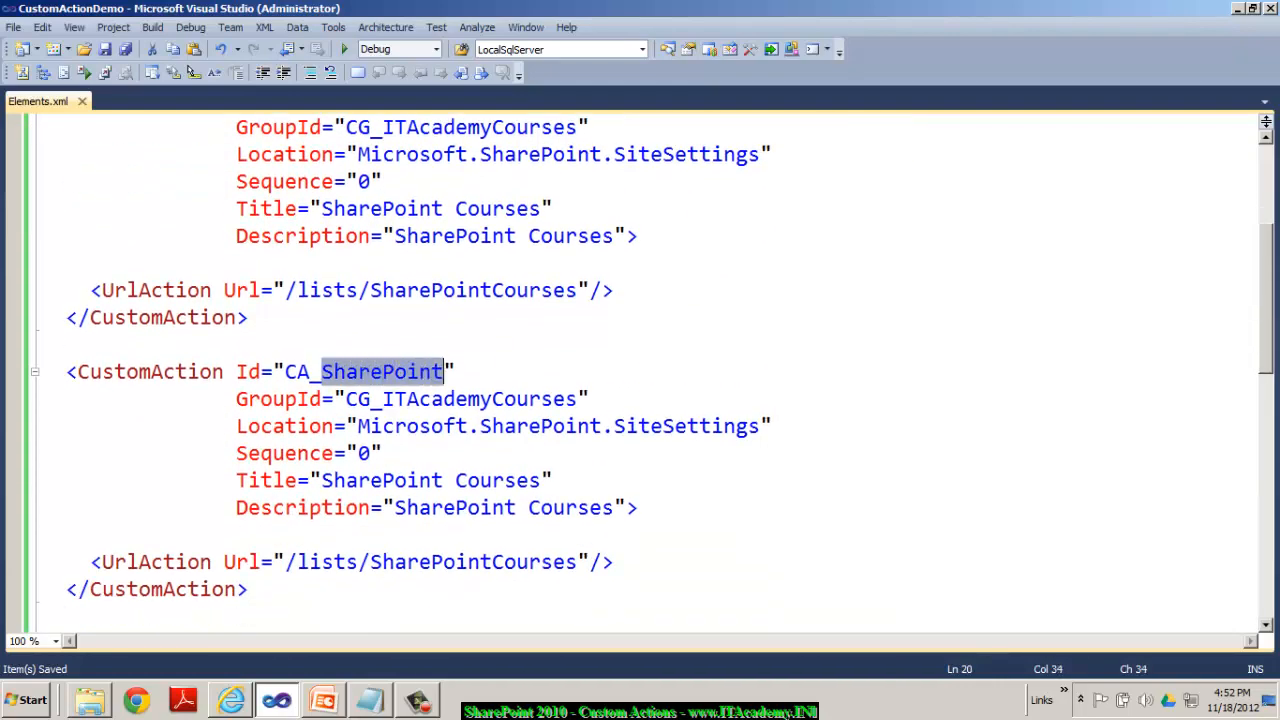
pyautogui.write('MVC')
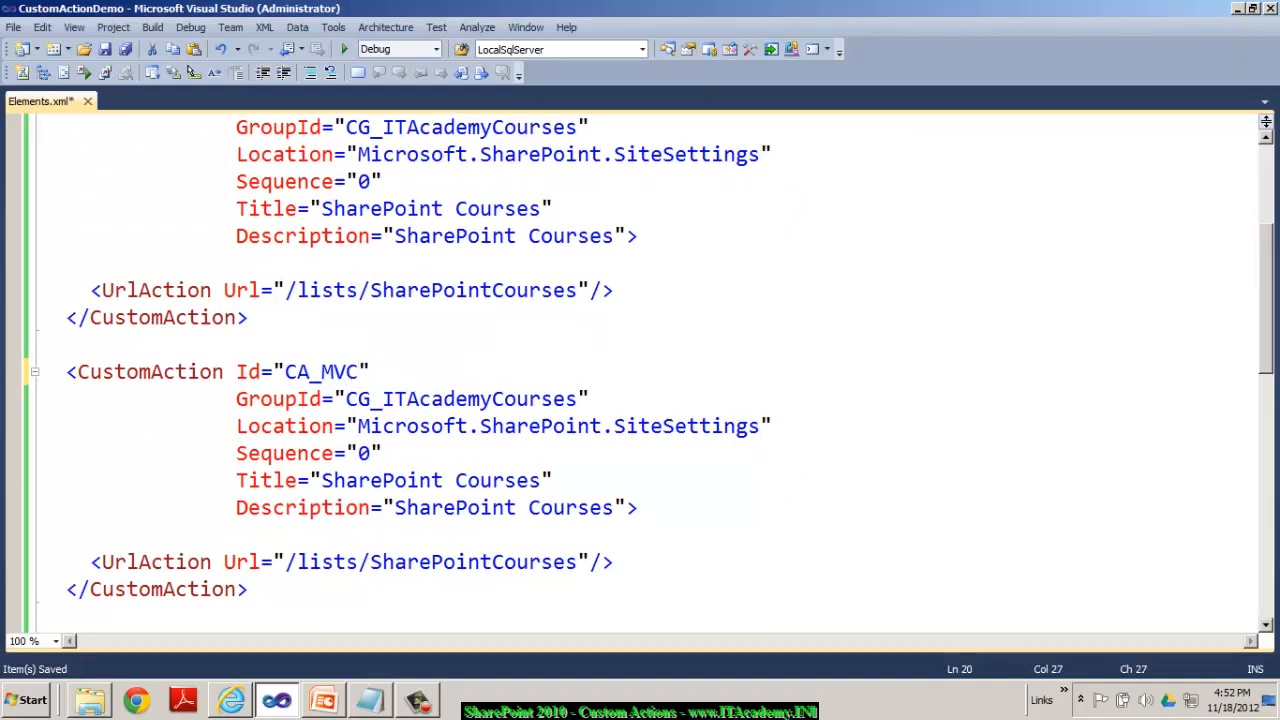
pyautogui.doubleClick(380, 480)
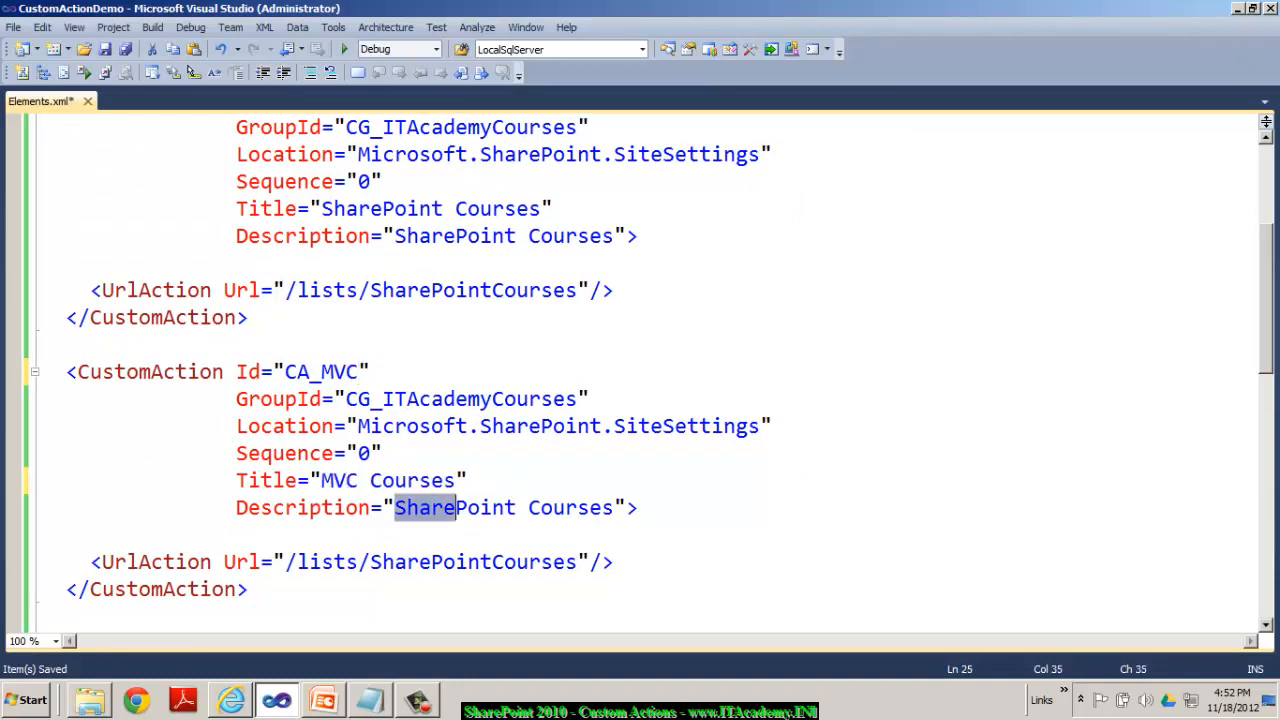
pyautogui.write('MVC')
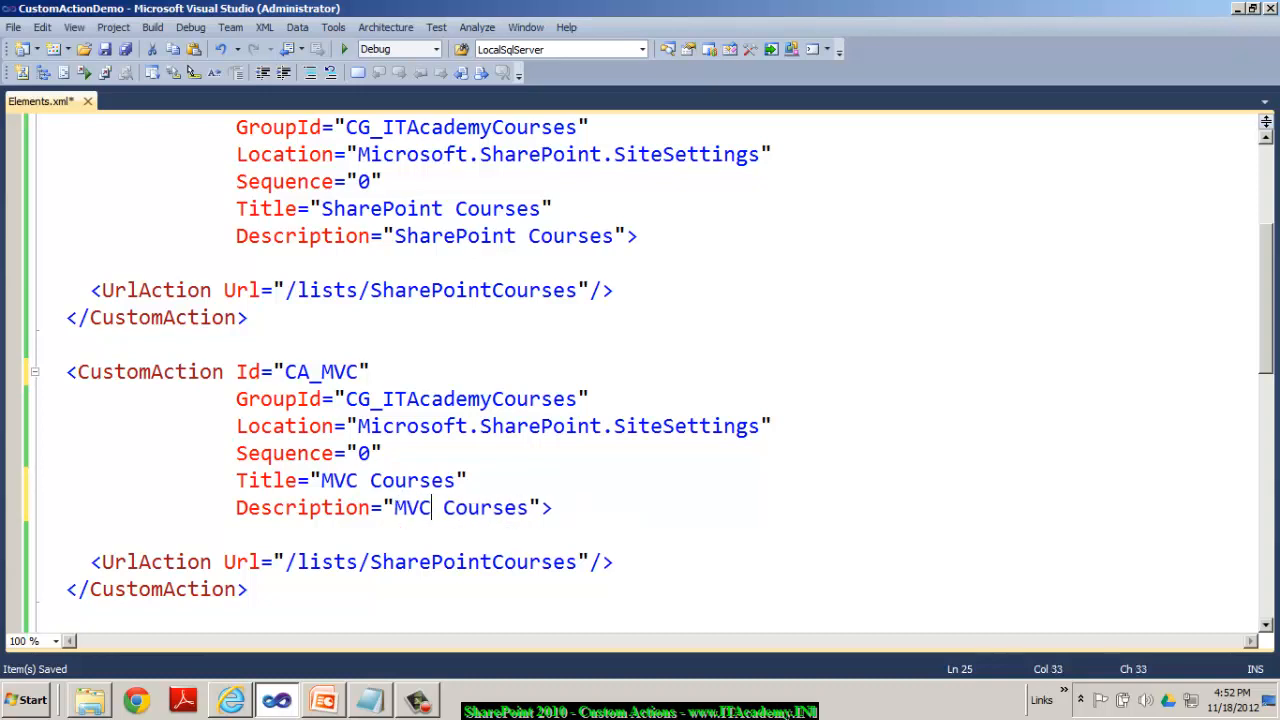
pyautogui.doubleClick(424, 560)
pyautogui.write('MVC')
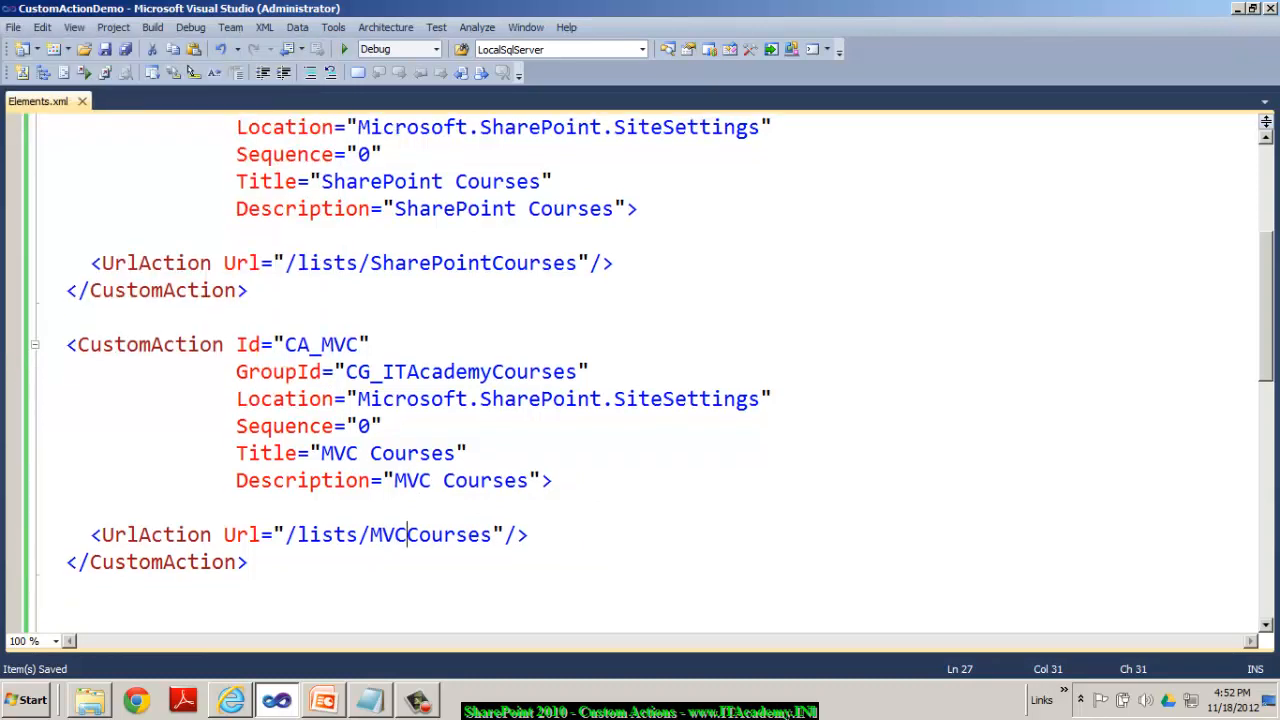
pyautogui.scroll(-3)
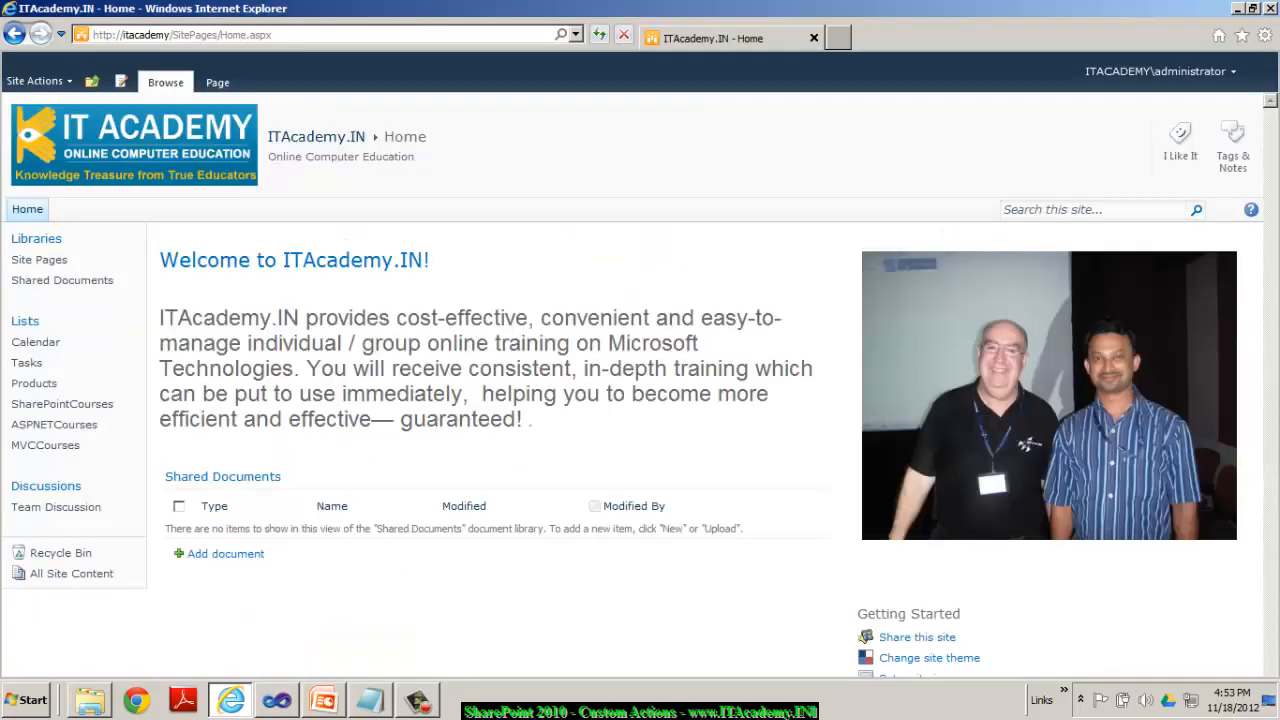
# Step: Verify CustomActionDemo_Feature is Active under Manage site features, then go back to Site Settings
pyautogui.click(36, 80)
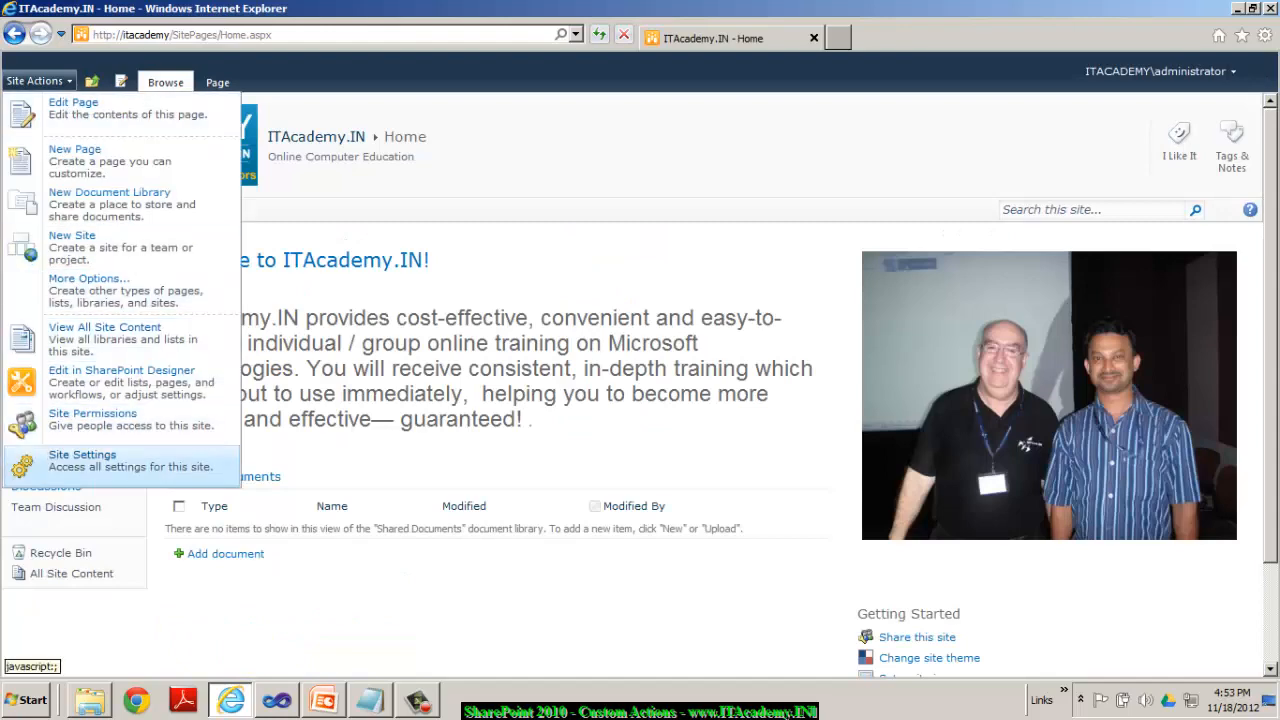
pyautogui.click(82, 454)
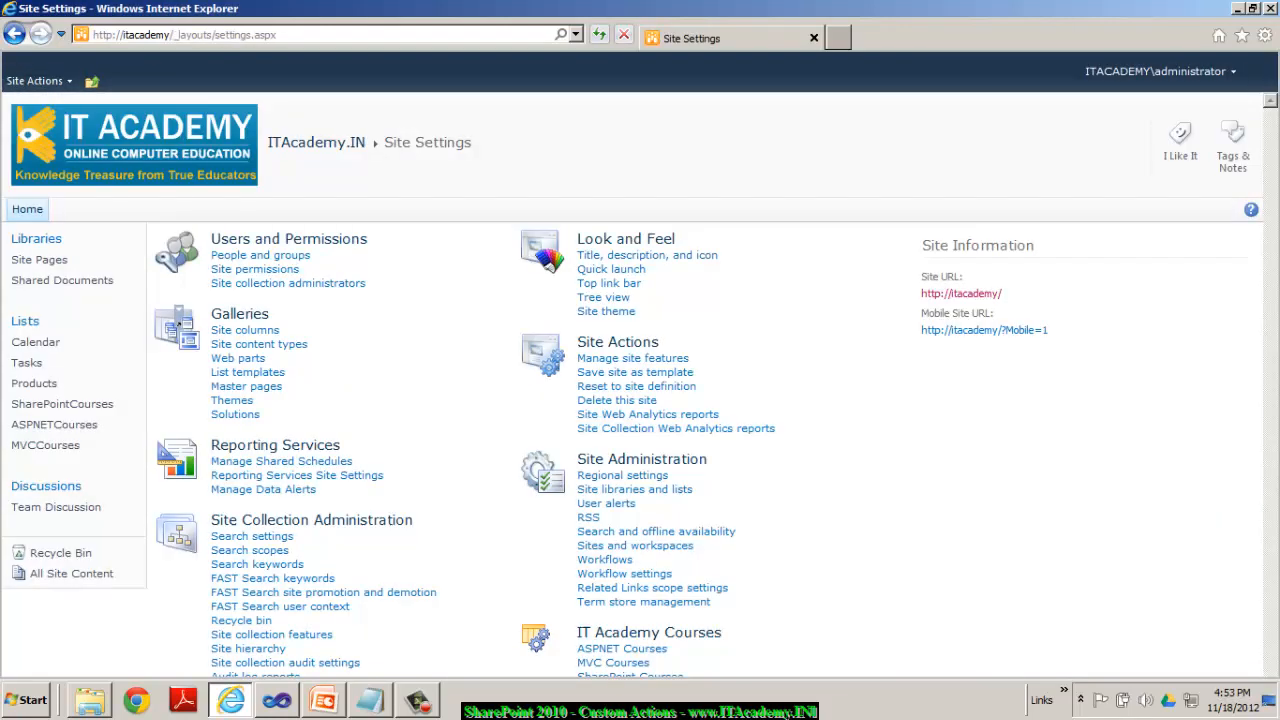
pyautogui.click(632, 358)
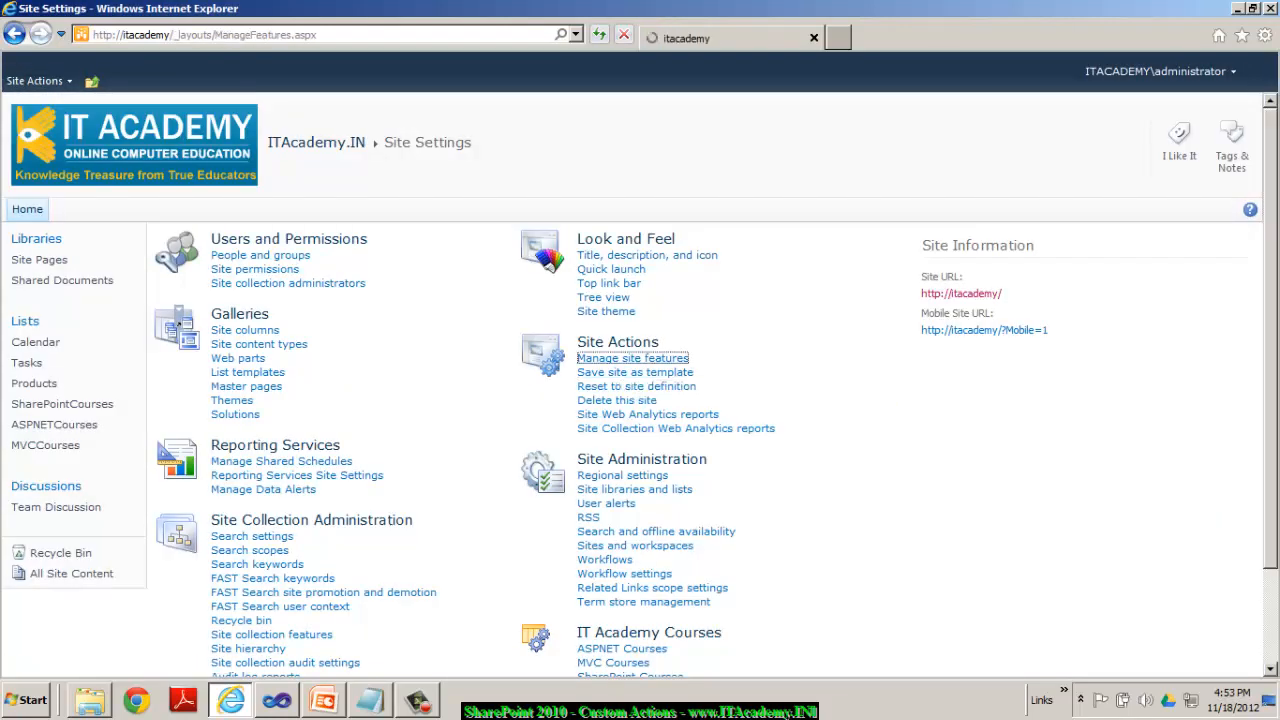
pyautogui.click(632, 358)
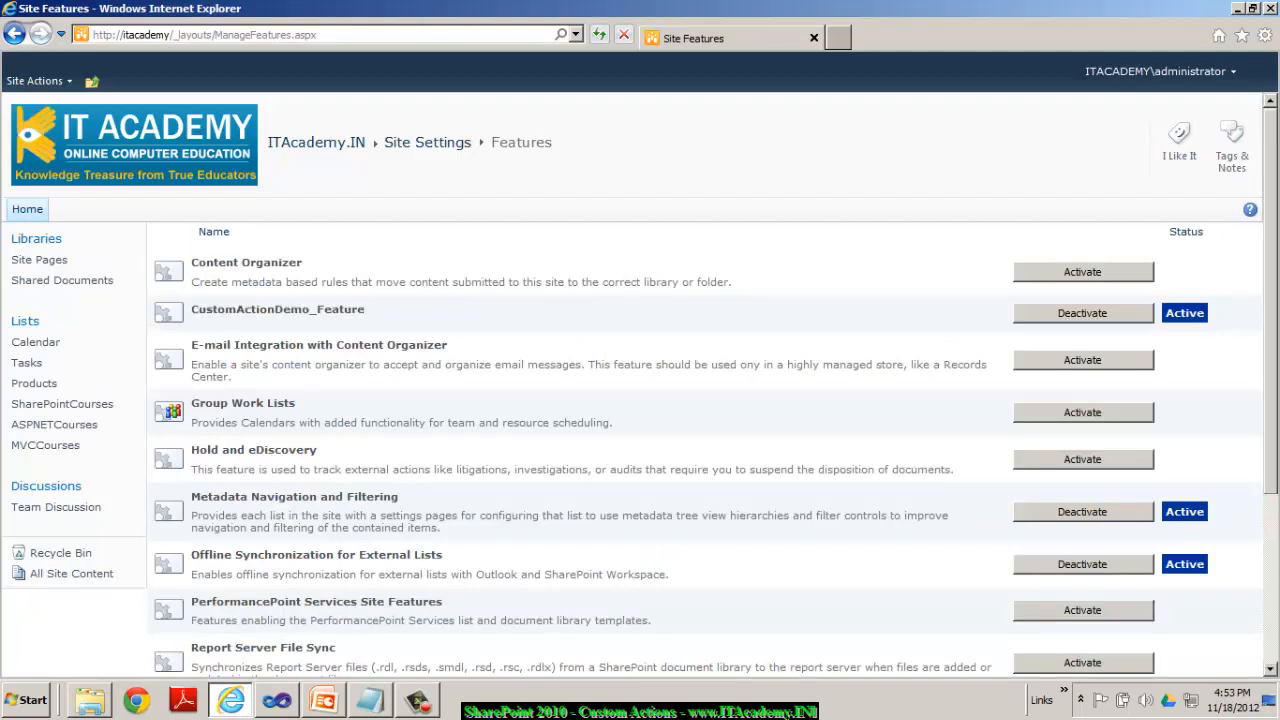
pyautogui.click(276, 700)
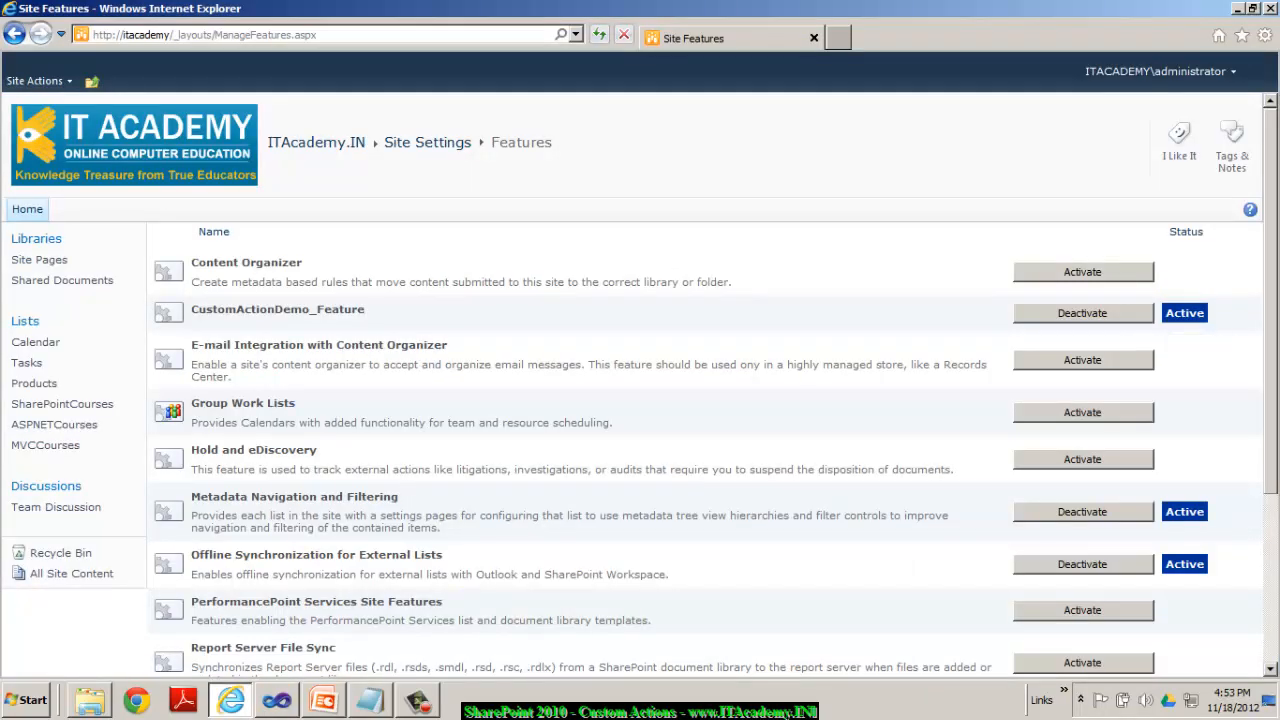
pyautogui.click(28, 210)
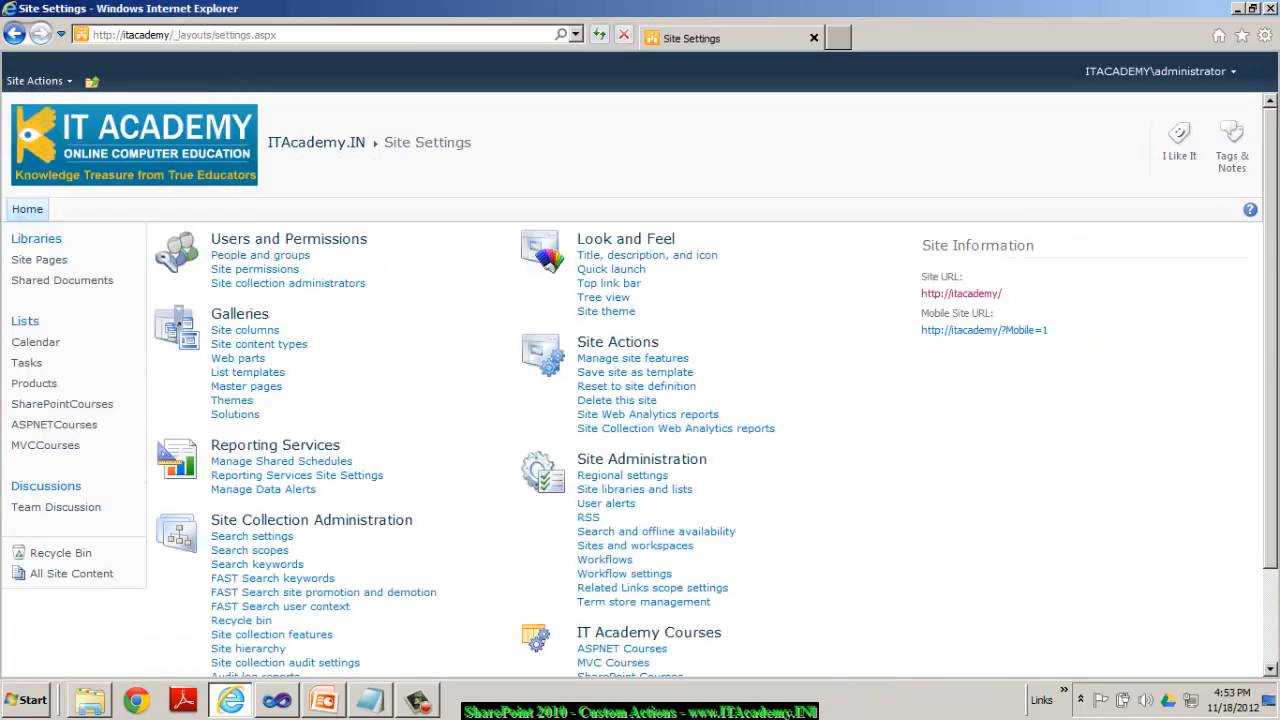
pyautogui.scroll(-3)
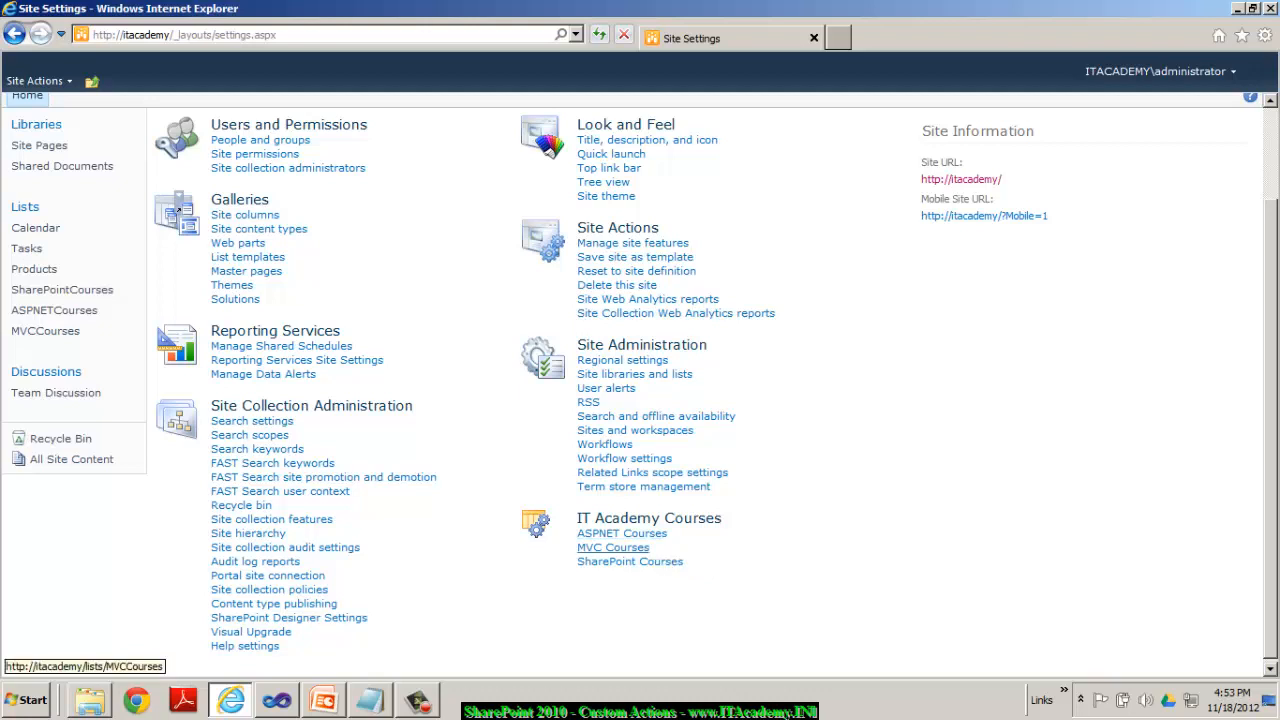
pyautogui.moveTo(630, 560)
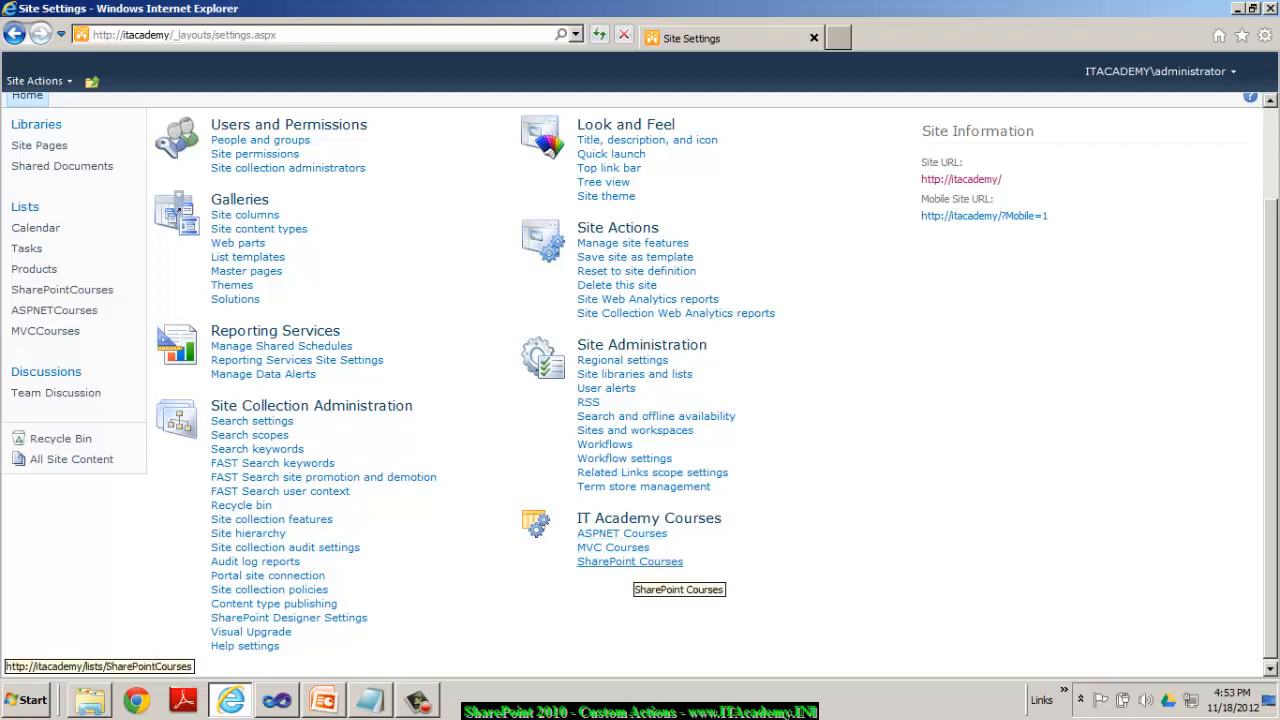
pyautogui.click(620, 532)
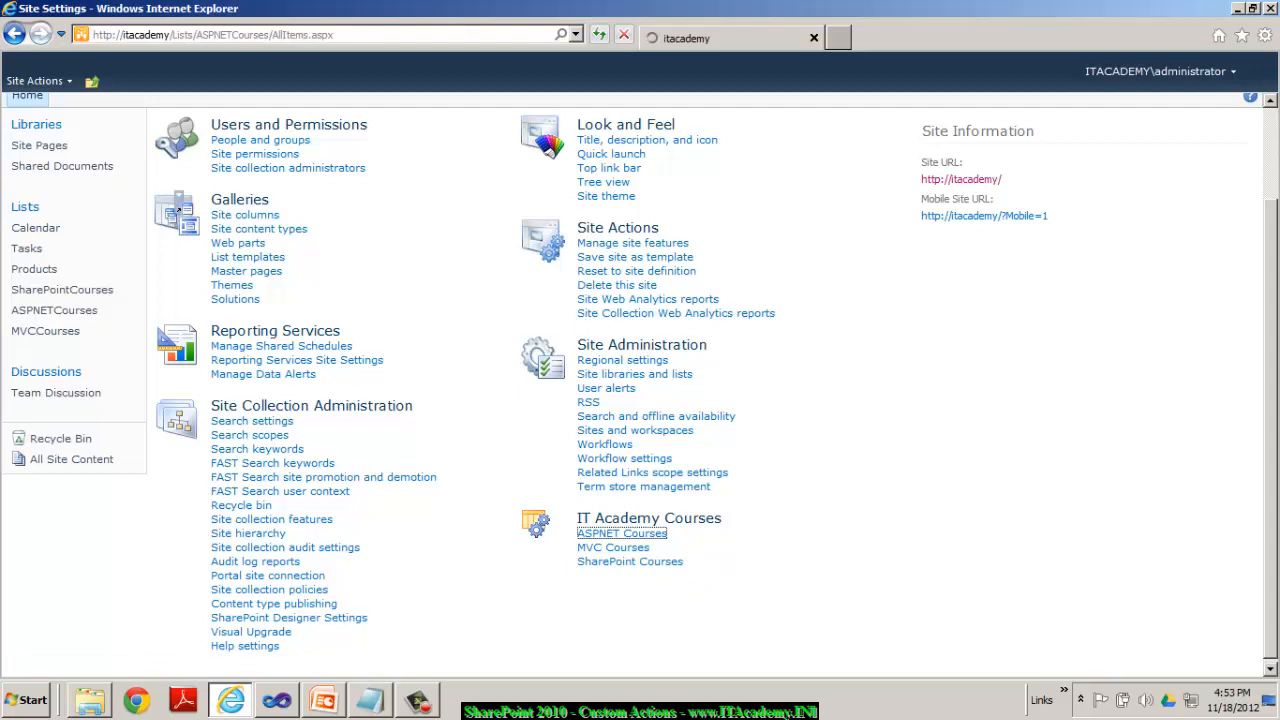
pyautogui.click(276, 700)
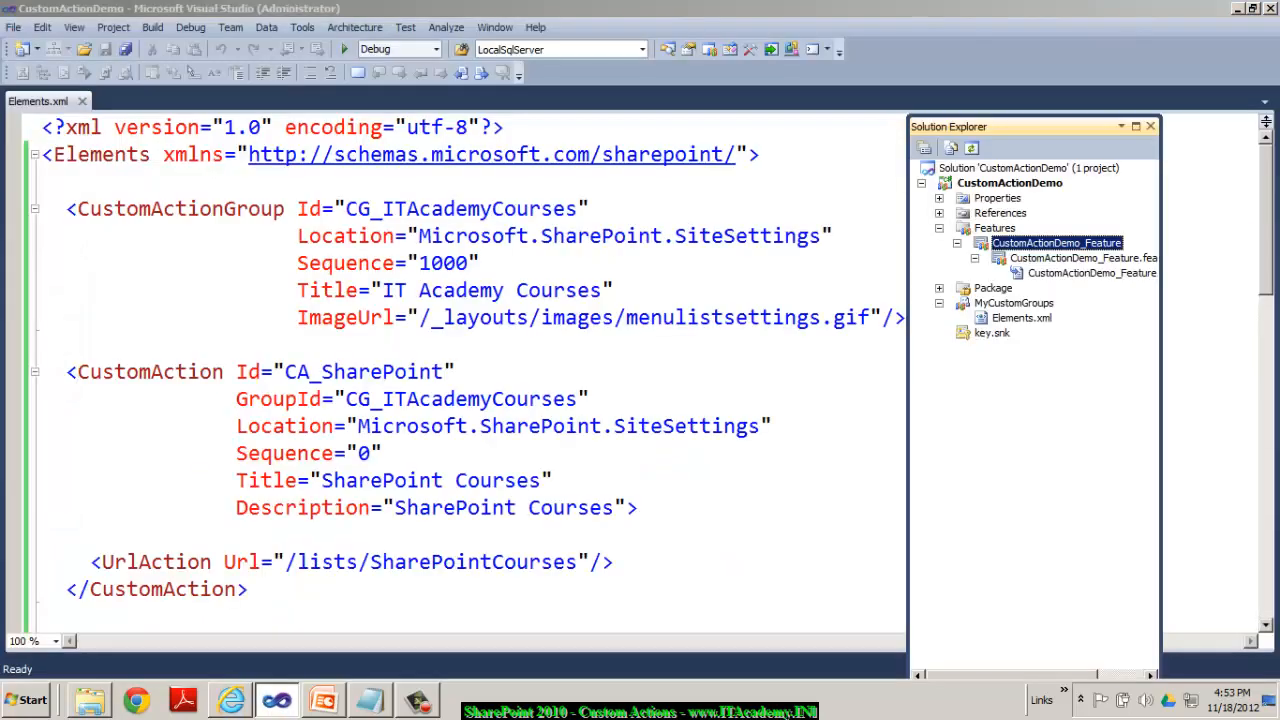
pyautogui.doubleClick(156, 560)
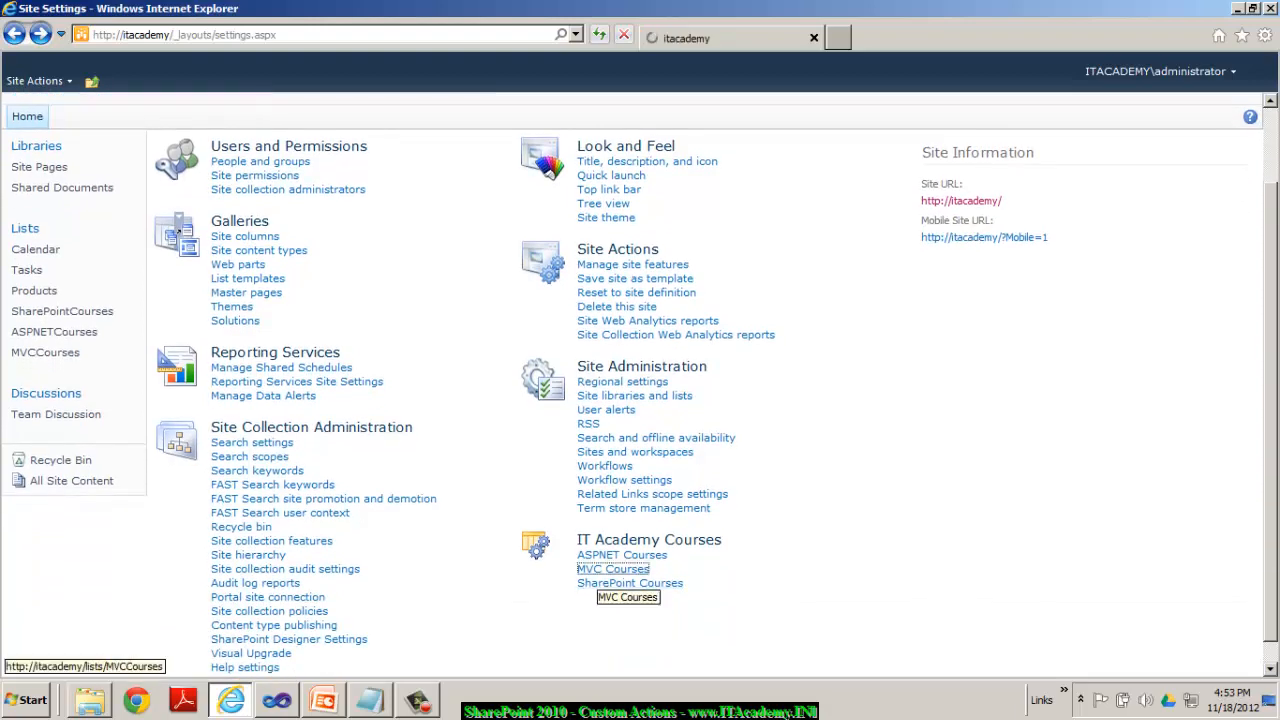
pyautogui.click(612, 568)
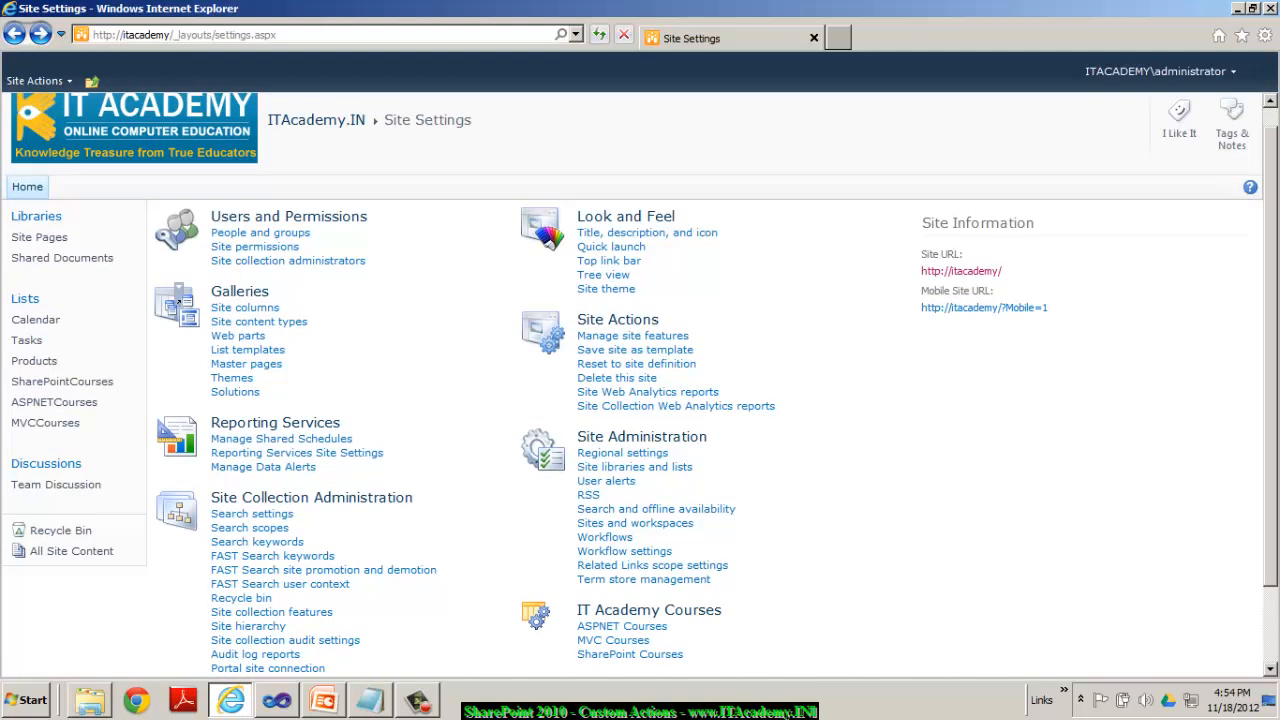
pyautogui.moveTo(62, 380)
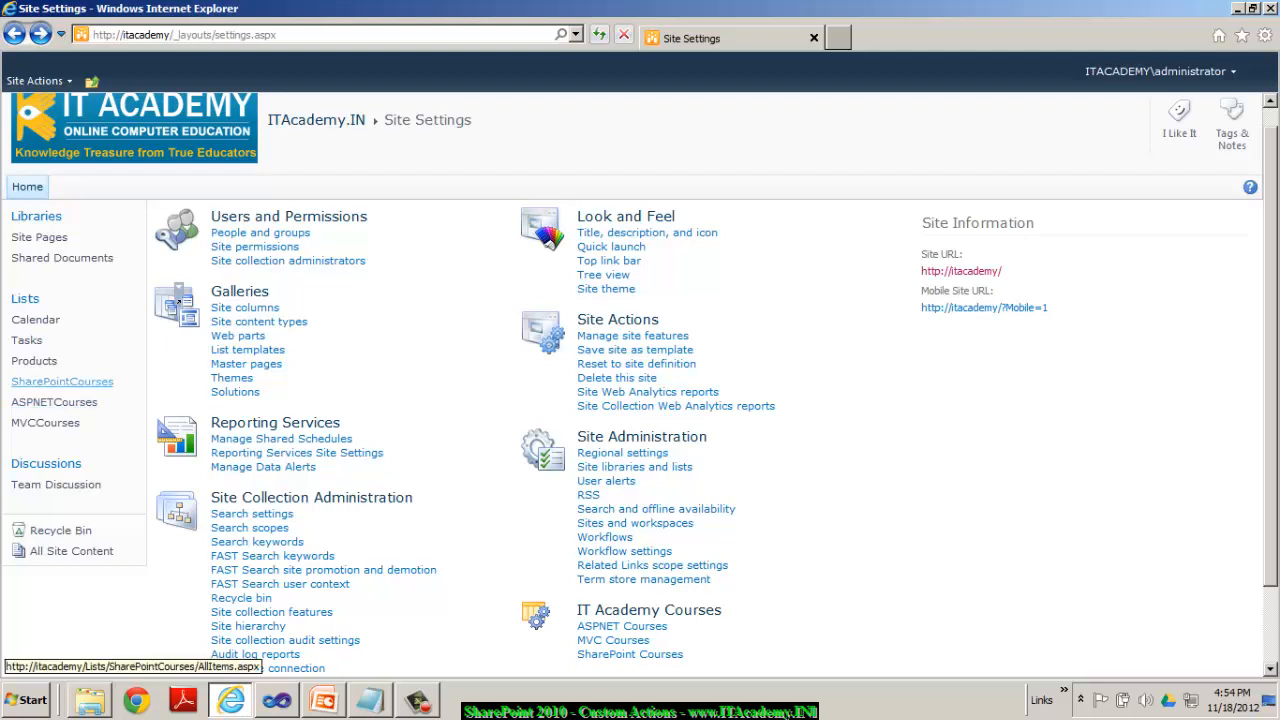
pyautogui.moveTo(44, 422)
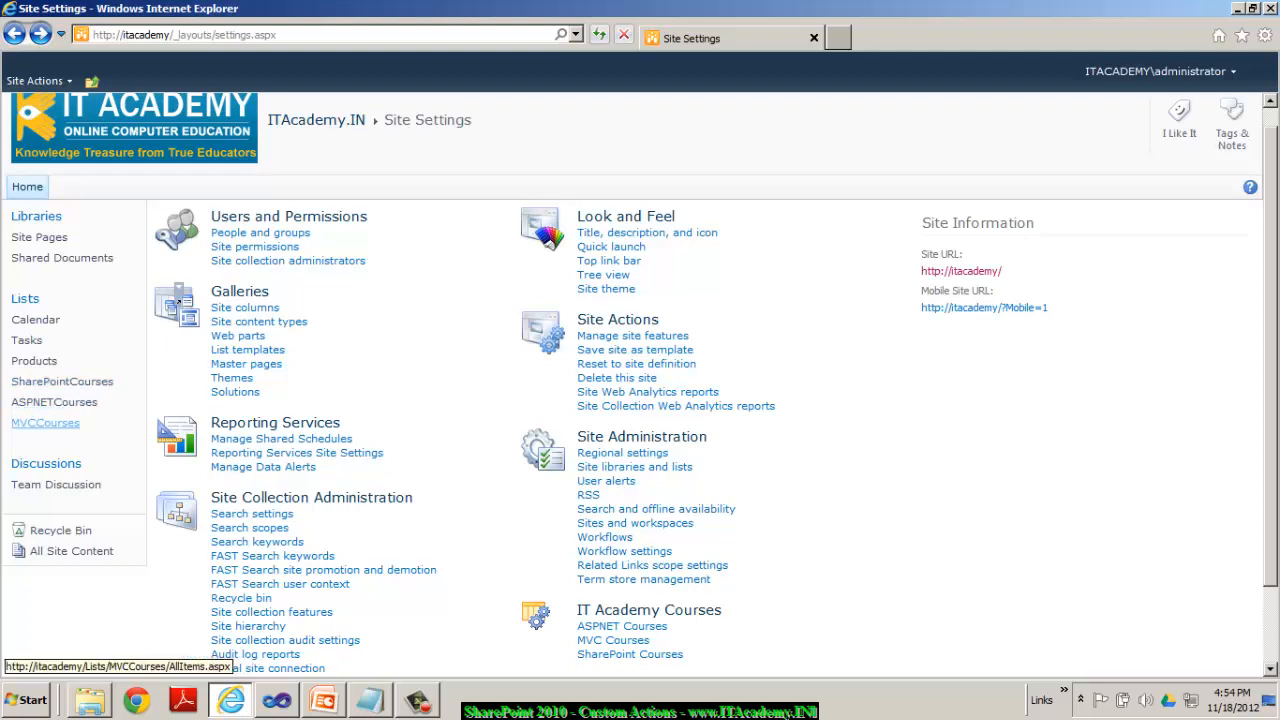
pyautogui.moveTo(62, 380)
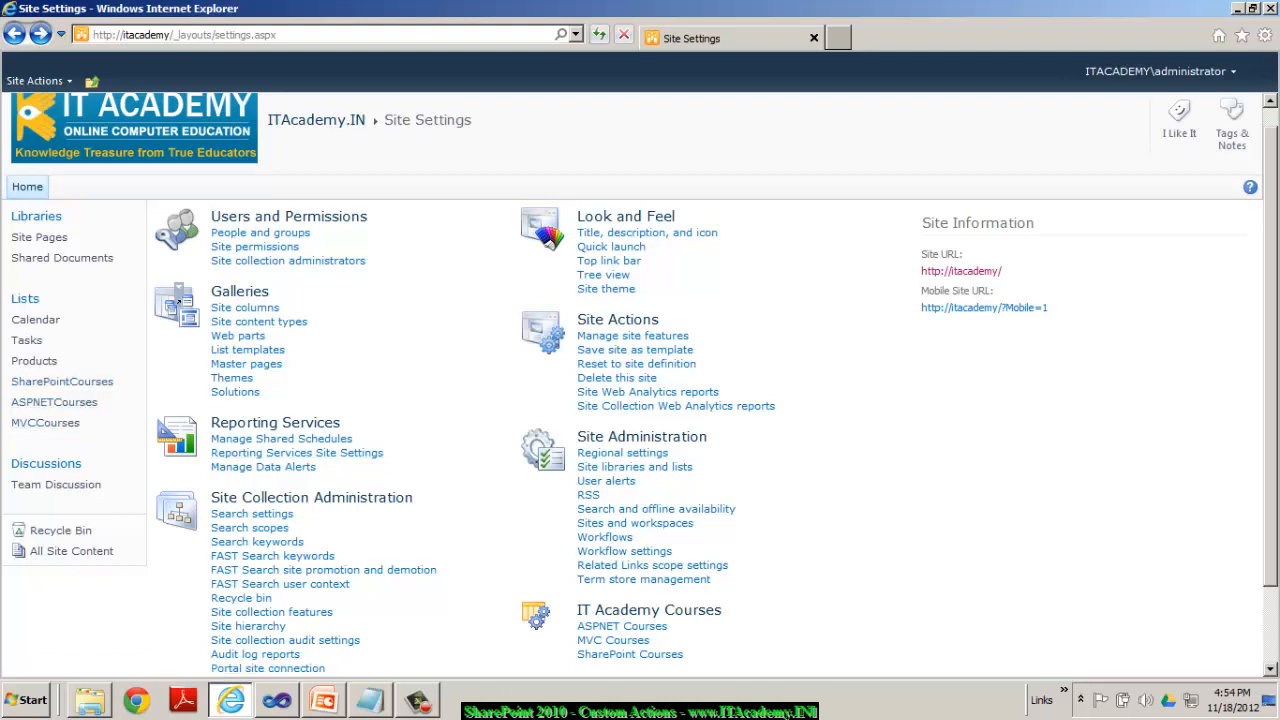
pyautogui.scroll(-3)
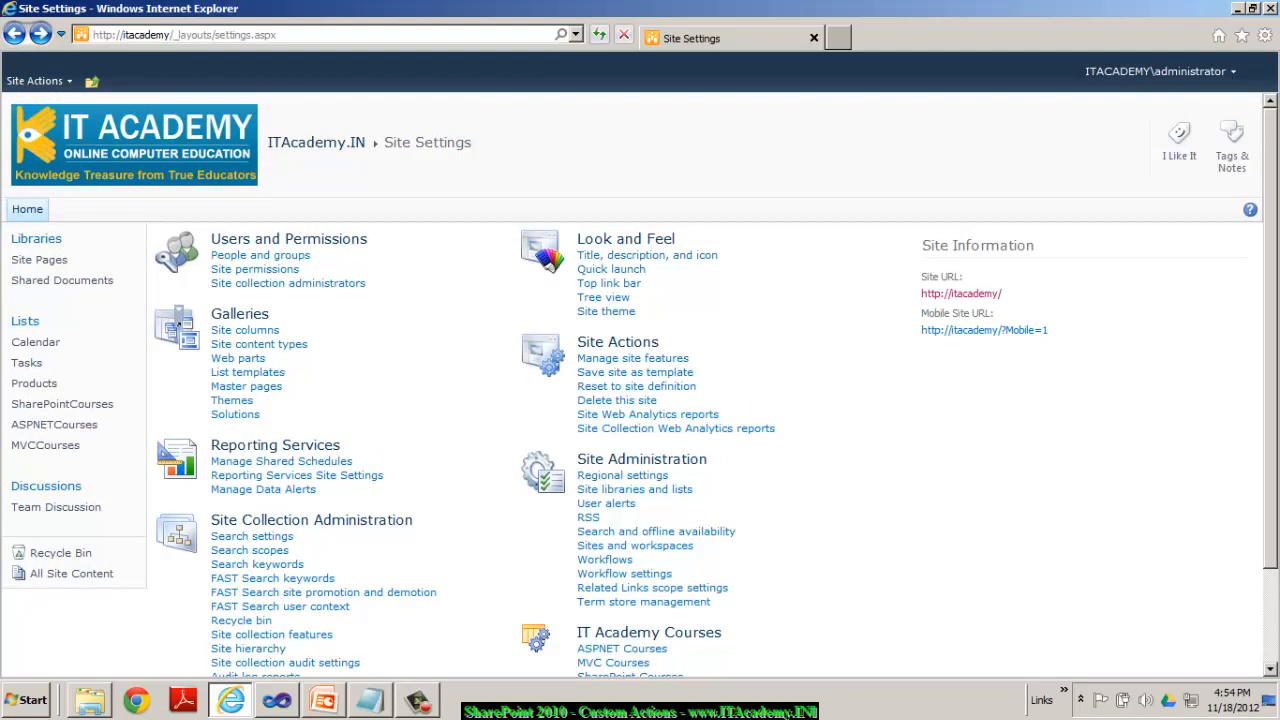
pyautogui.scroll(-3)
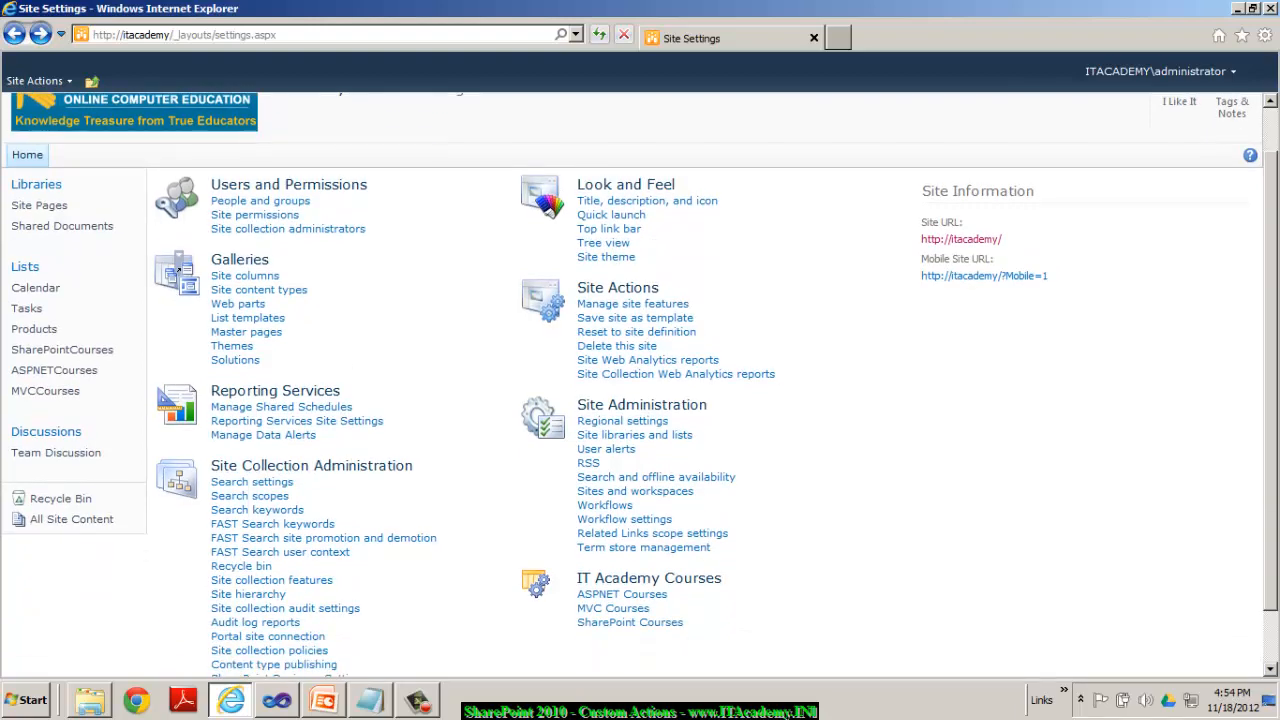